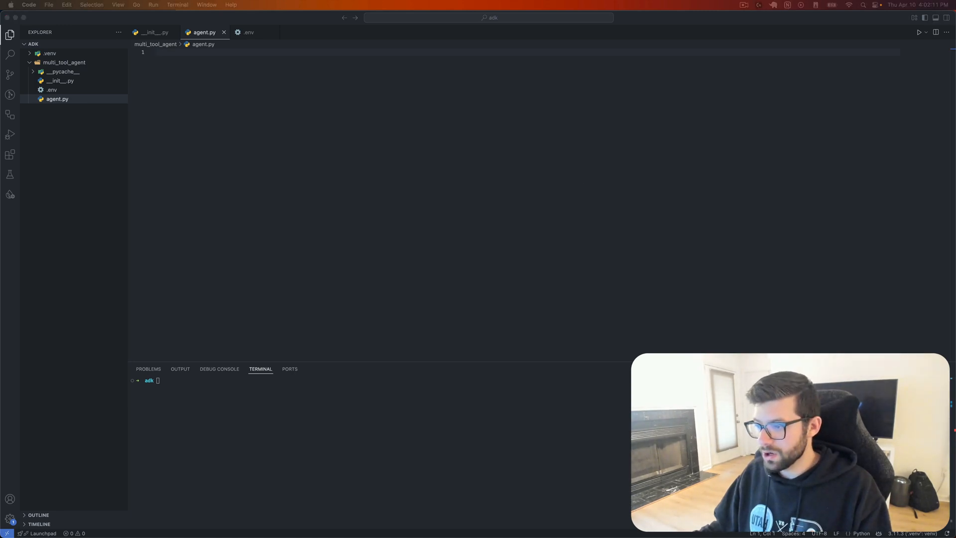
{"action": "mouse_move", "coordinate": [520, 268]}
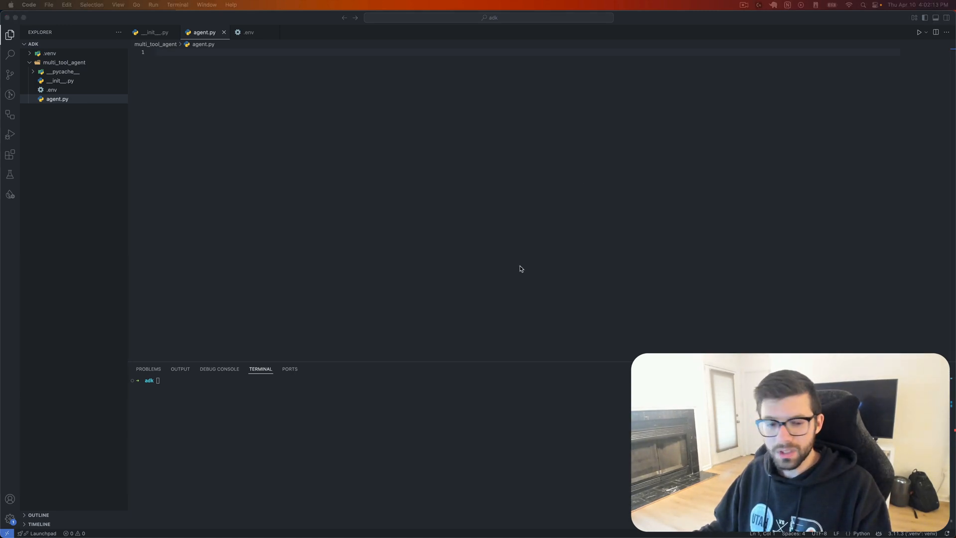
Replace the leftover venv command with 'pip install google-adk' and run it in the terminal
{"action": "type", "text": "python -m venv .venv"}
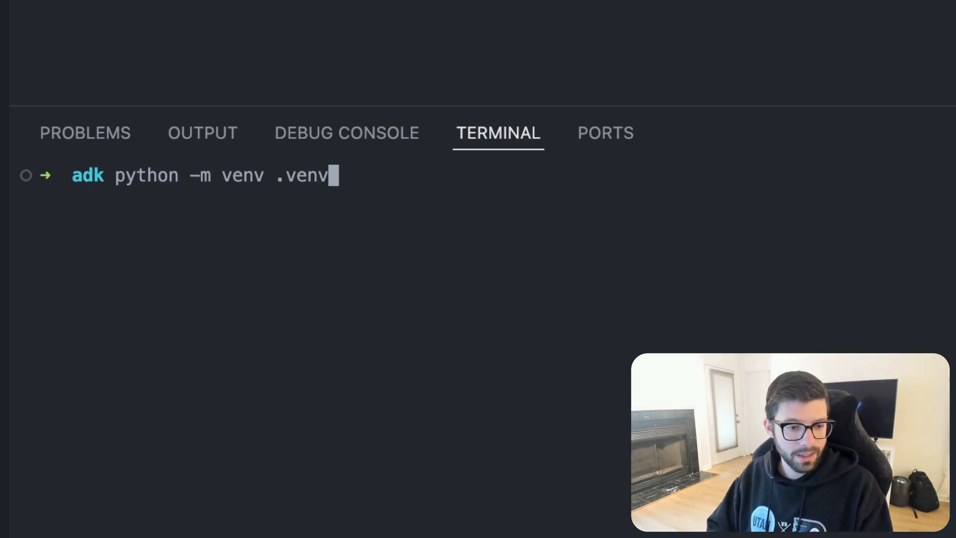
{"action": "key", "text": "Backspace"}
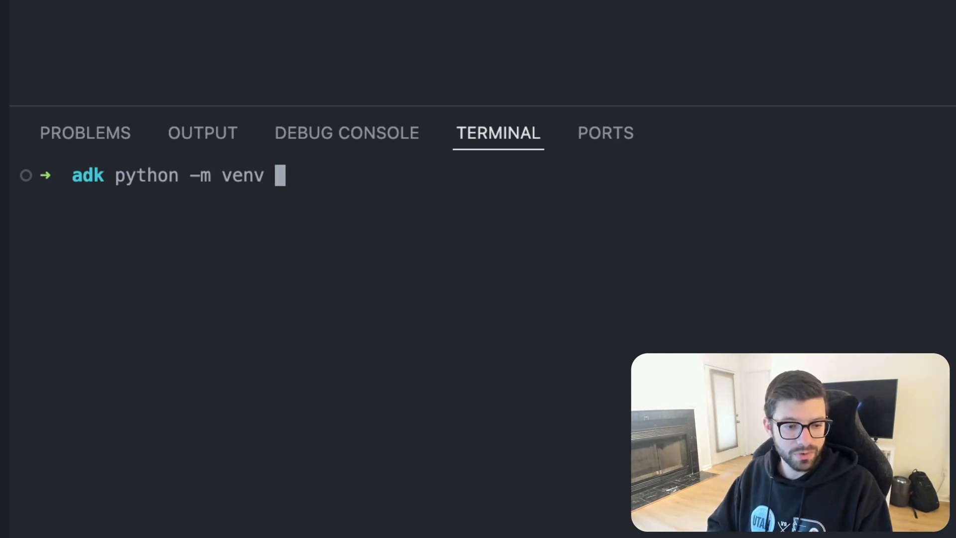
{"action": "key", "text": "ctrl+u"}
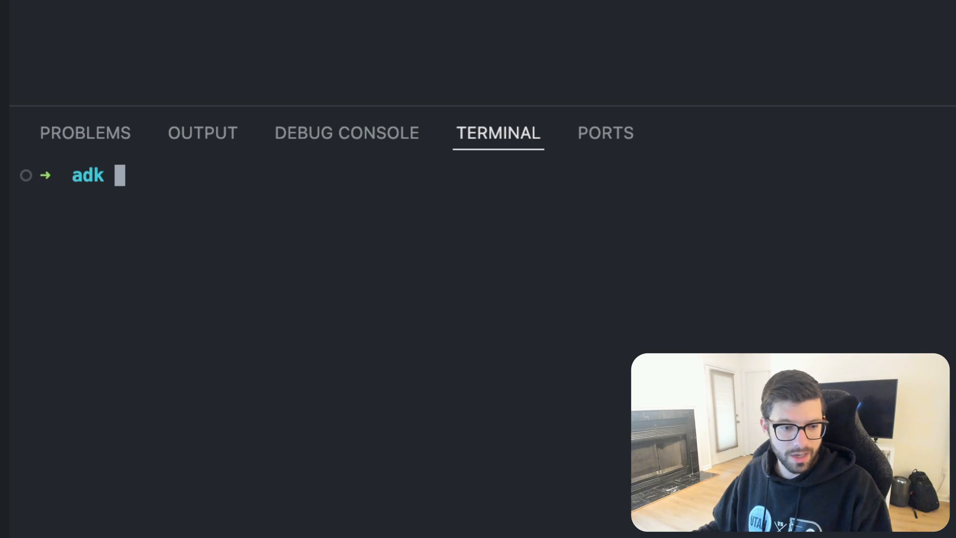
{"action": "type", "text": "pip install google-adk"}
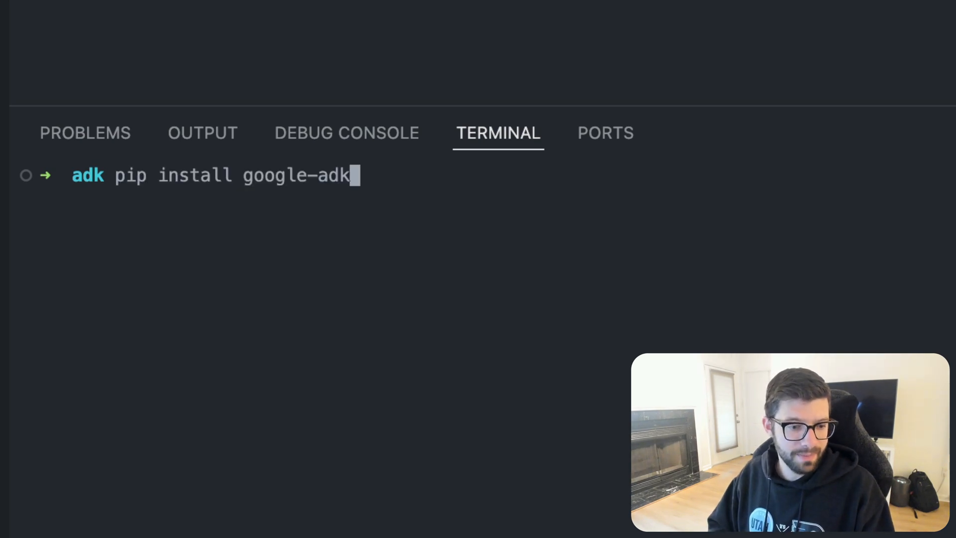
{"action": "key", "text": "Backspace"}
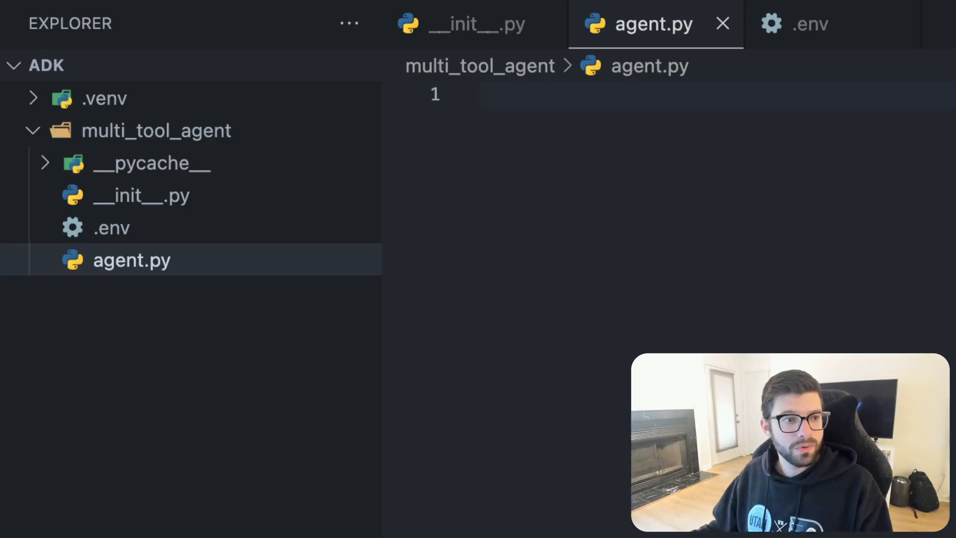
{"action": "mouse_move", "coordinate": [804, 46]}
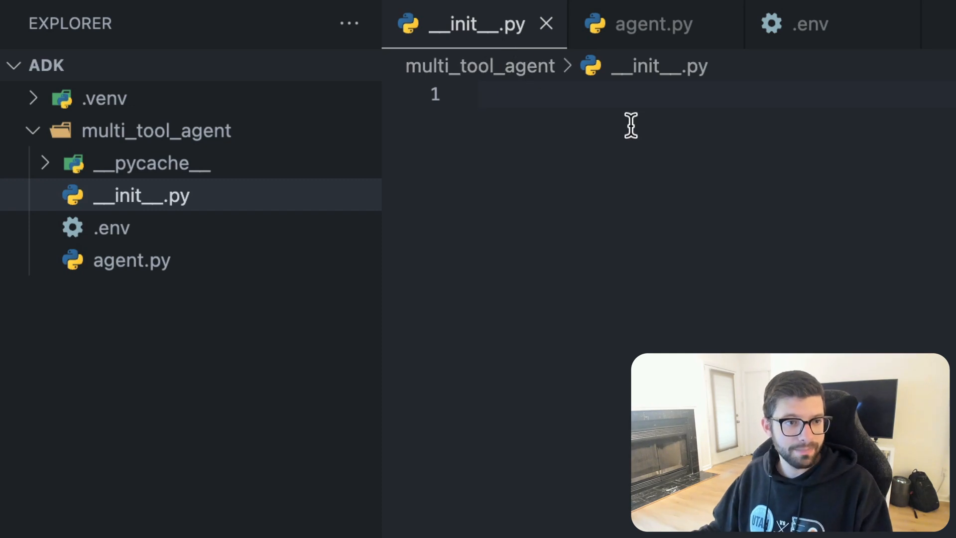
{"action": "mouse_move", "coordinate": [740, 216]}
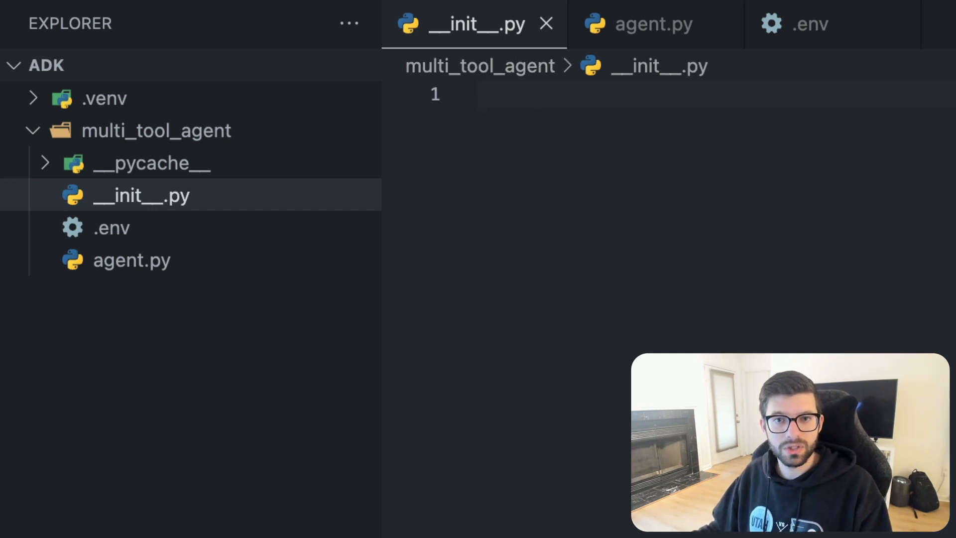
{"action": "mouse_move", "coordinate": [254, 408]}
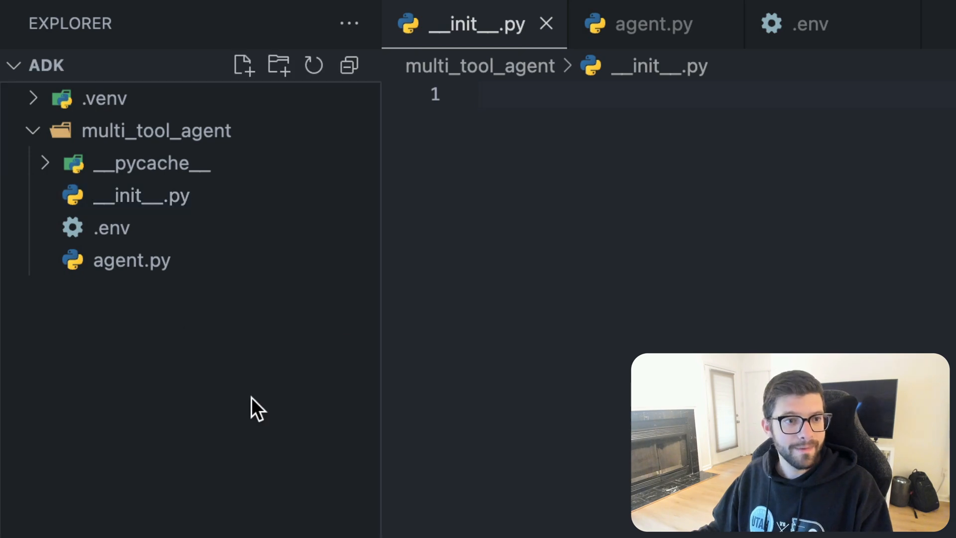
{"action": "left_click", "coordinate": [132, 260]}
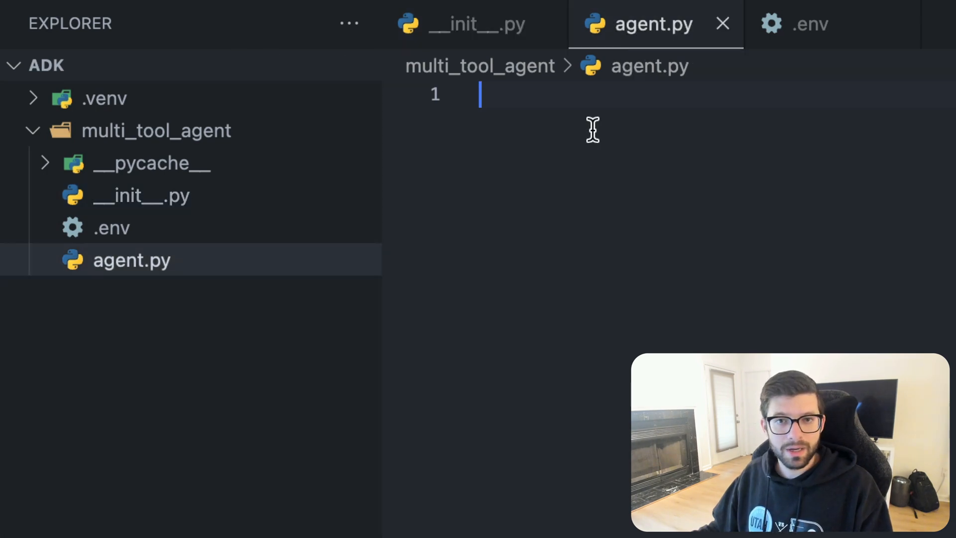
{"action": "mouse_move", "coordinate": [677, 253]}
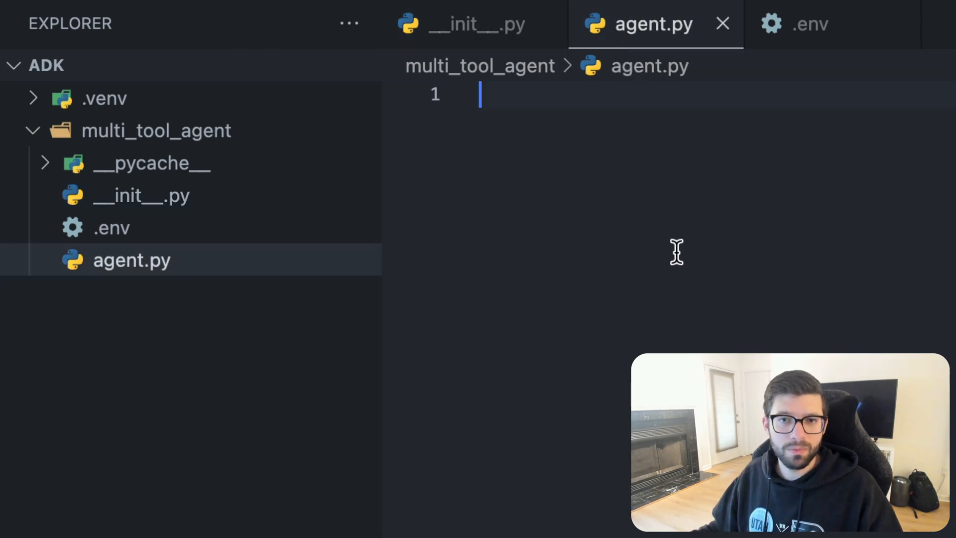
{"action": "mouse_move", "coordinate": [810, 24]}
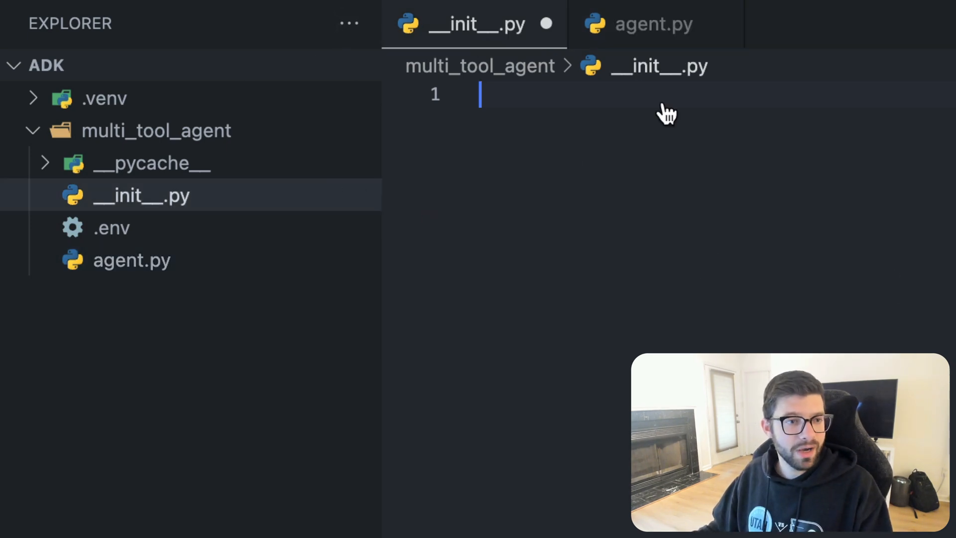
Write 'from . import agent' as the first line of __init__.py and save
{"action": "type", "text": "from . import agent"}
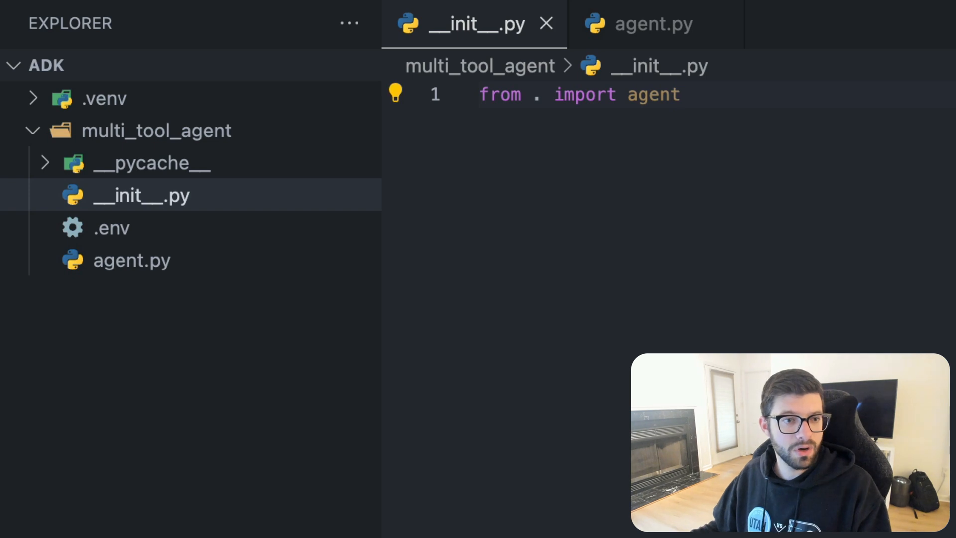
{"action": "mouse_move", "coordinate": [732, 190]}
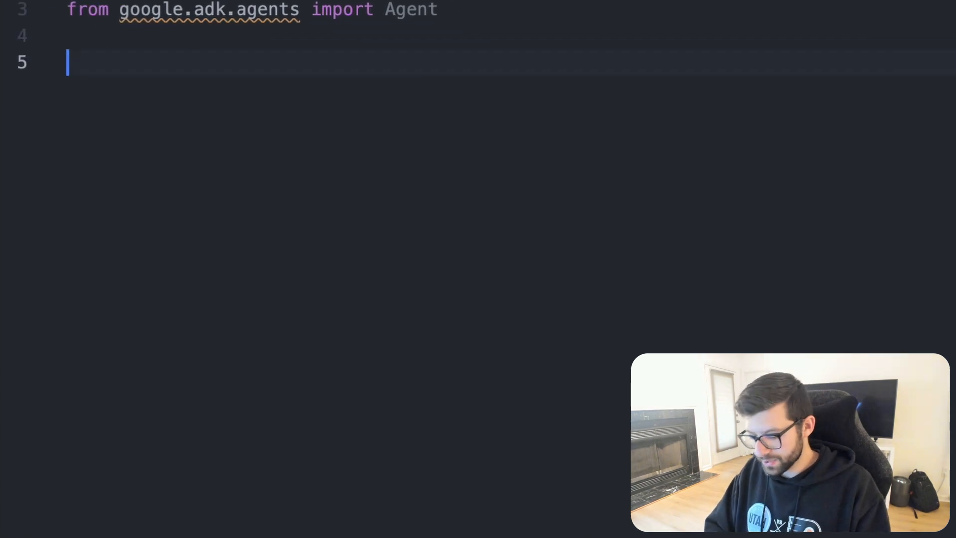
Define get_weather(city: str) -> dict in agent.py
{"action": "type", "text": "def"}
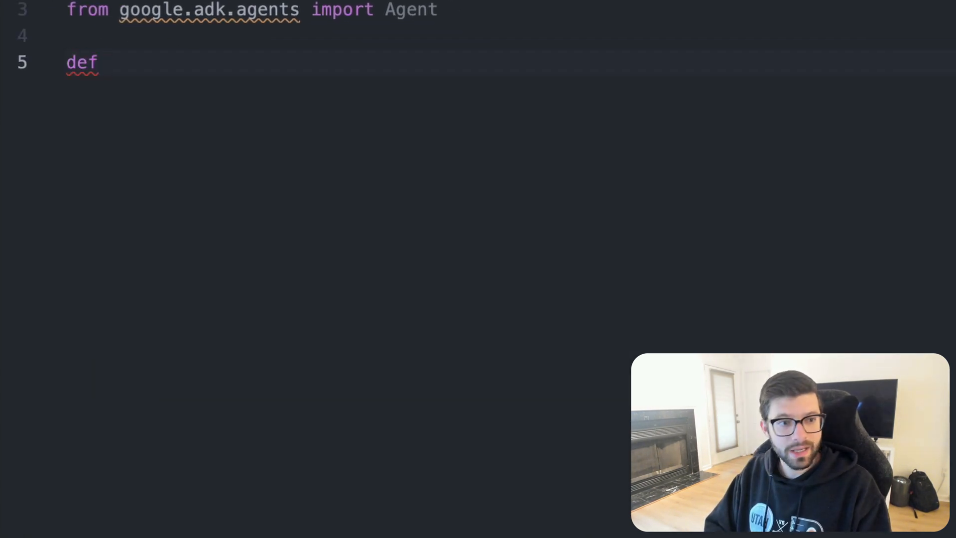
{"action": "type", "text": "get_weaht"}
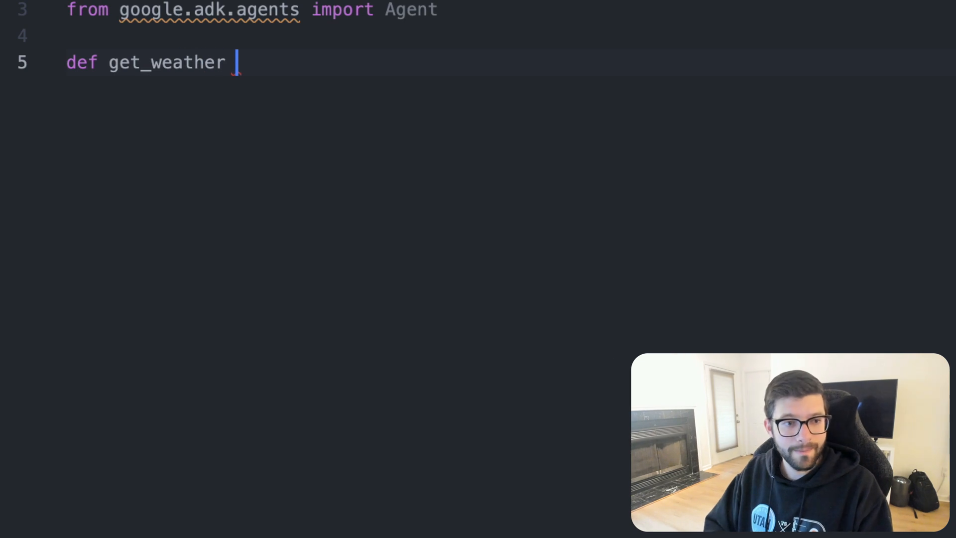
{"action": "type", "text": "()"}
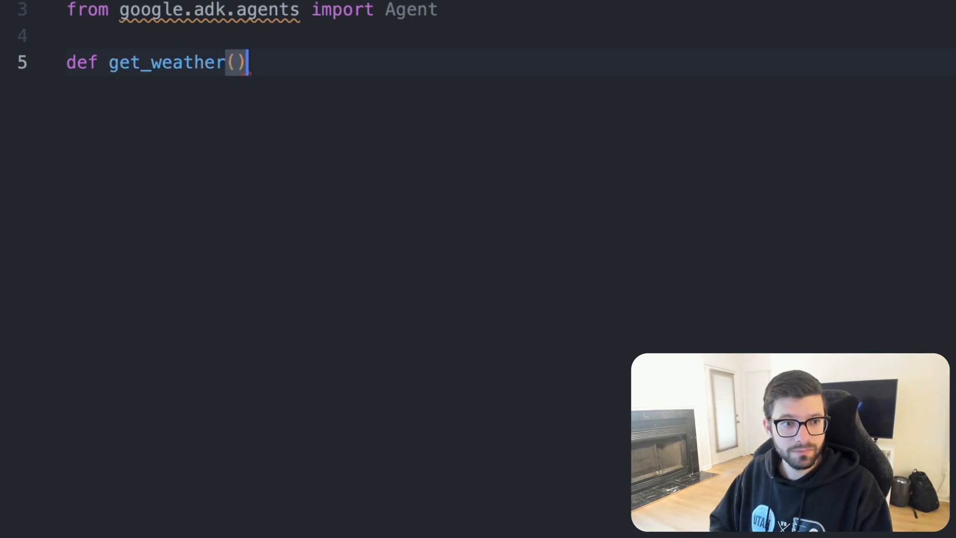
{"action": "type", "text": ":"}
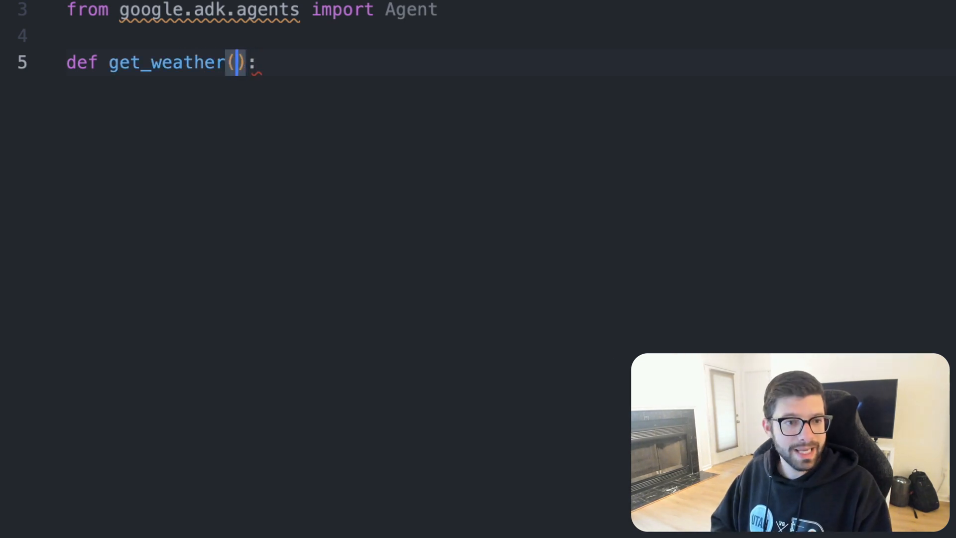
{"action": "type", "text": "city"}
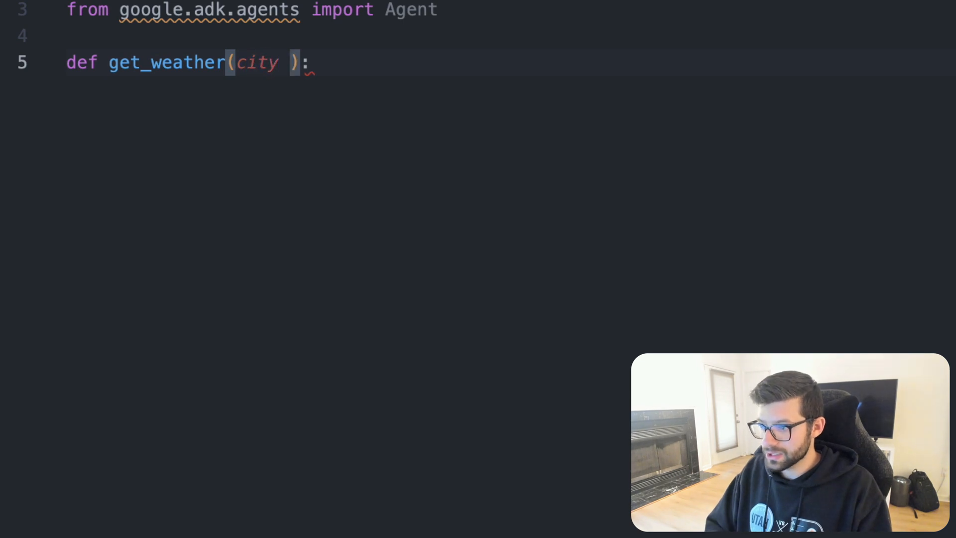
{"action": "type", "text": ": str"}
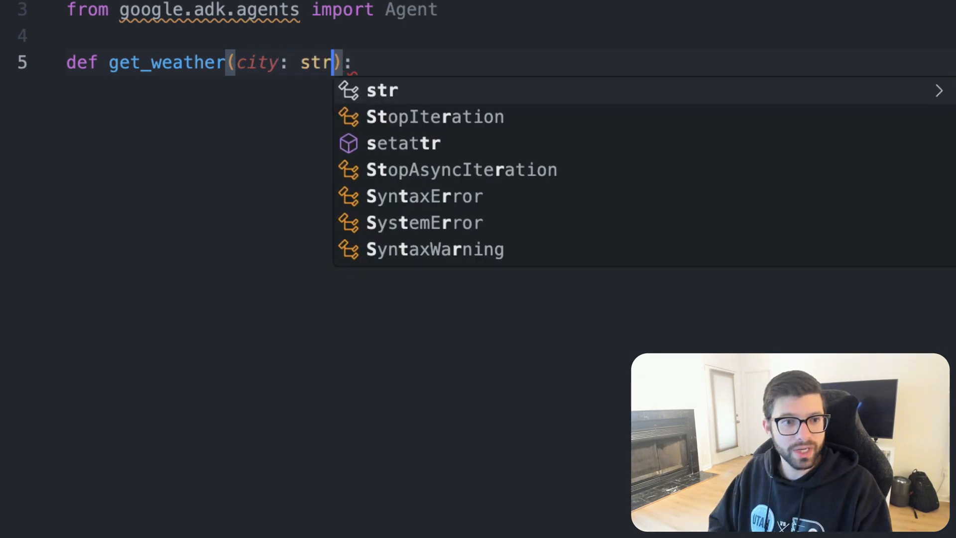
{"action": "key", "text": "Escape"}
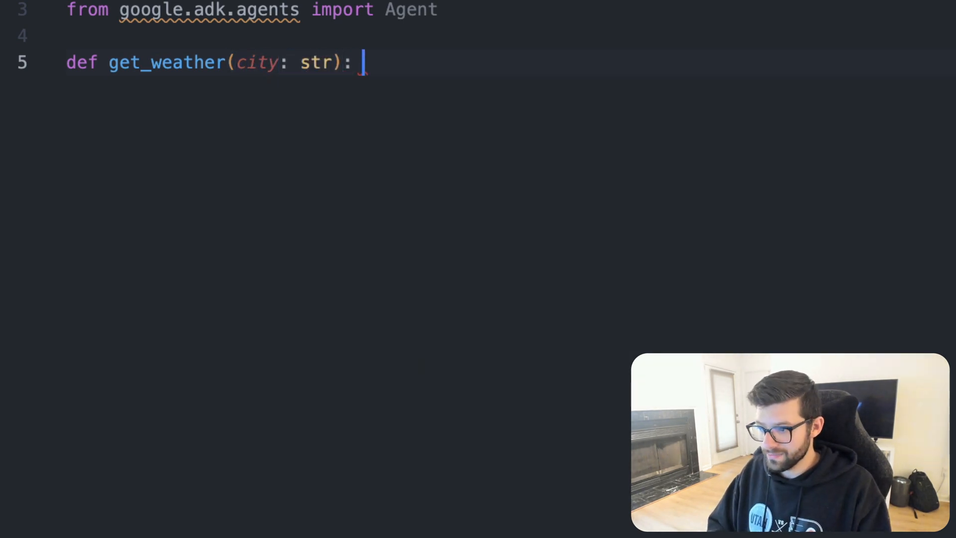
{"action": "type", "text": "-"}
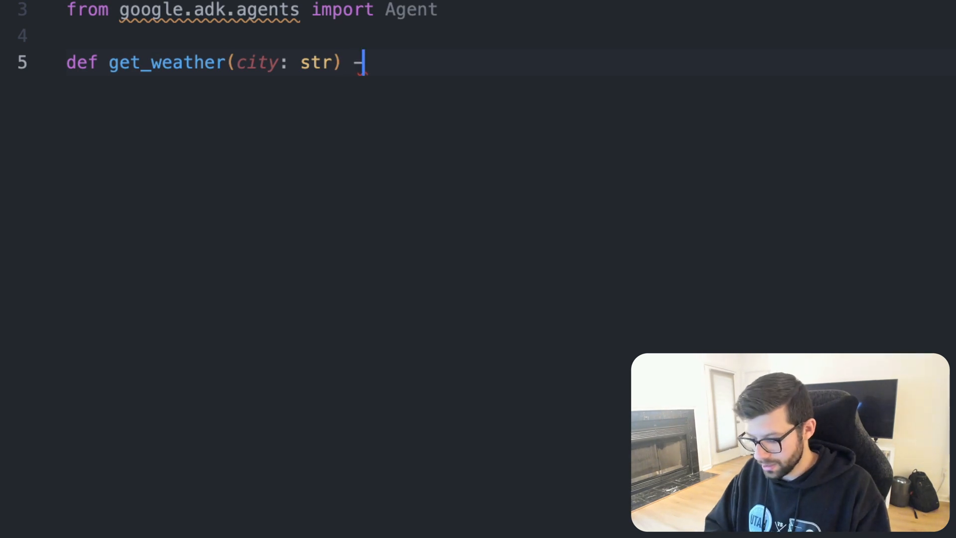
{"action": "type", "text": ">"}
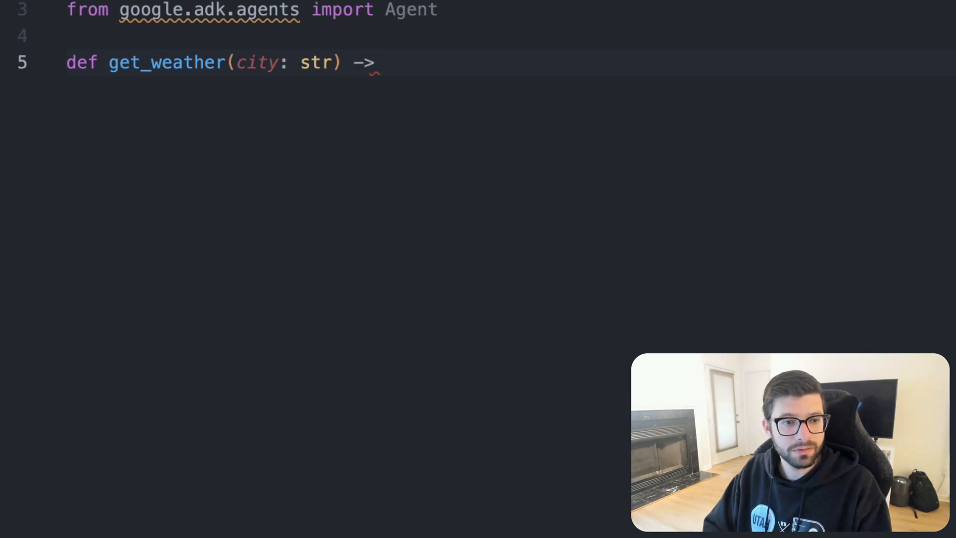
{"action": "type", "text": "dict:"}
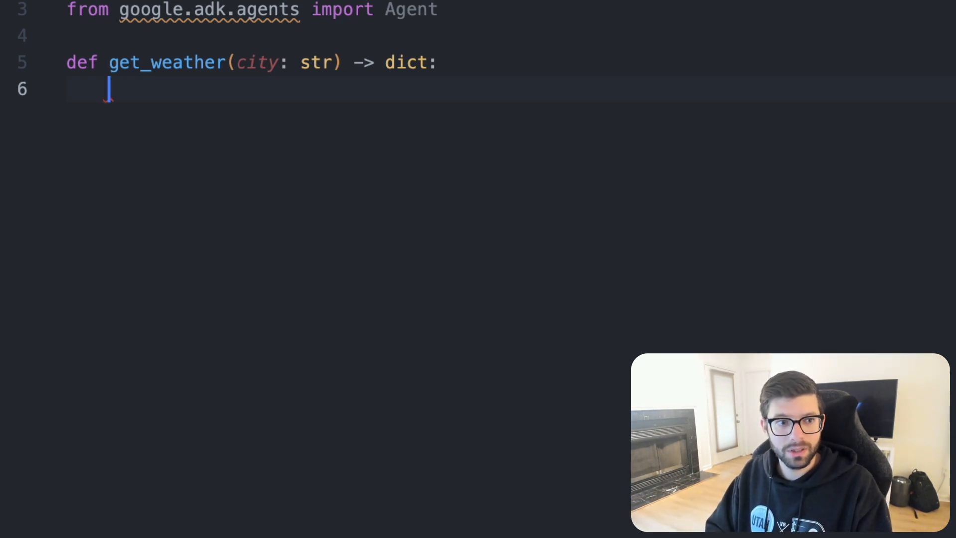
Add an if branch checking city.lower() == "new york"
{"action": "type", "text": "if"}
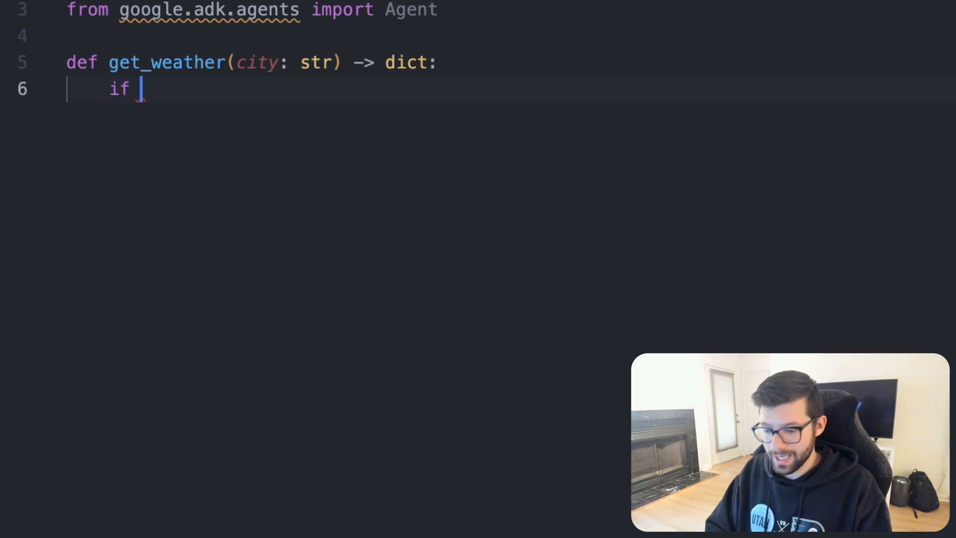
{"action": "type", "text": "city.lowe("}
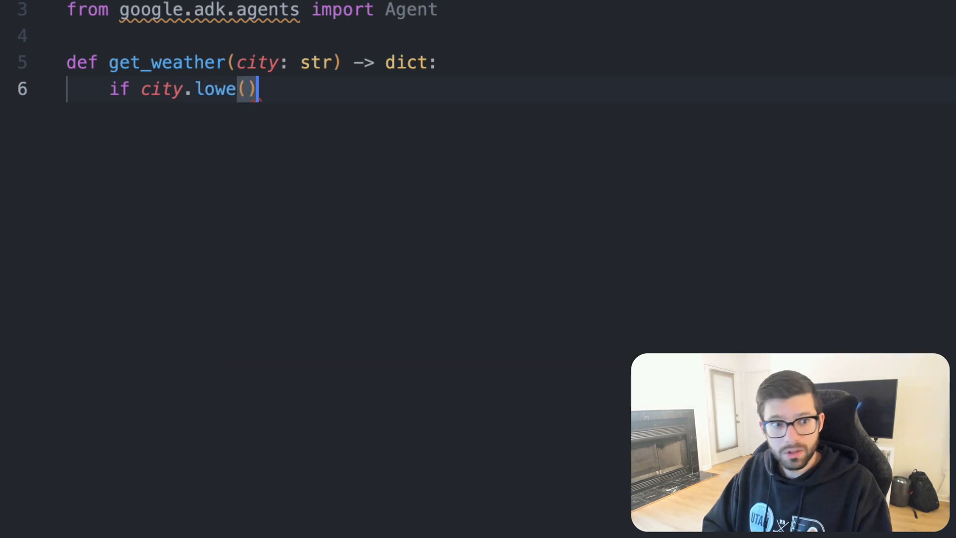
{"action": "type", "text": "r"}
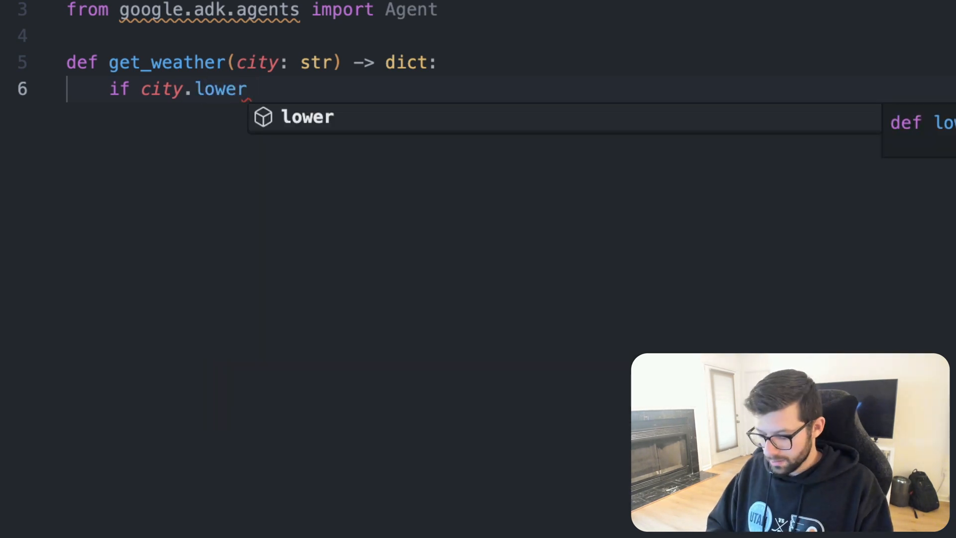
{"action": "key", "text": "Escape"}
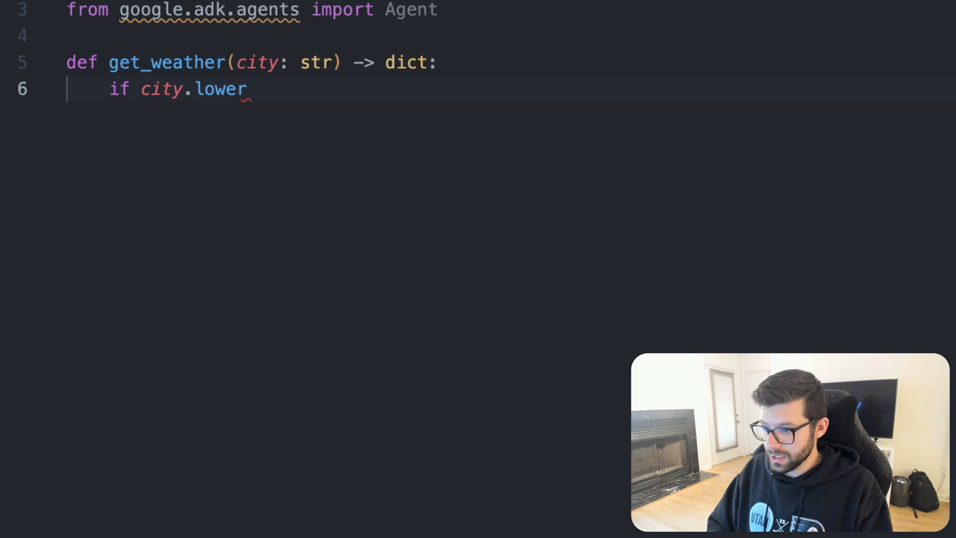
{"action": "type", "text": "() == \""}
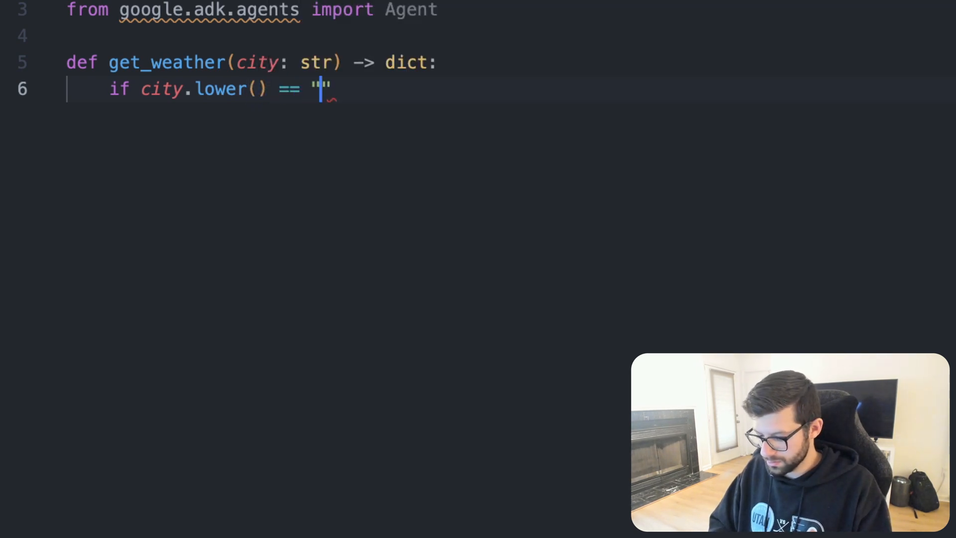
{"action": "type", "text": "new york"}
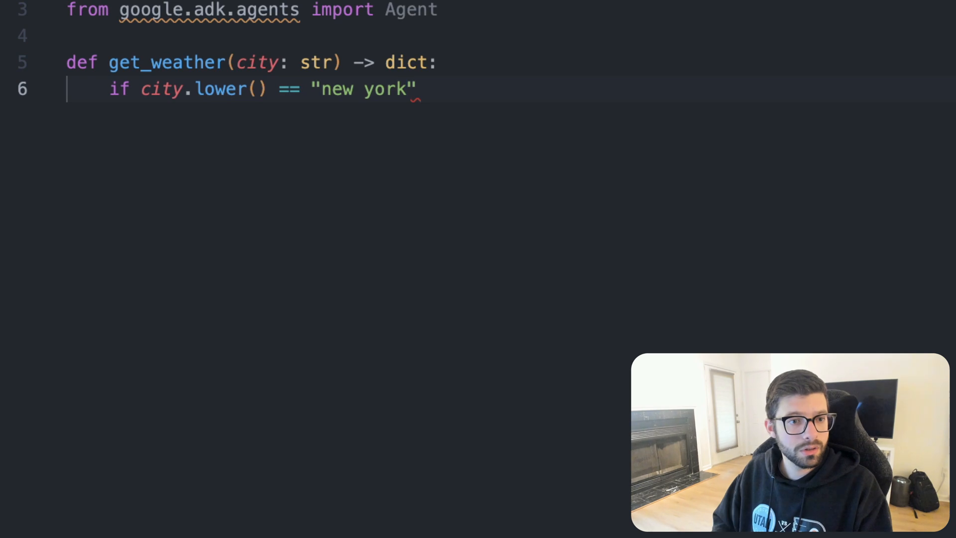
{"action": "key", "text": "enter"}
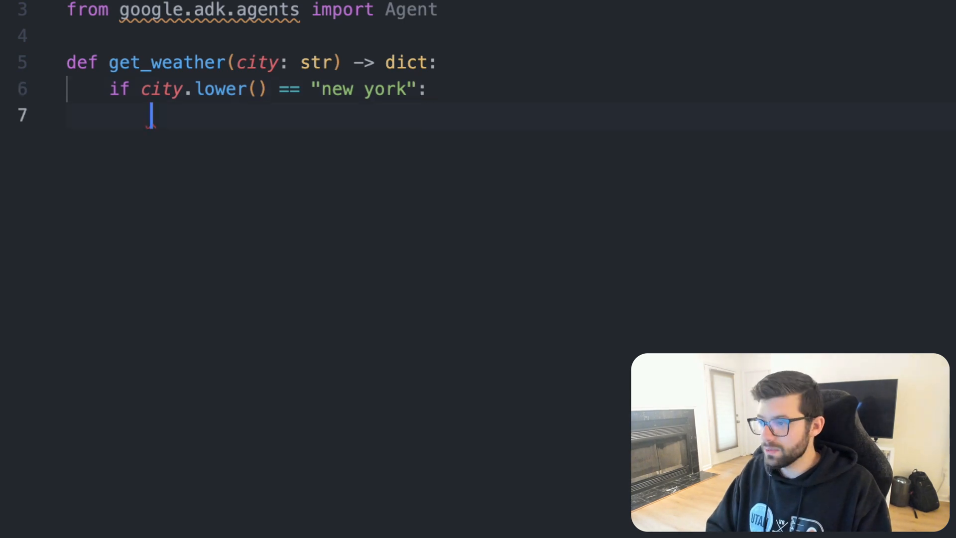
Return a dict with "status": "success" and the sunny 25-degree New York report
{"action": "type", "text": "return {"}
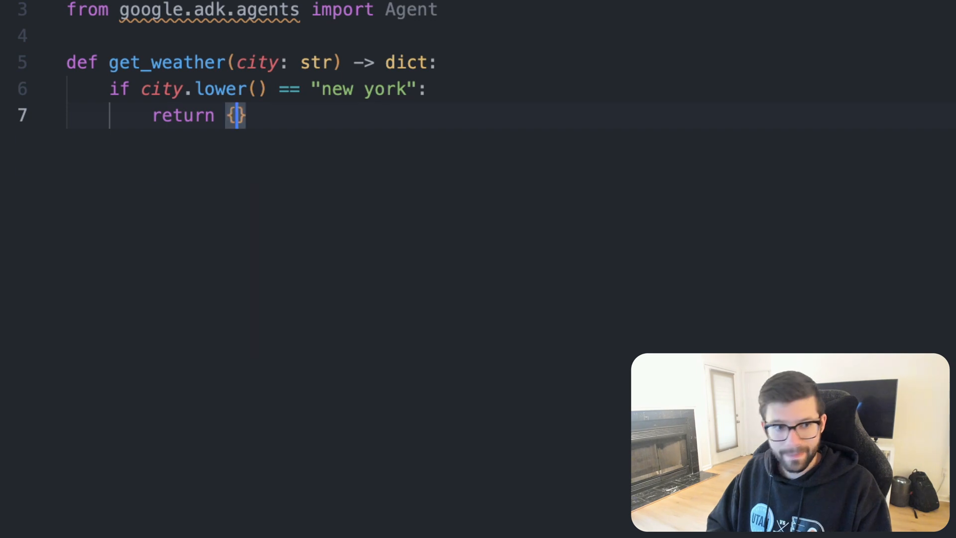
{"action": "key", "text": "Return"}
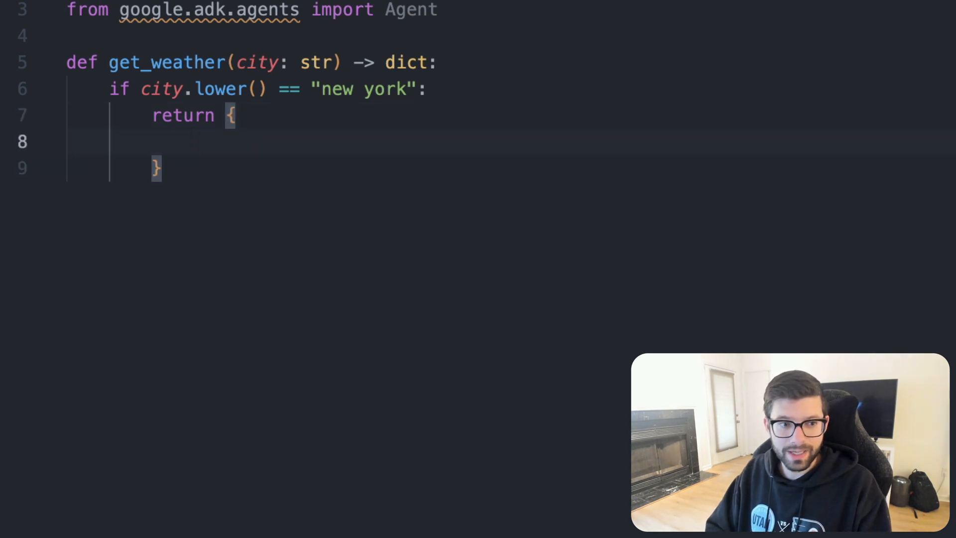
{"action": "type", "text": "succ"}
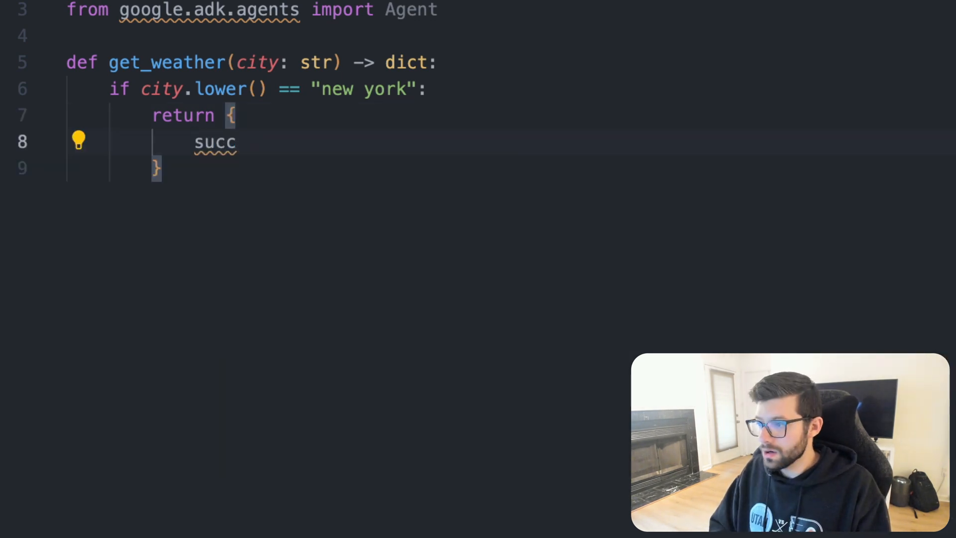
{"action": "type", "text": "\""}
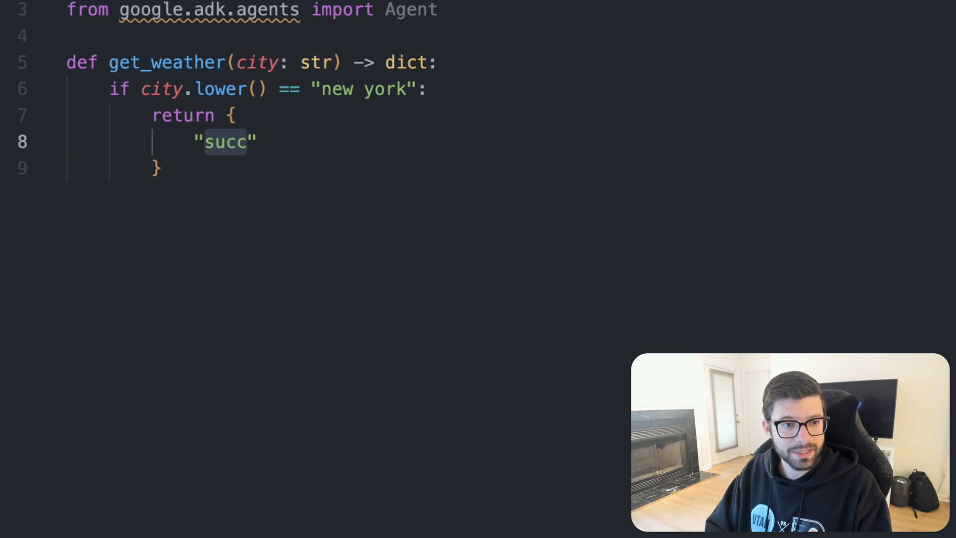
{"action": "type", "text": "status\":"}
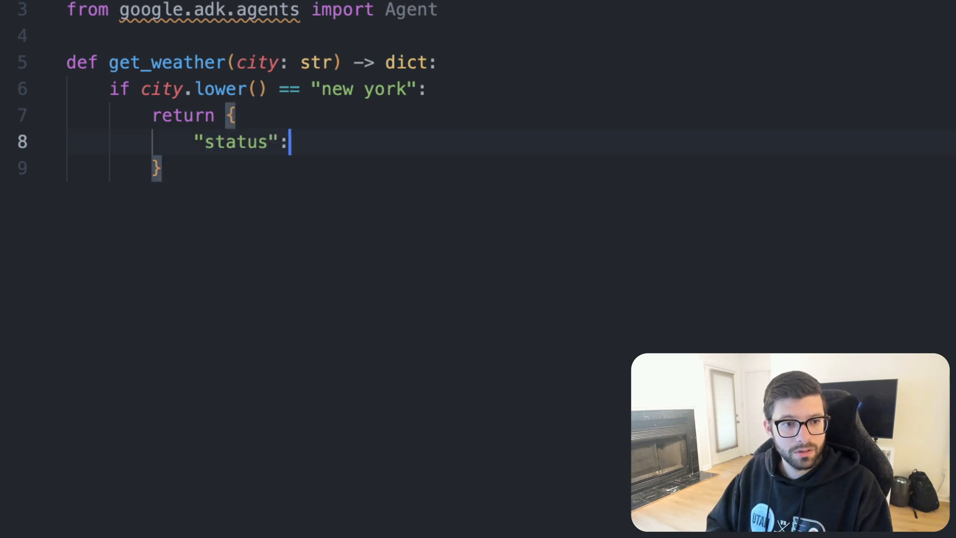
{"action": "type", "text": "\"s\""}
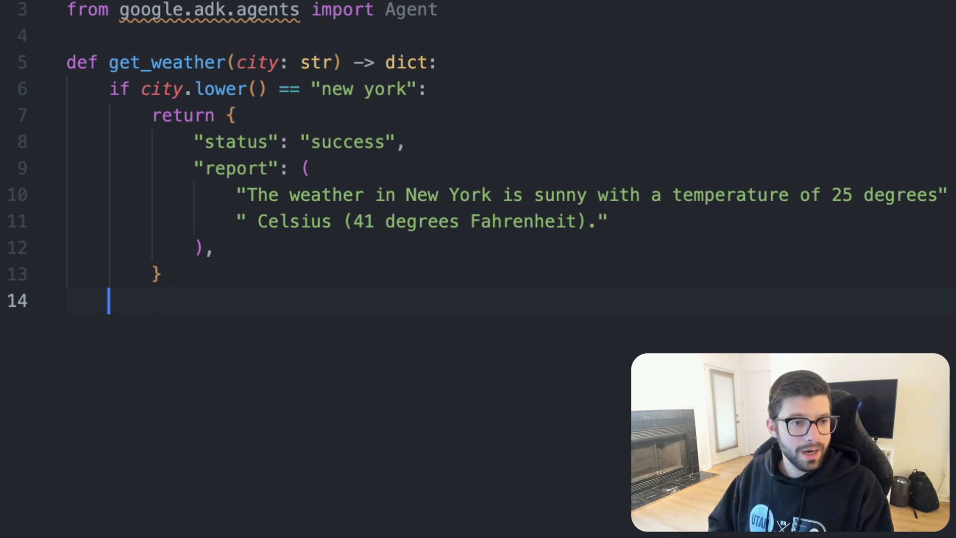
Add an else branch returning "error" status and begin its f-string message
{"action": "type", "text": "else:"}
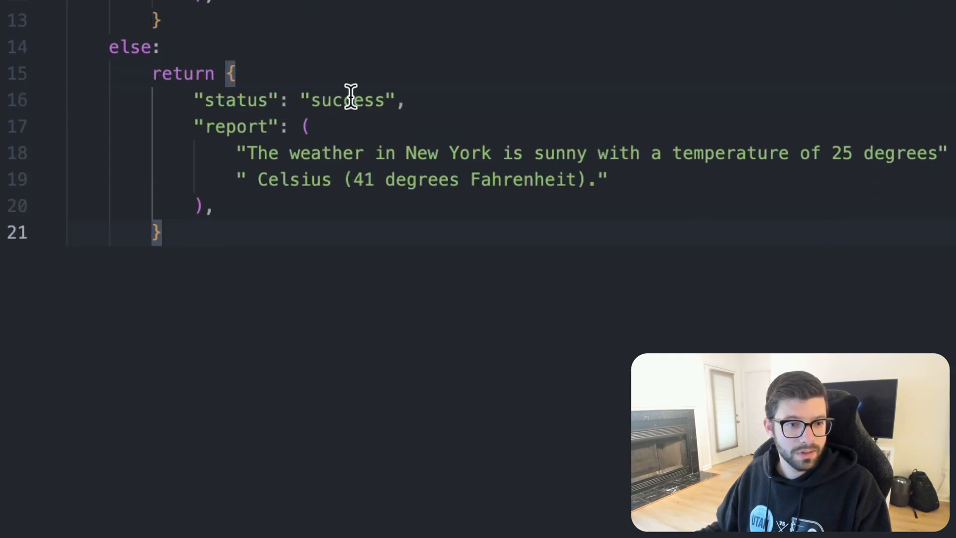
{"action": "type", "text": "error"}
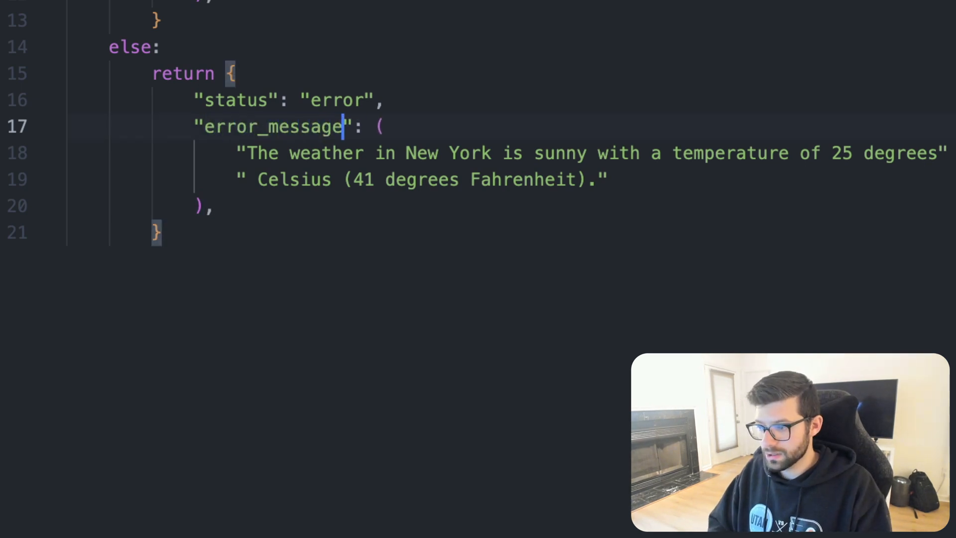
{"action": "double_click", "coordinate": [326, 153]}
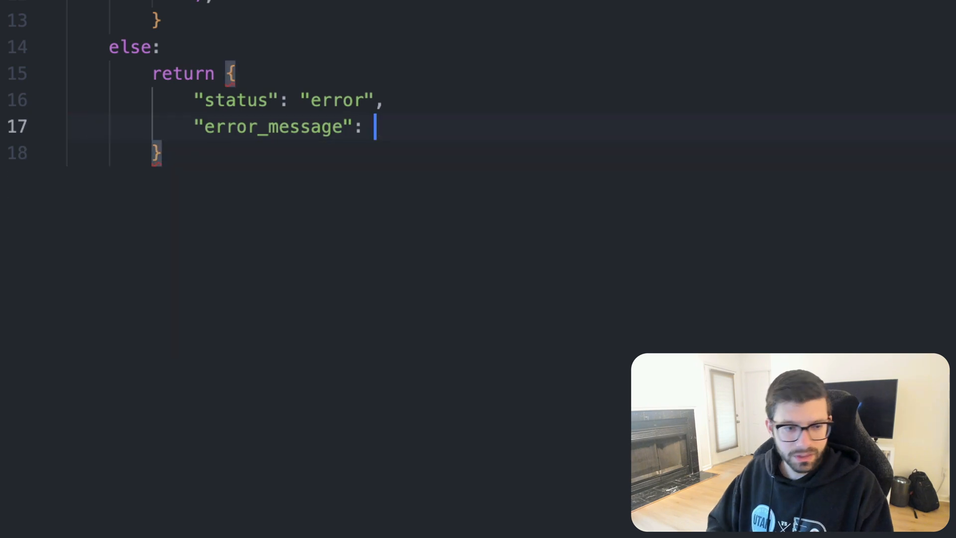
{"action": "type", "text": "f\""}
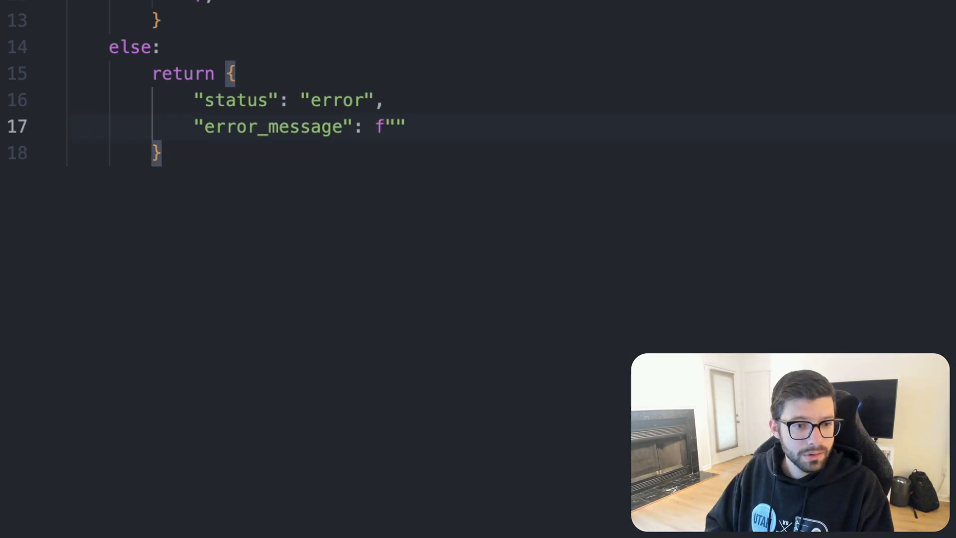
{"action": "type", "text": "Wea"}
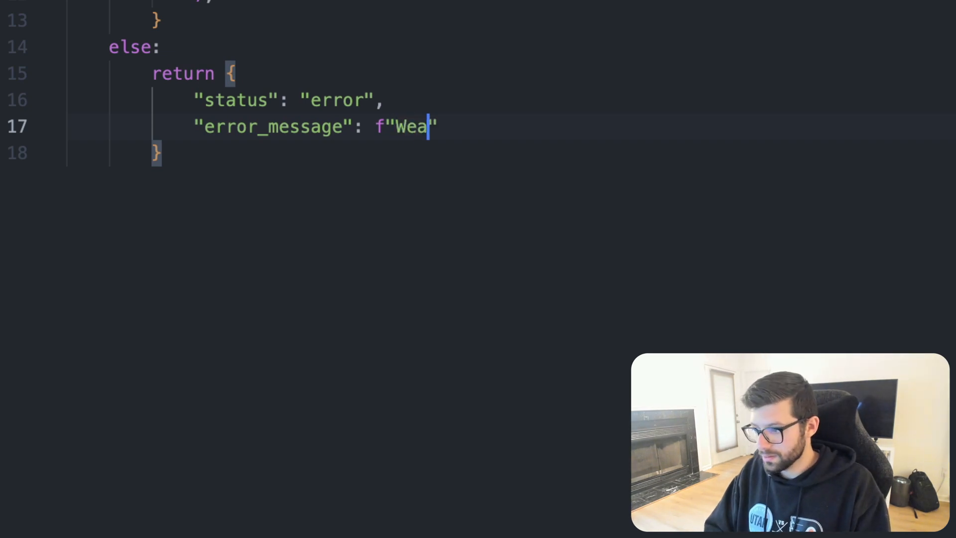
{"action": "type", "text": "hter"}
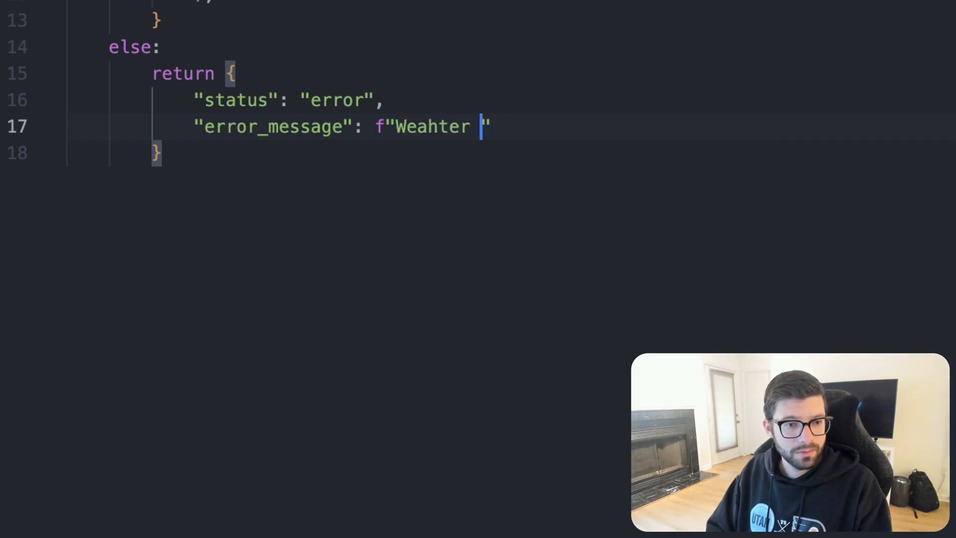
{"action": "type", "text": "Weather"}
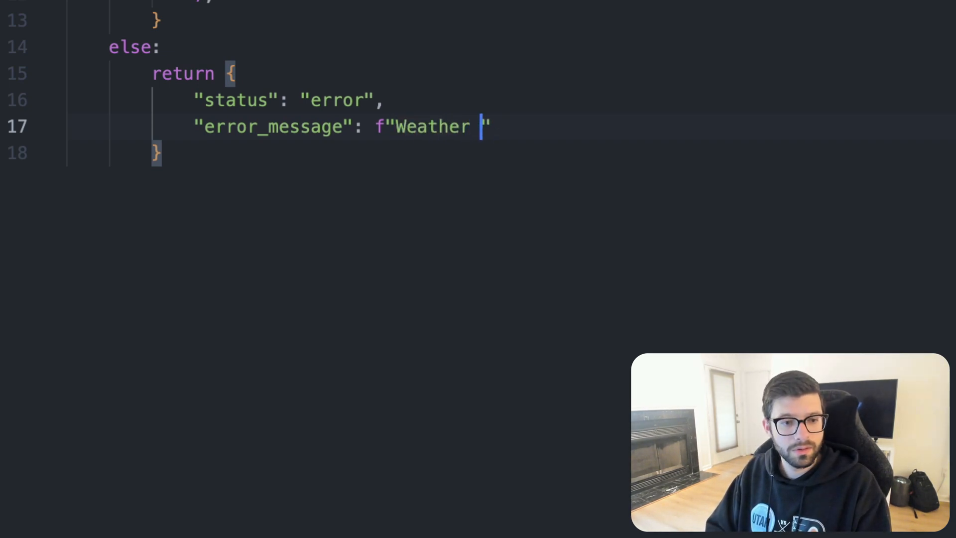
Complete the error_message "Weather report for '{city}' not available"
{"action": "type", "text": "report for"}
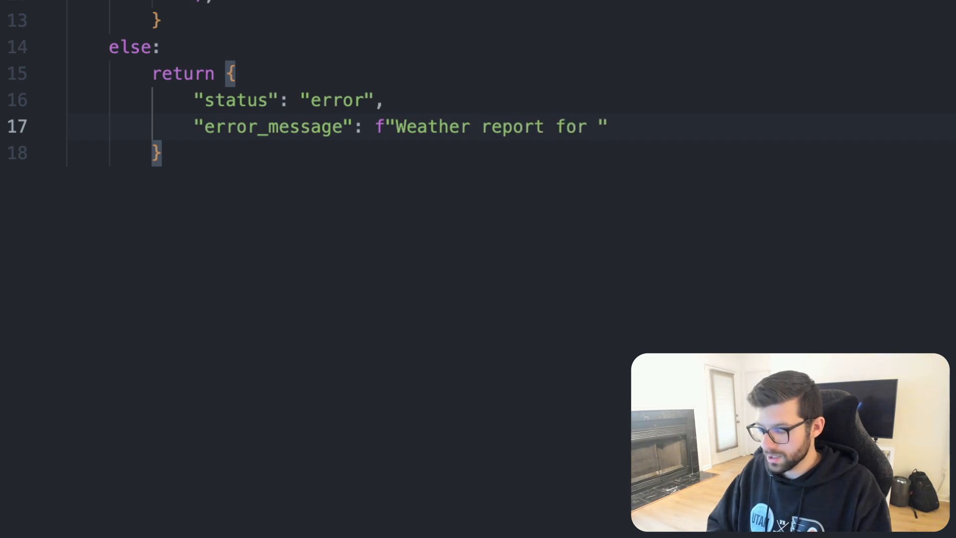
{"action": "type", "text": "{}"}
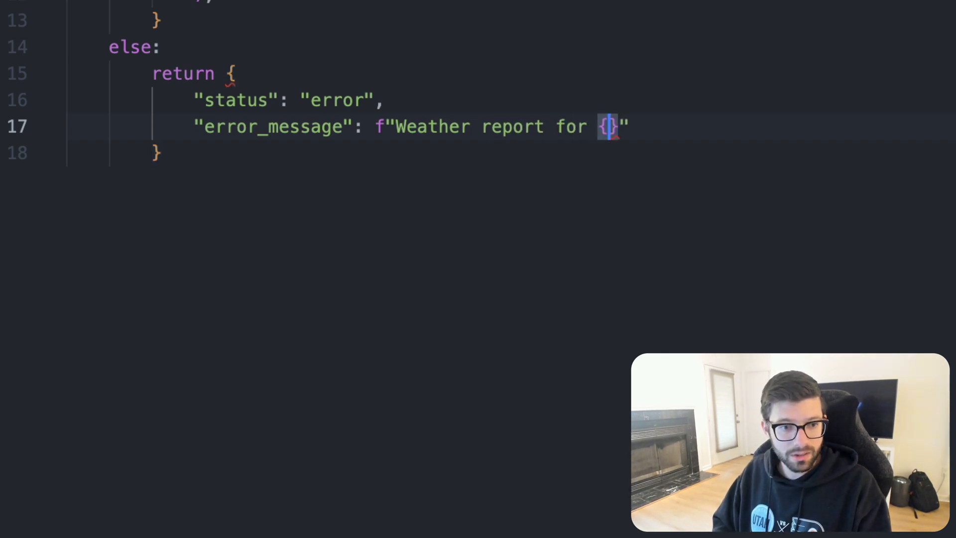
{"action": "type", "text": "'"}
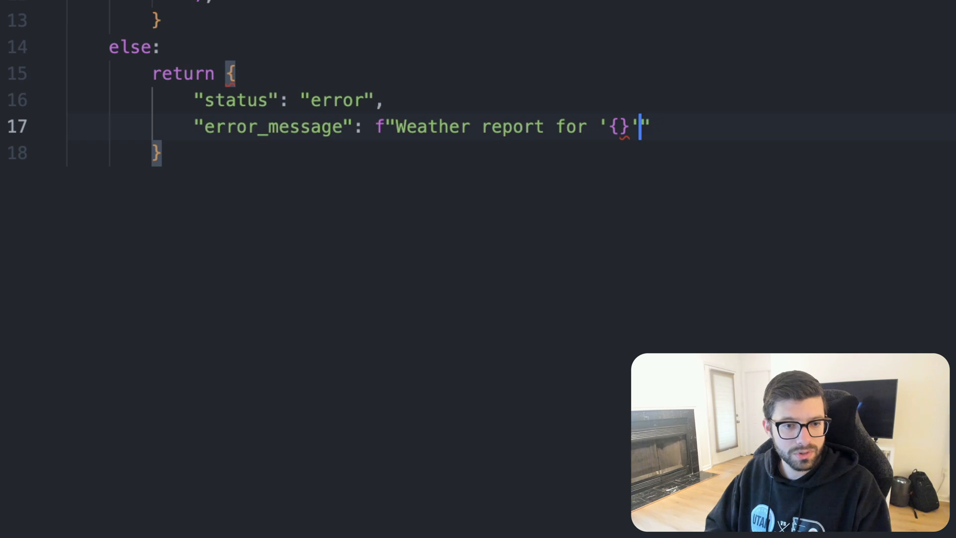
{"action": "type", "text": "cirt"}
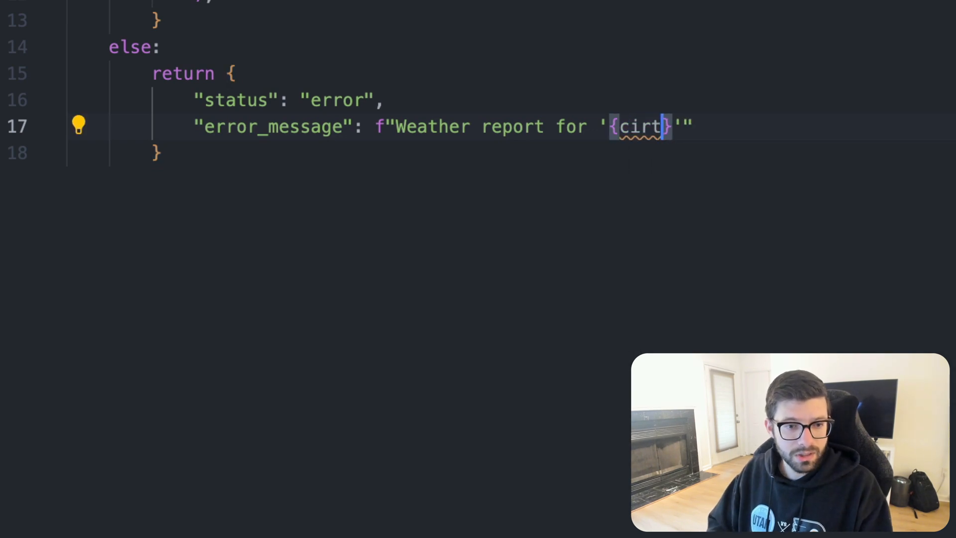
{"action": "type", "text": "city"}
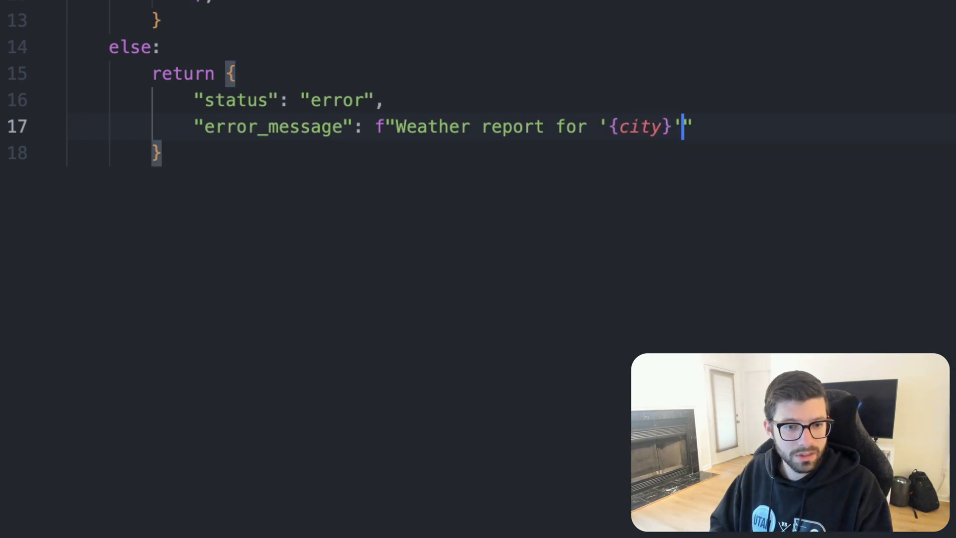
{"action": "type", "text": "not ava"}
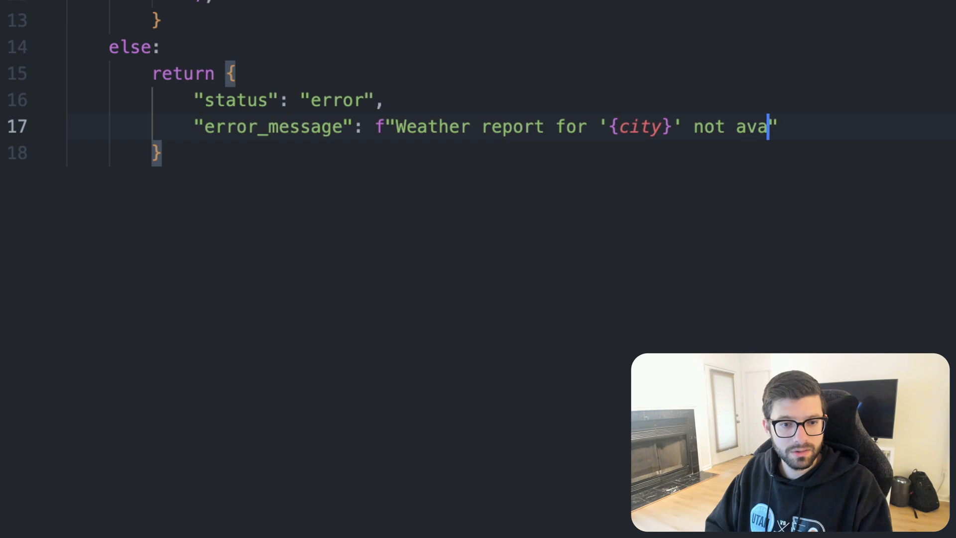
{"action": "type", "text": "ilable/"}
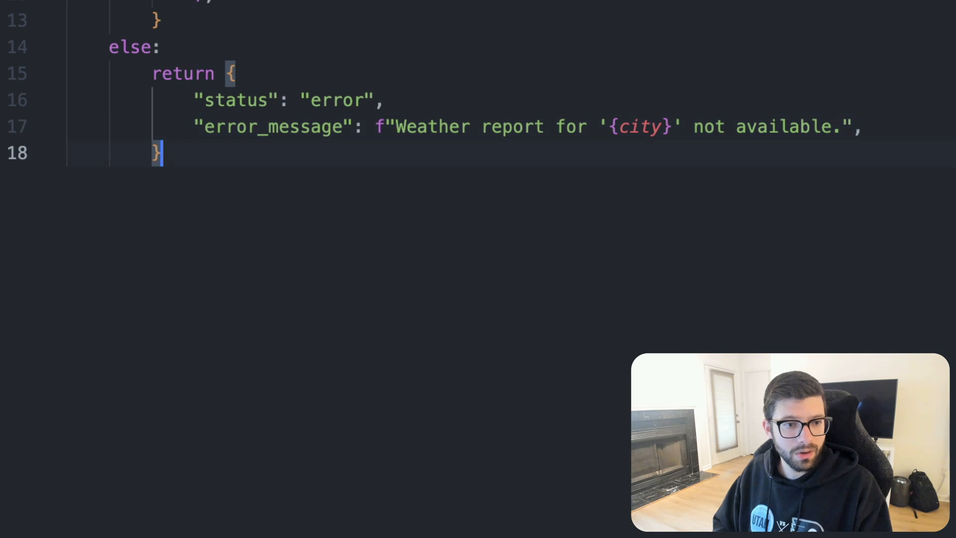
{"action": "key", "text": "Enter"}
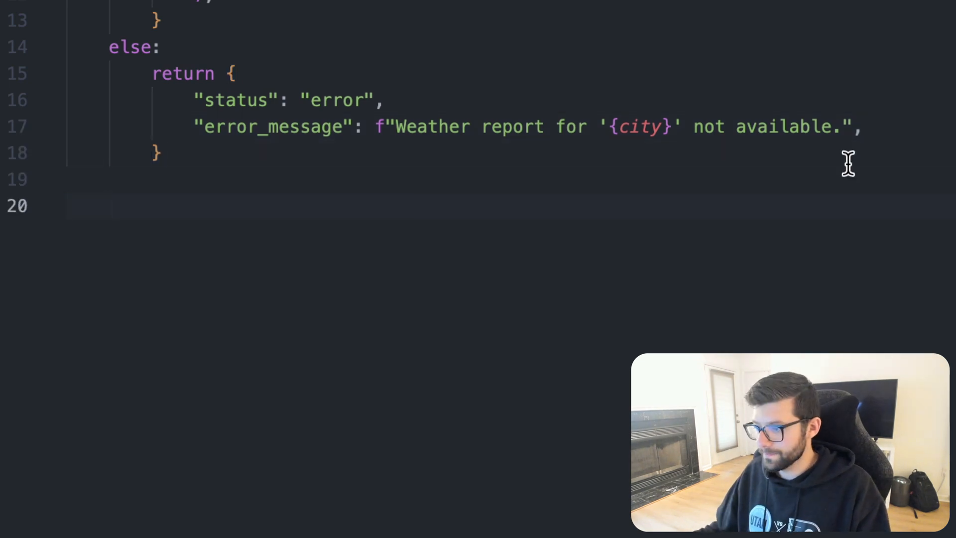
{"action": "mouse_move", "coordinate": [527, 369]}
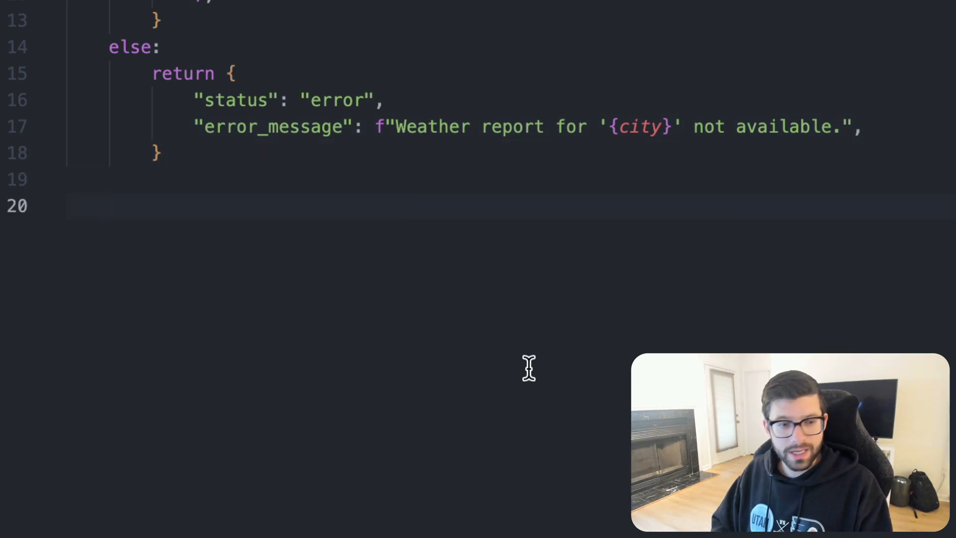
Define get_current_time(city: str) from the copied weather function
{"action": "type", "text": "def get"}
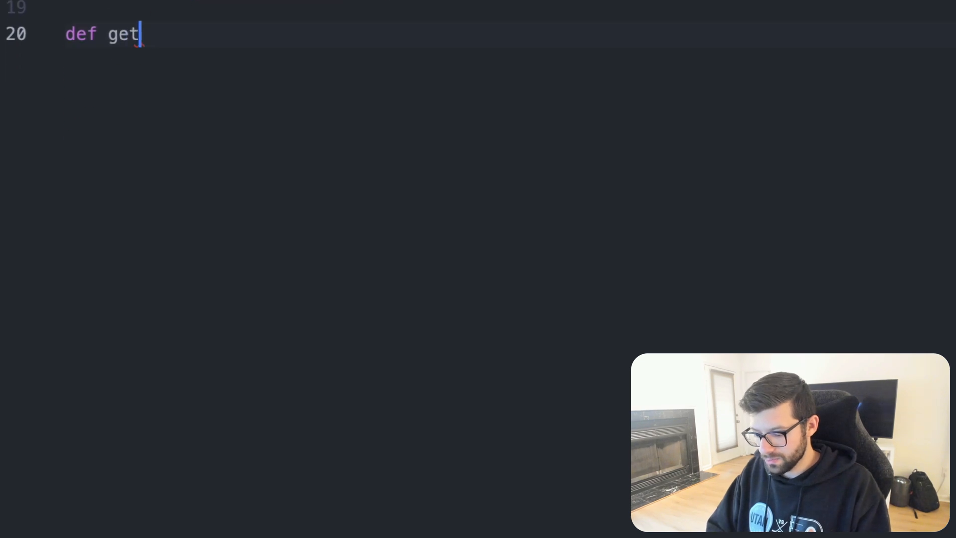
{"action": "type", "text": "_time"}
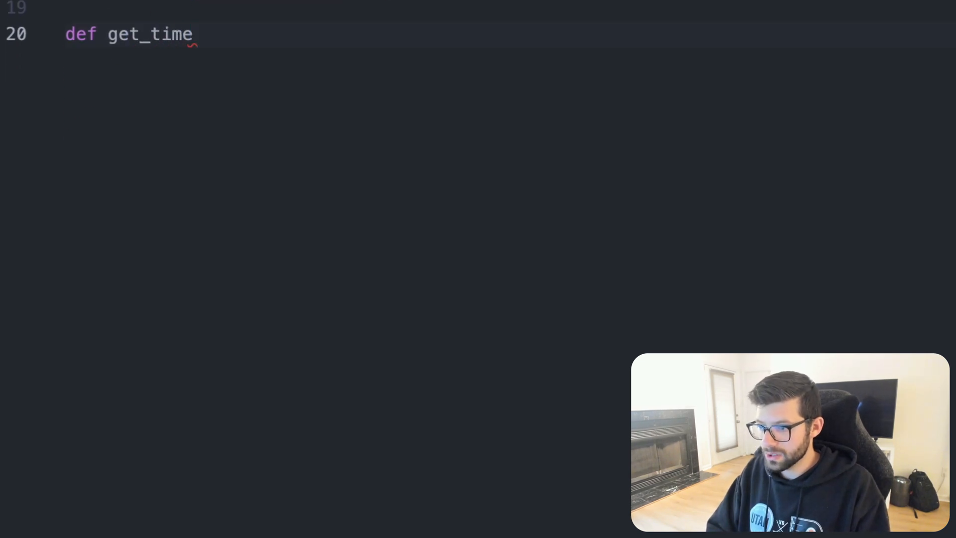
{"action": "key", "text": "Backspace"}
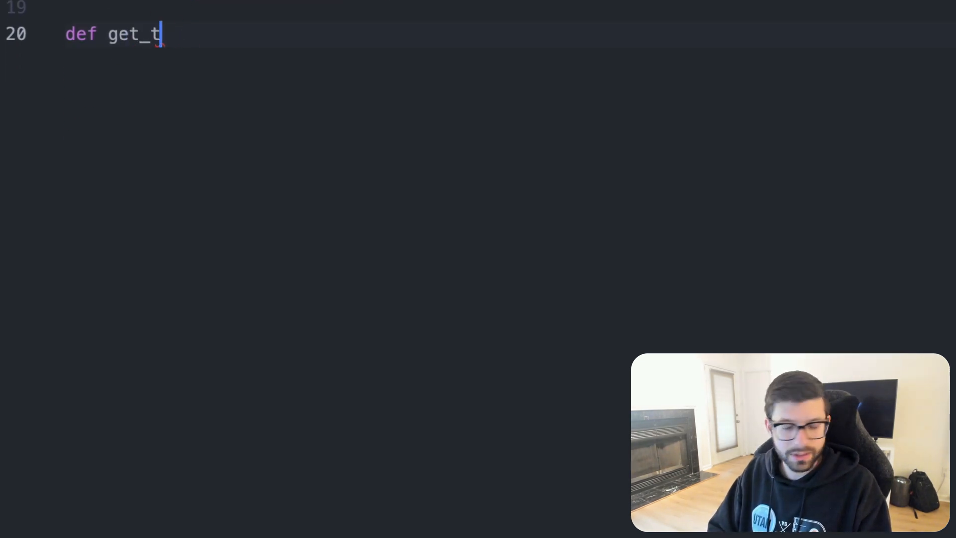
{"action": "type", "text": "current_time"}
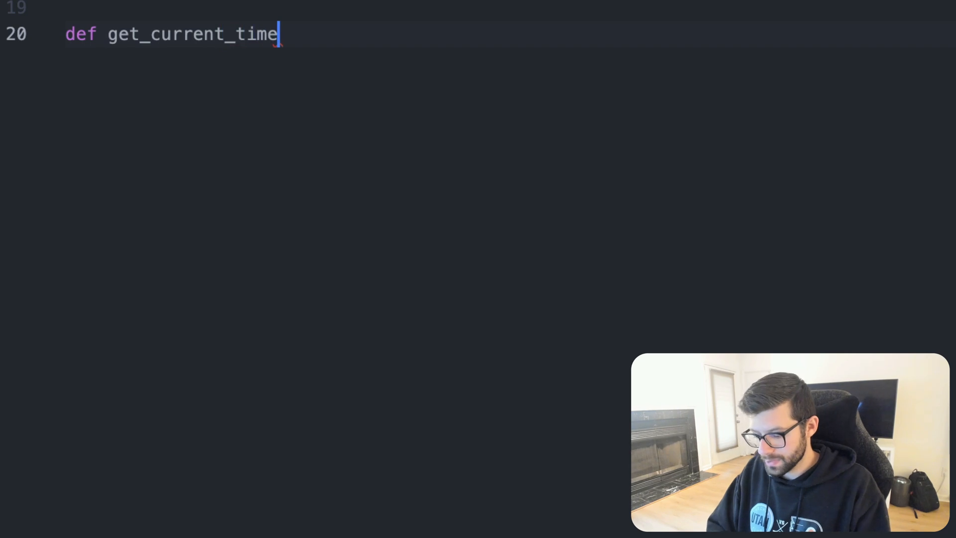
{"action": "type", "text": "()"}
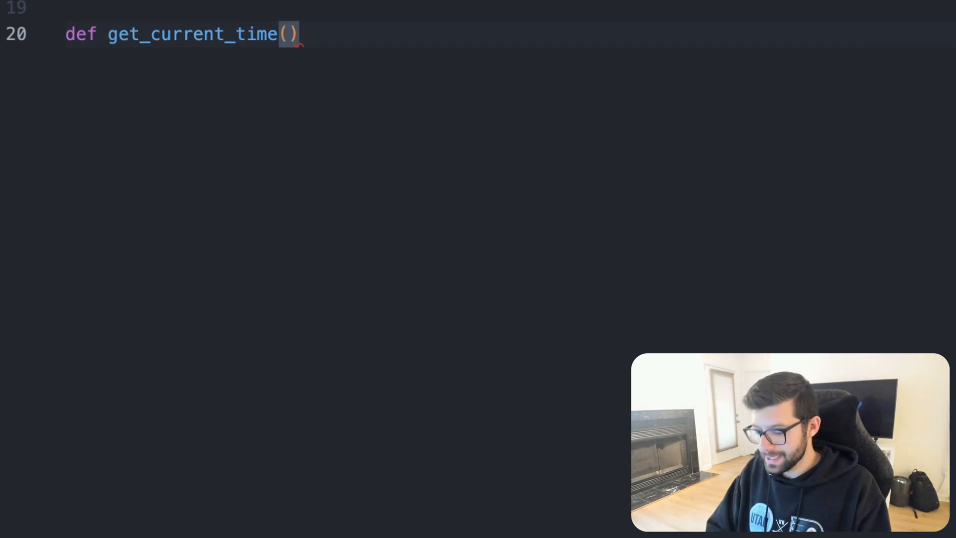
{"action": "type", "text": "city: str"}
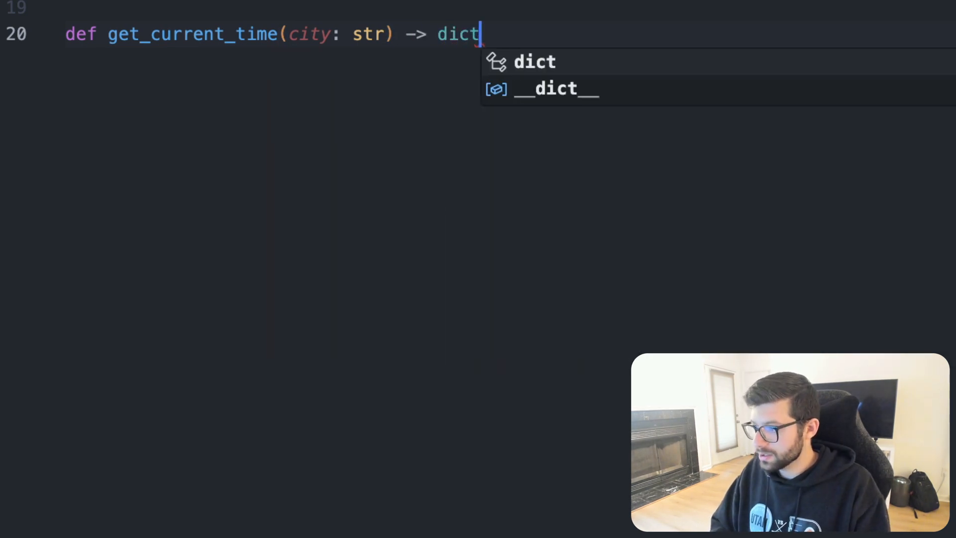
{"action": "type", "text": ":"}
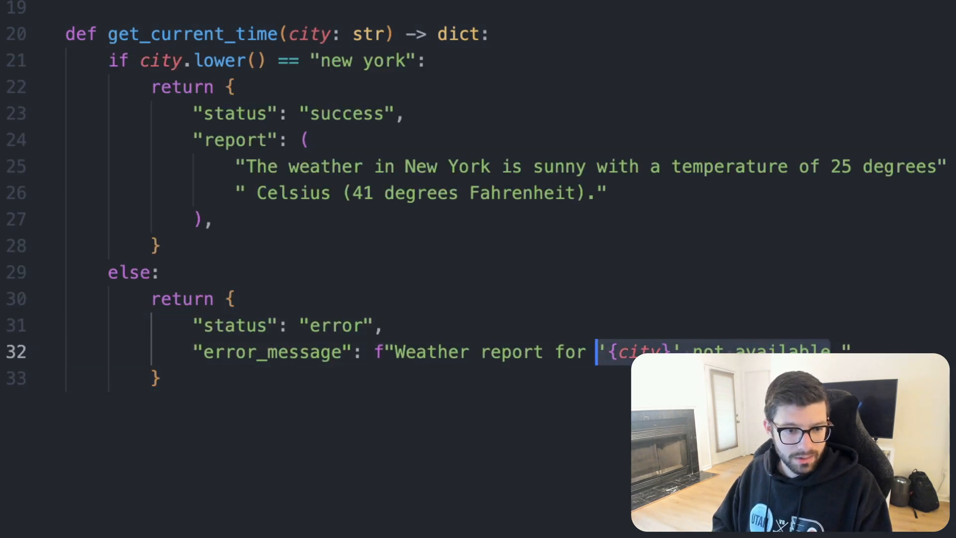
Reword the error message to 'Current time for ...' instead of 'Weather'
{"action": "double_click", "coordinate": [431, 351]}
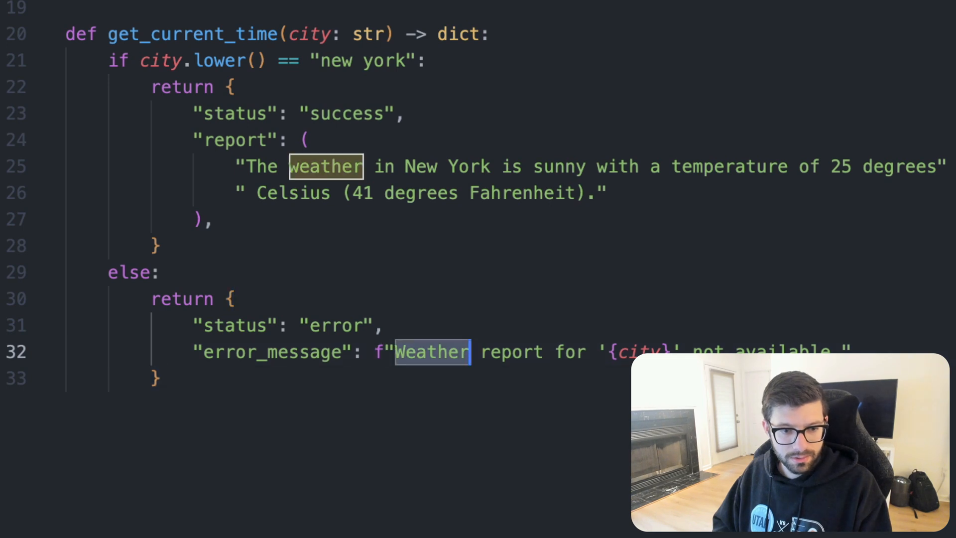
{"action": "type", "text": "Current"}
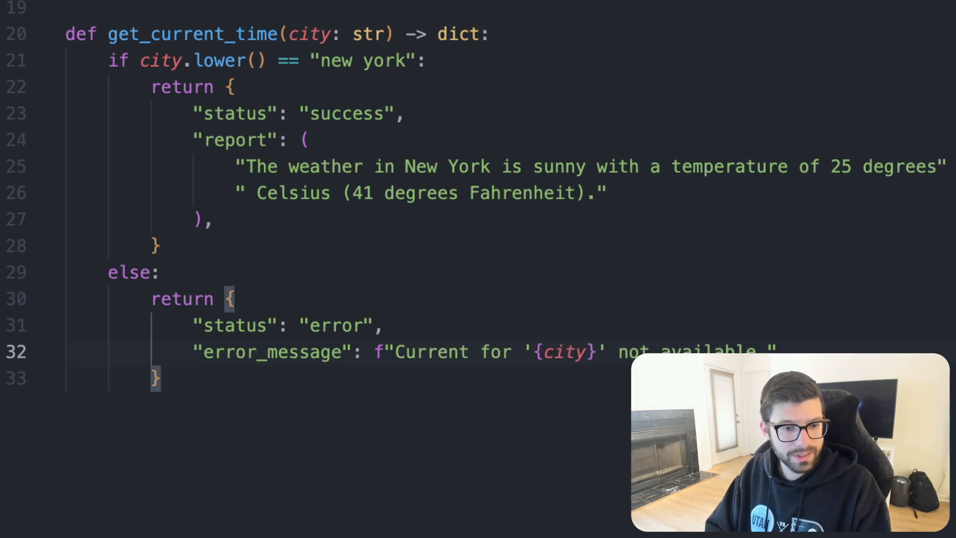
{"action": "type", "text": "time"}
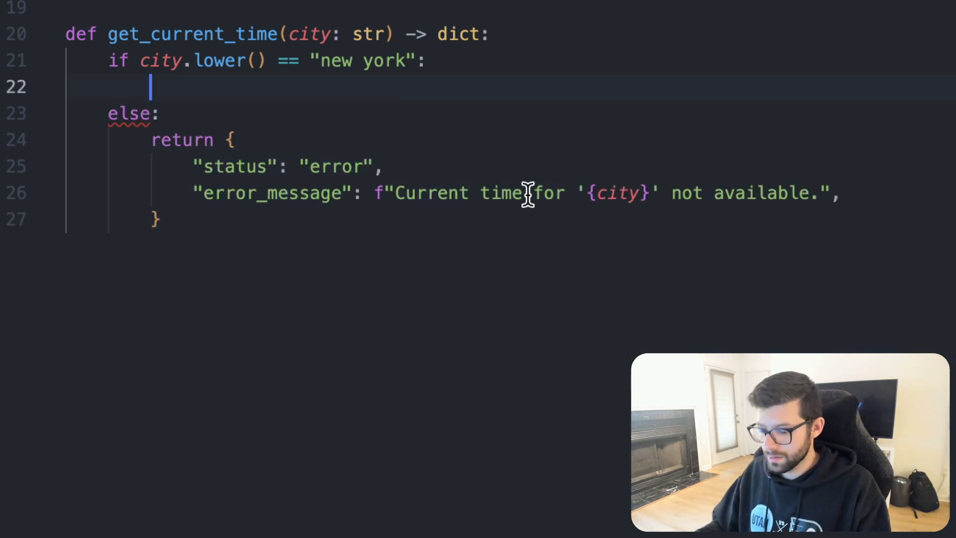
Set tz_identifier = "America/New_York" in the New York branch
{"action": "type", "text": "tz_"}
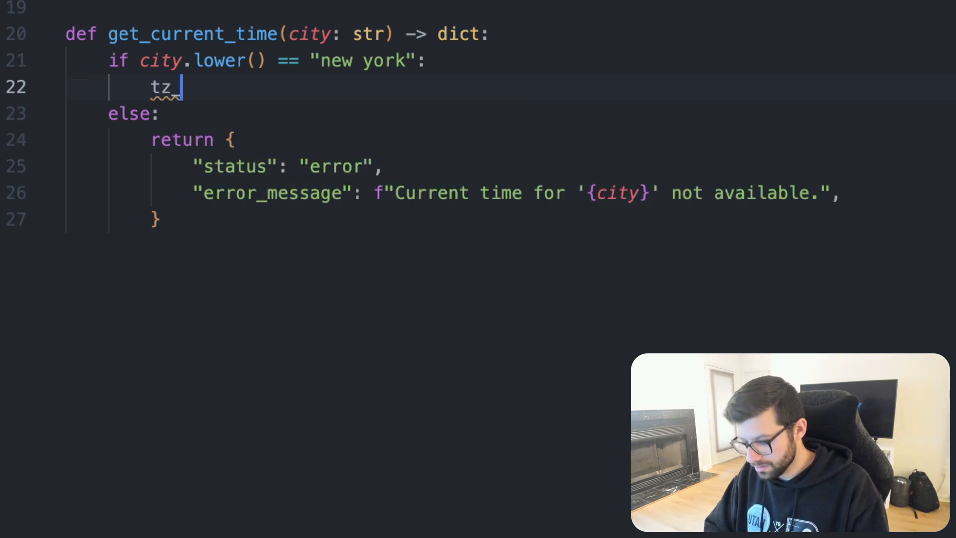
{"action": "type", "text": "ident"}
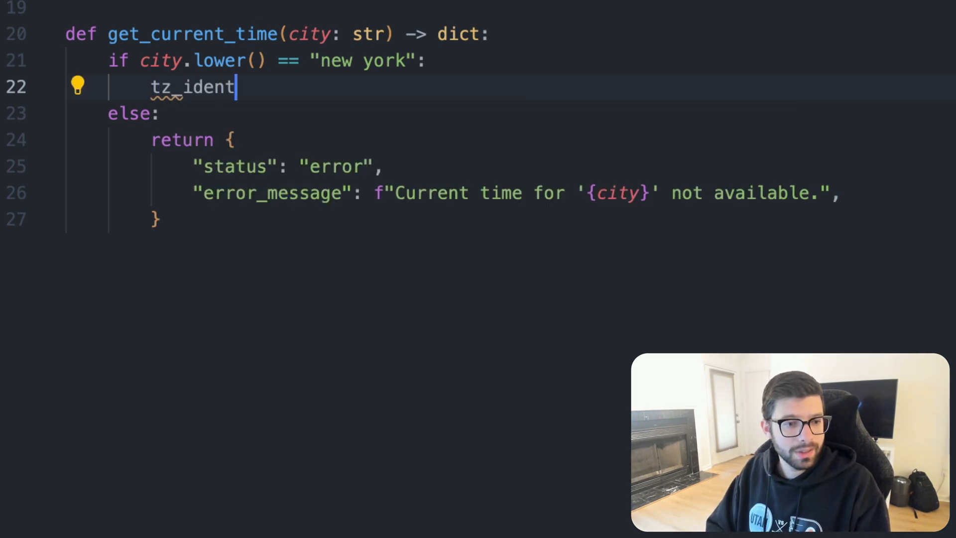
{"action": "type", "text": "ier"}
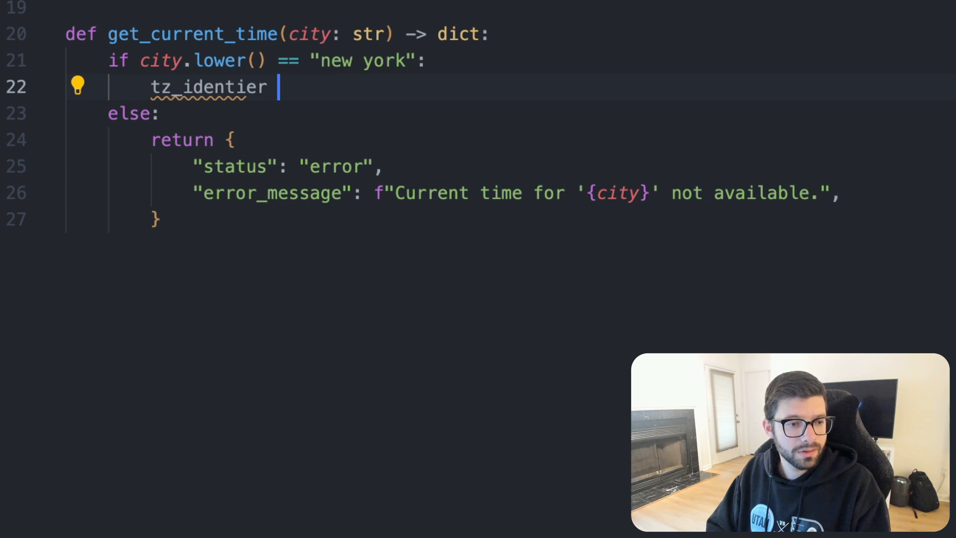
{"action": "type", "text": "fier ="}
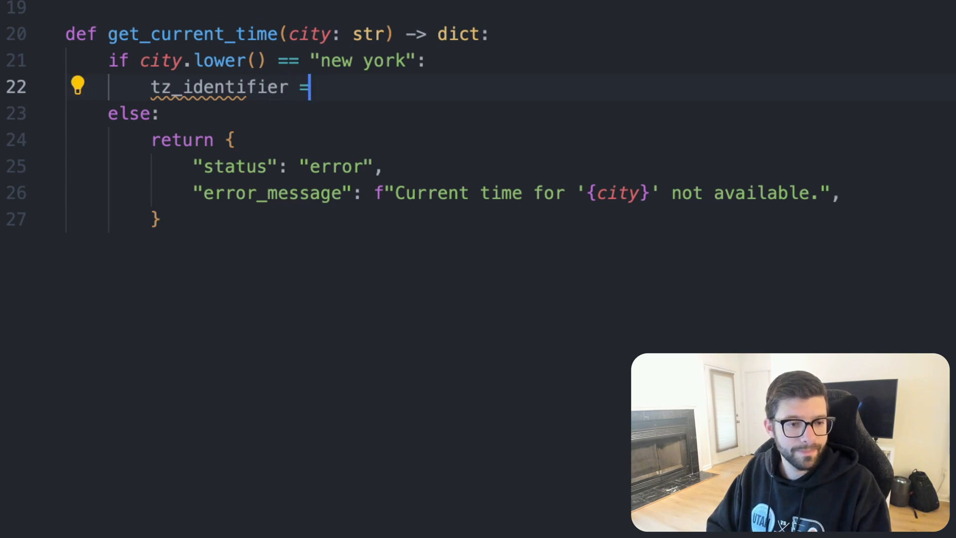
{"action": "type", "text": "\"\""}
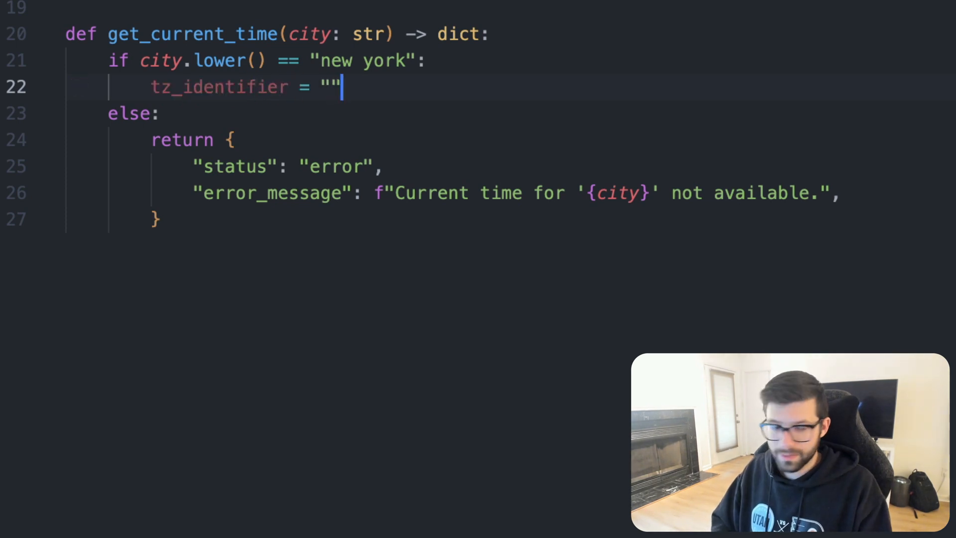
{"action": "type", "text": "America"}
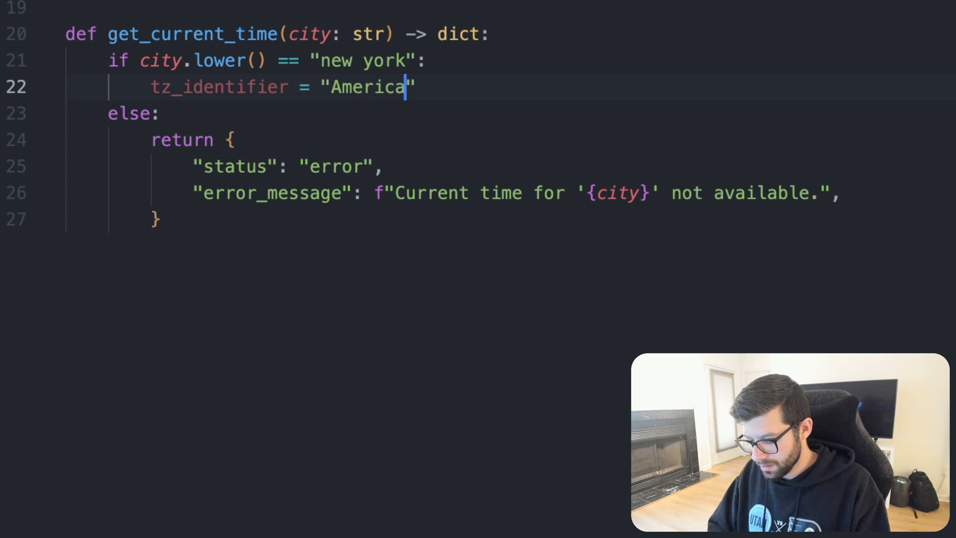
{"action": "type", "text": "/New_"}
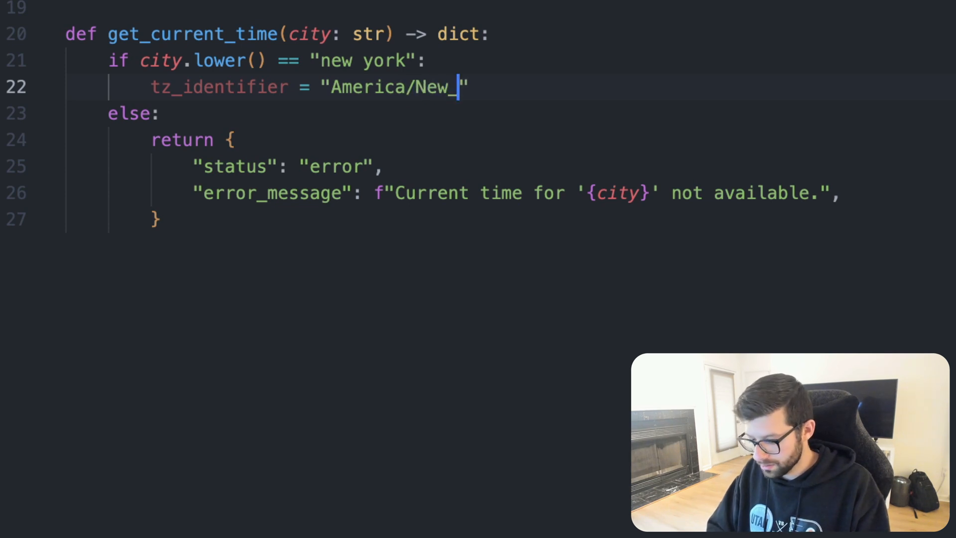
{"action": "type", "text": "York"}
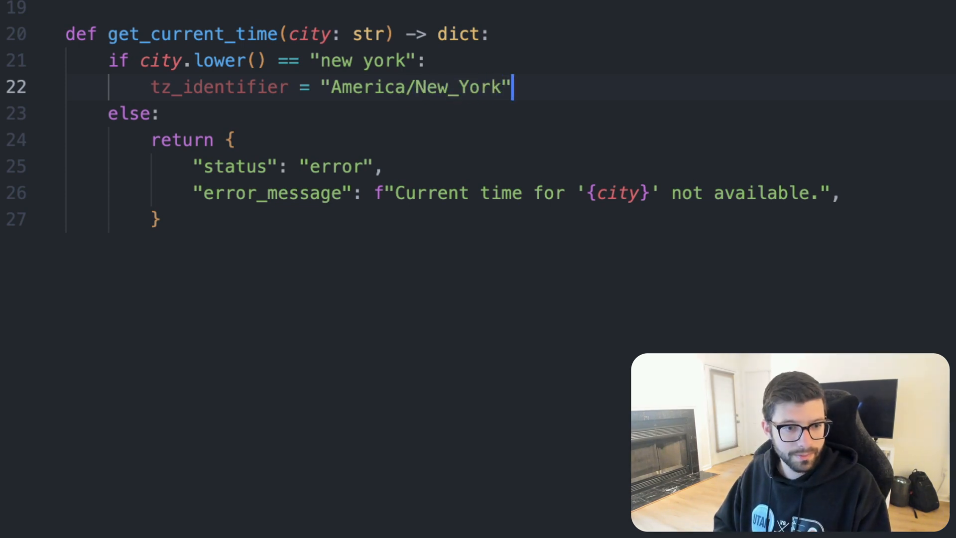
Add tz = ZoneInfo(tz_identifier) and now = datetime.datetime.now(tz)
{"action": "type", "text": "t"}
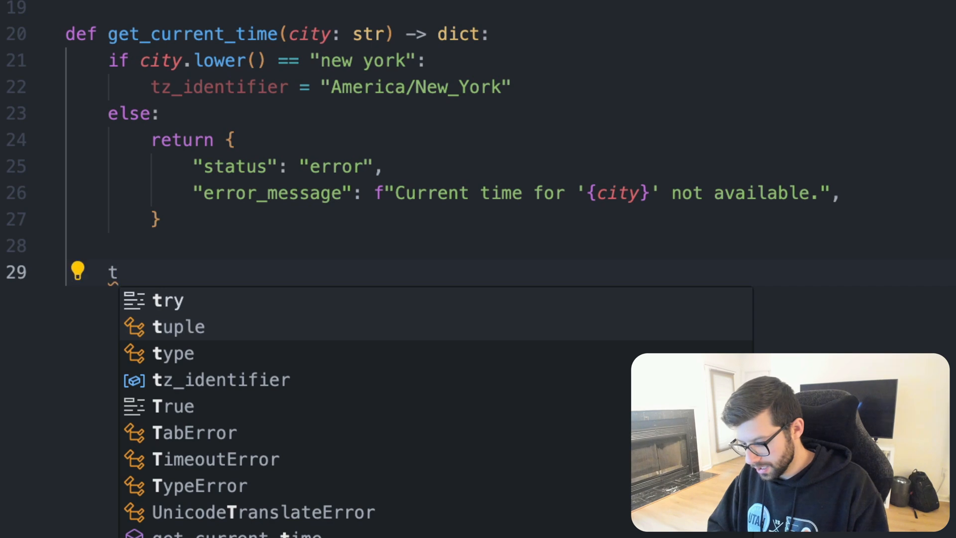
{"action": "type", "text": "z ="}
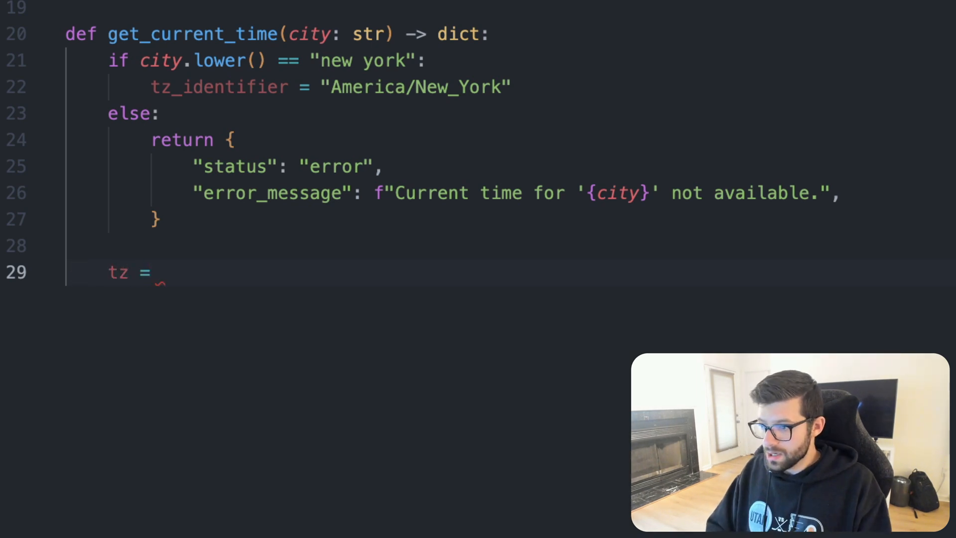
{"action": "type", "text": "ZoneInfo("}
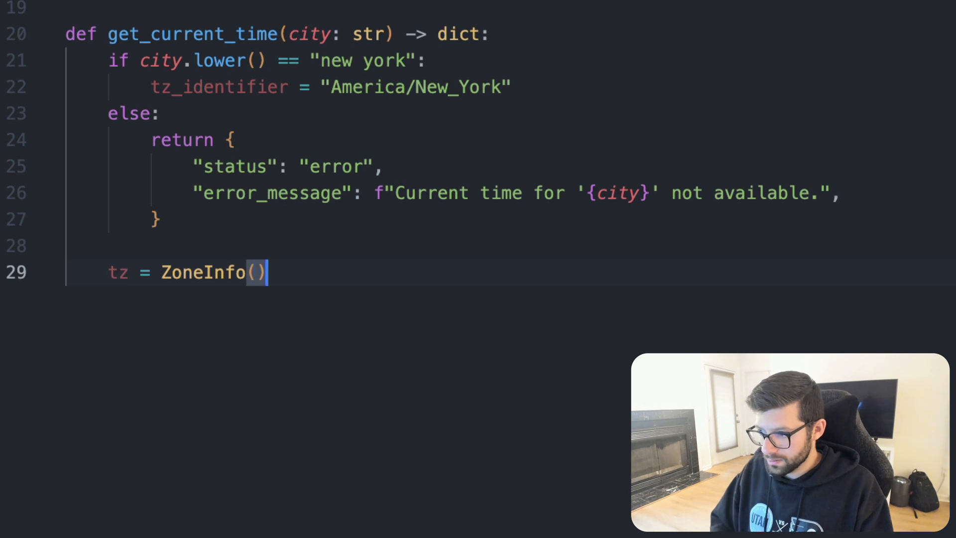
{"action": "type", "text": "tz_identifier"}
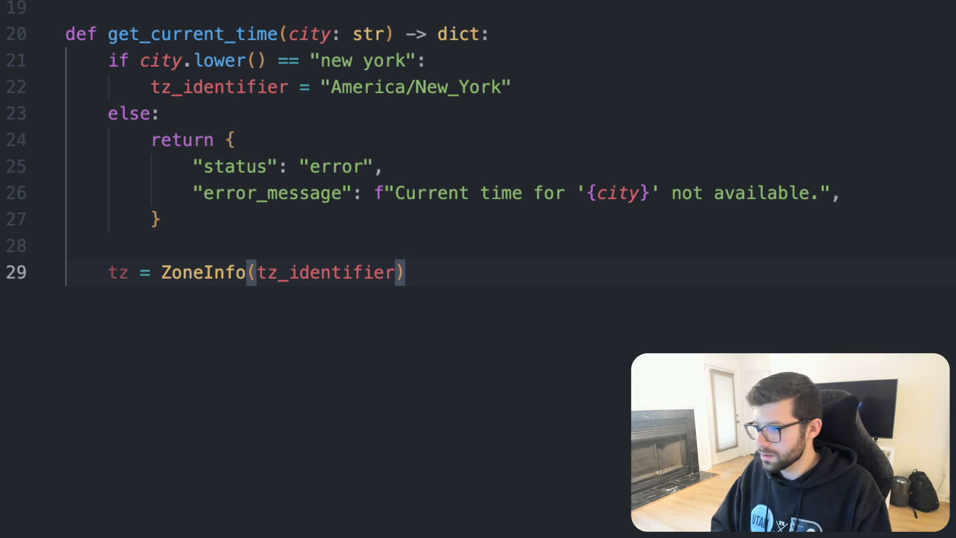
{"action": "type", "text": "now"}
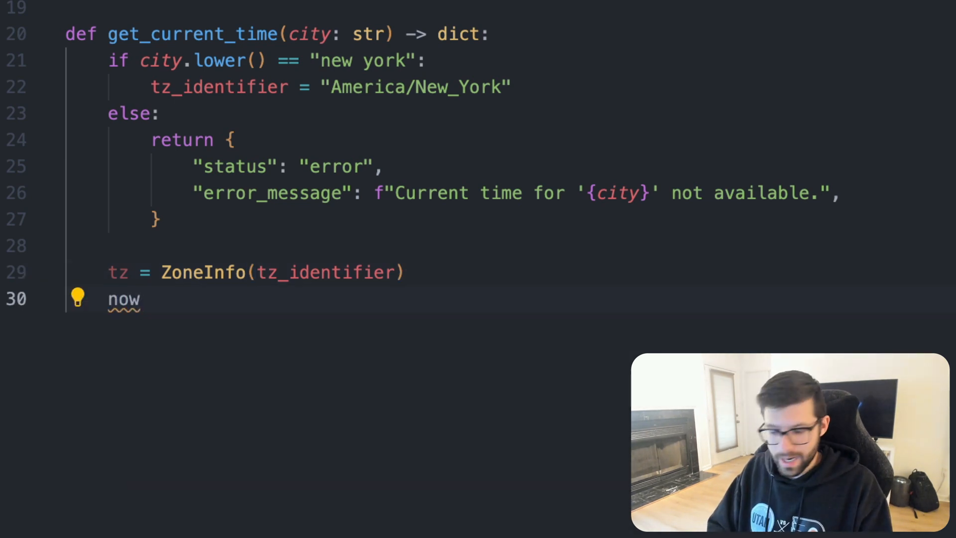
{"action": "type", "text": "= datetime."}
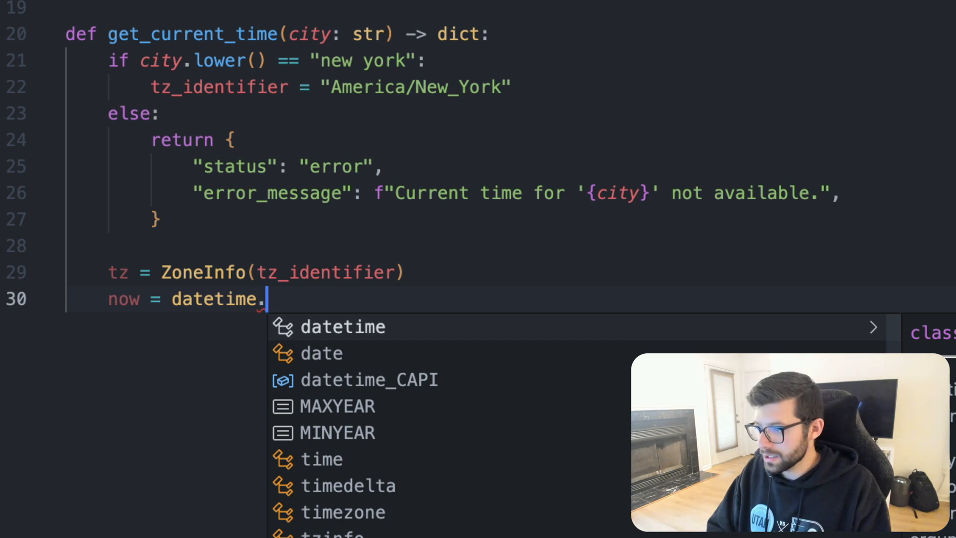
{"action": "type", "text": "datetime."}
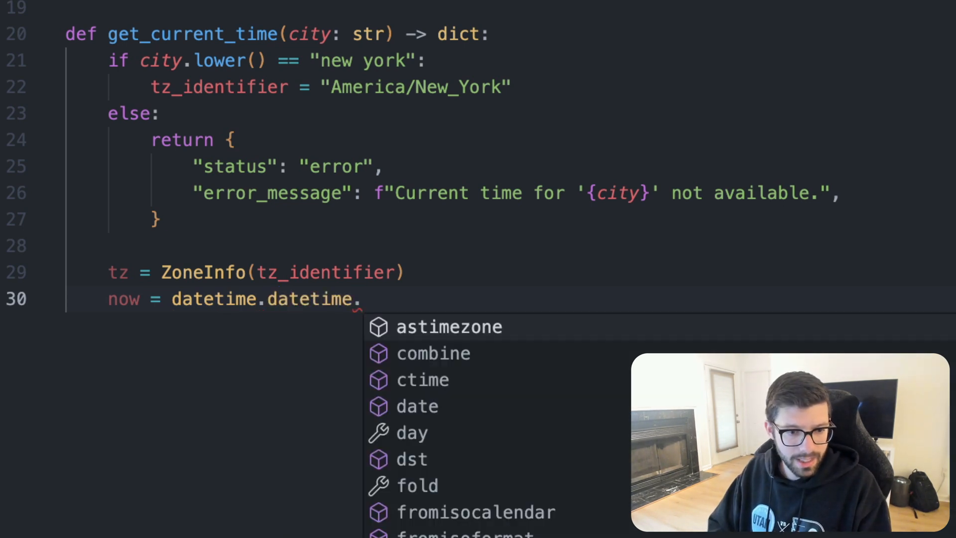
{"action": "type", "text": "now()"}
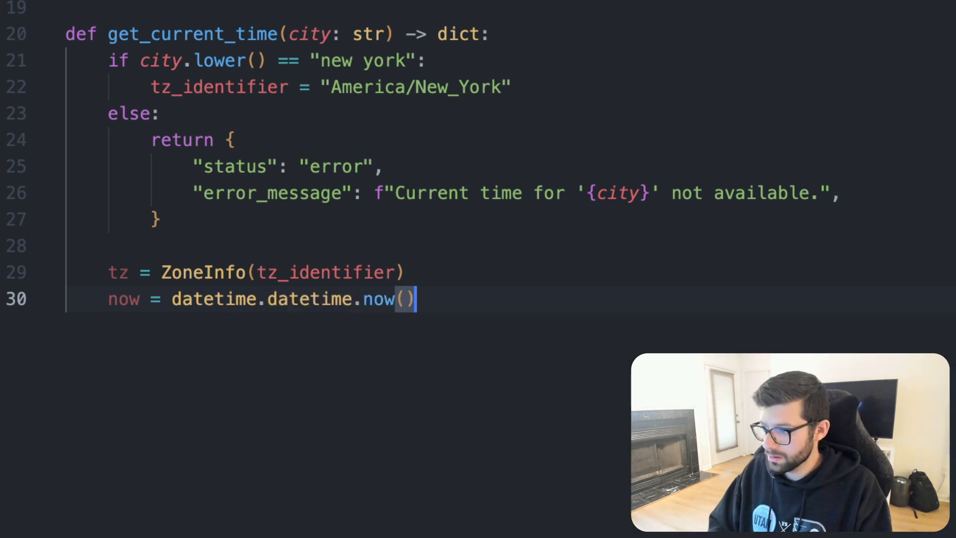
{"action": "type", "text": "tz"}
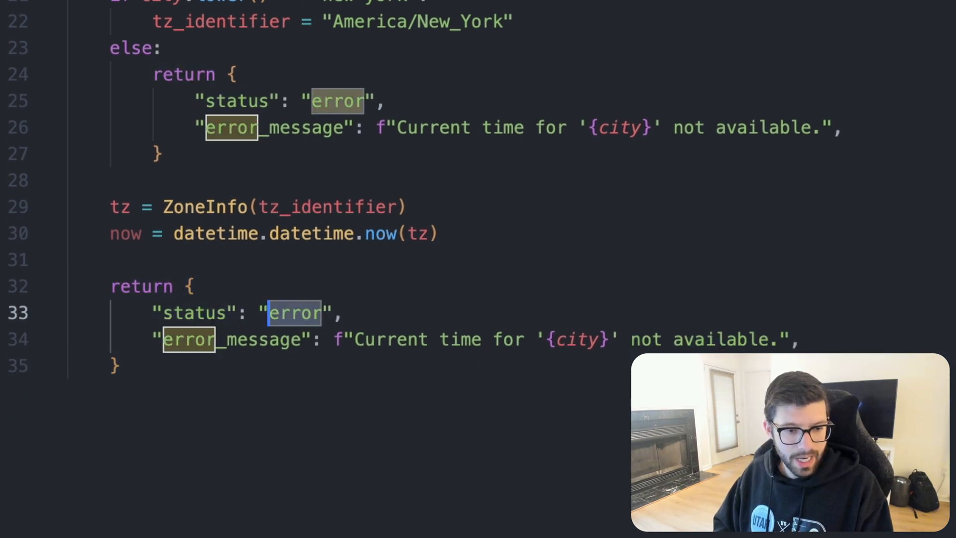
Change the copied return to "success" status with a "report" key for the current time
{"action": "type", "text": "success"}
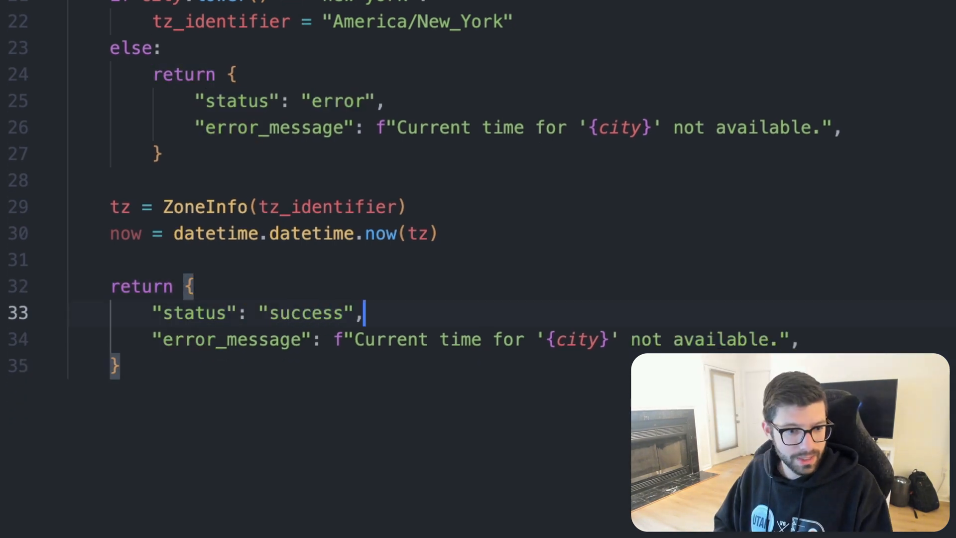
{"action": "double_click", "coordinate": [231, 338]}
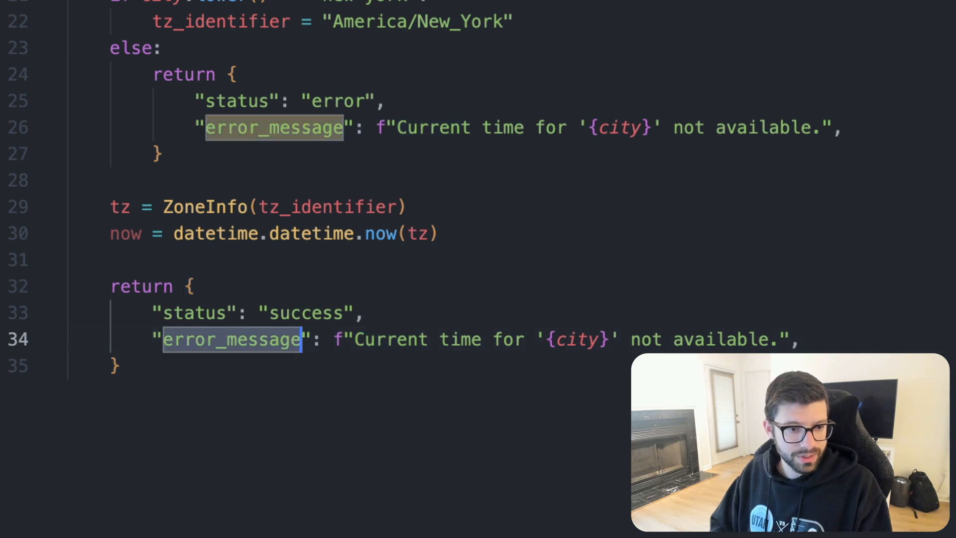
{"action": "type", "text": "repor"}
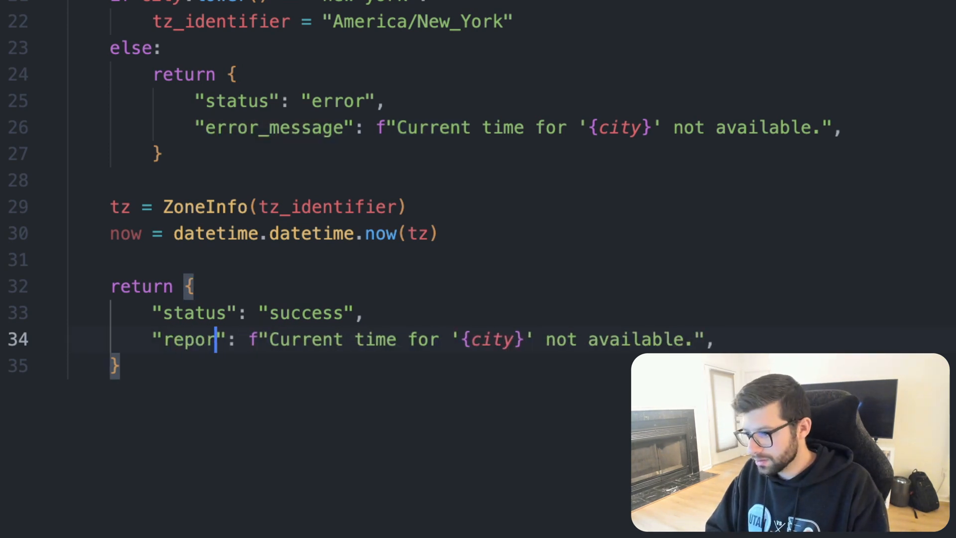
{"action": "type", "text": "t"}
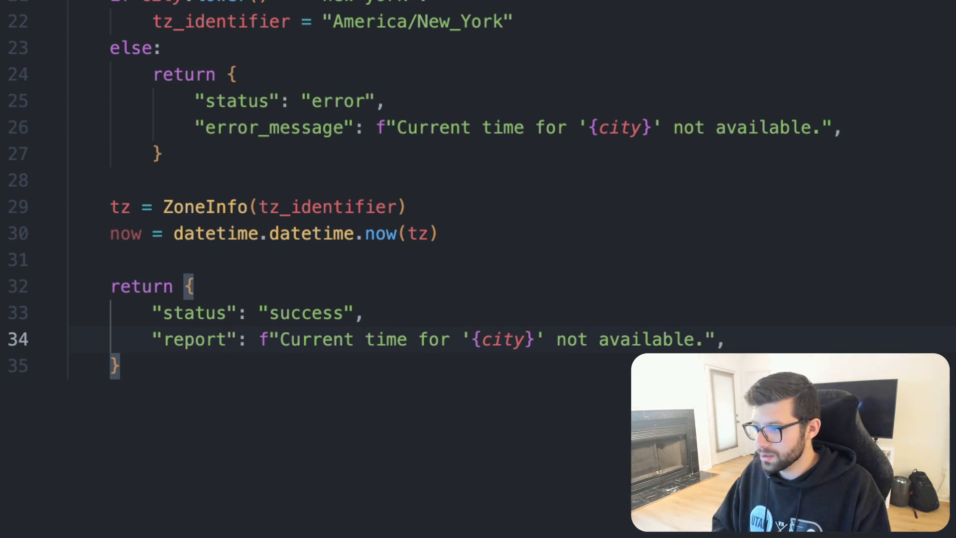
{"action": "double_click", "coordinate": [317, 338]}
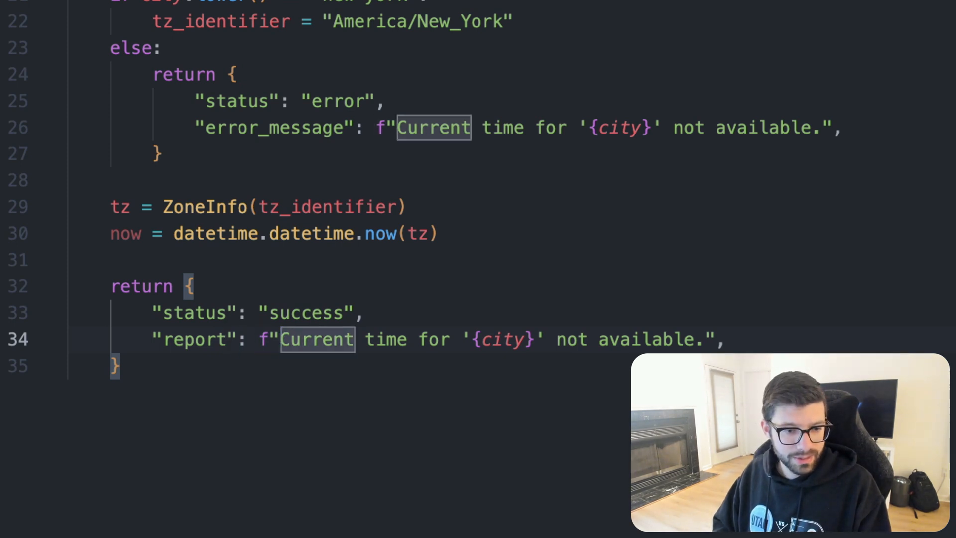
{"action": "double_click", "coordinate": [570, 338]}
{"action": "type", "text": "{"}
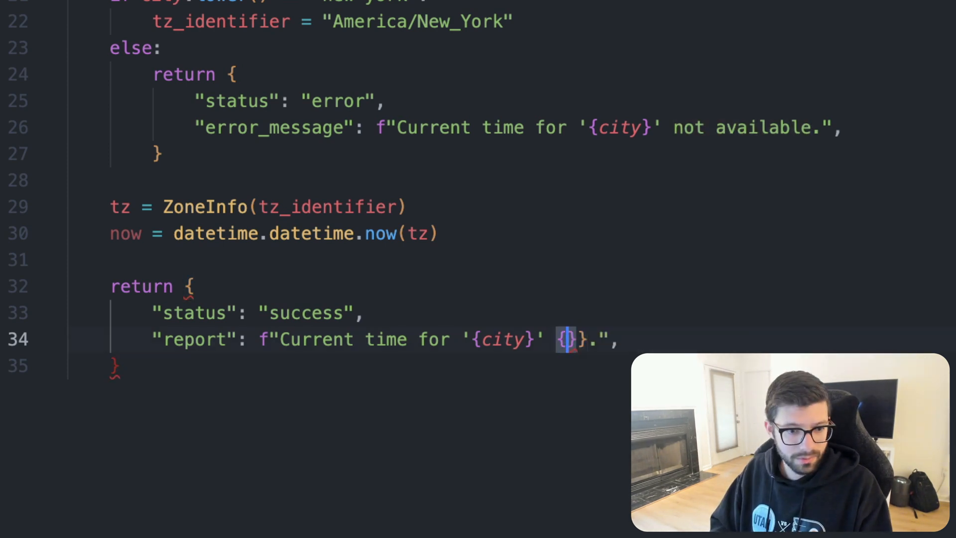
Format the report with now.strftime("%Y-%m-%d %H:%M:%S %Z%z")
{"action": "type", "text": "now"}
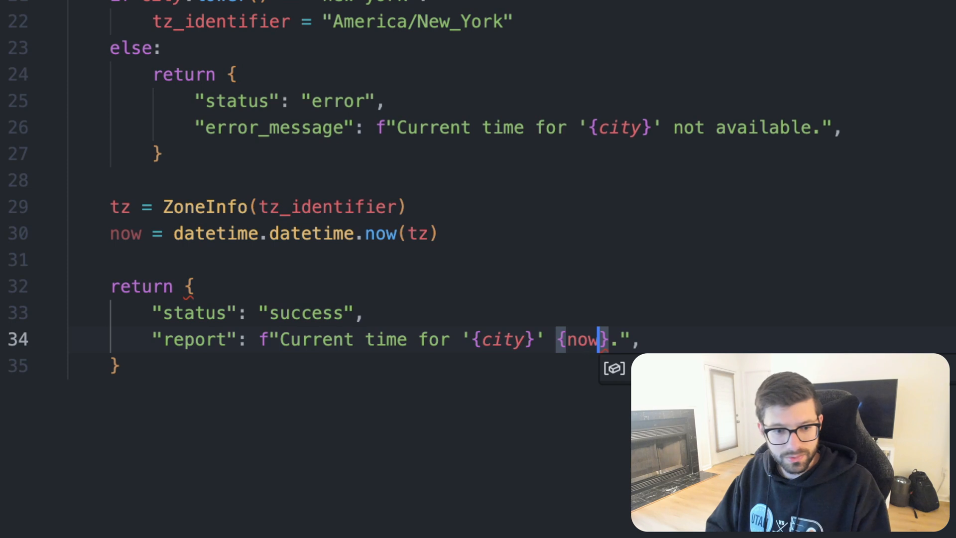
{"action": "type", "text": ".s"}
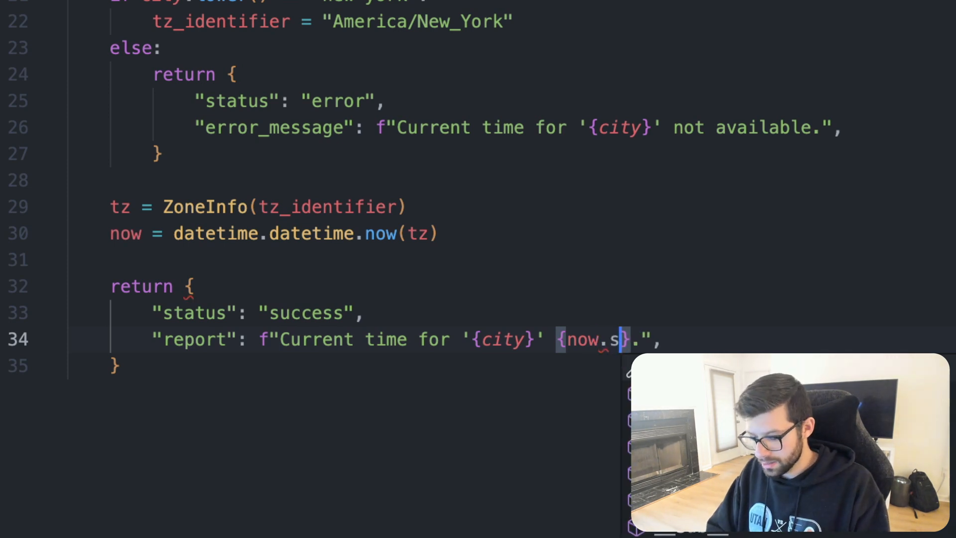
{"action": "type", "text": "tr"}
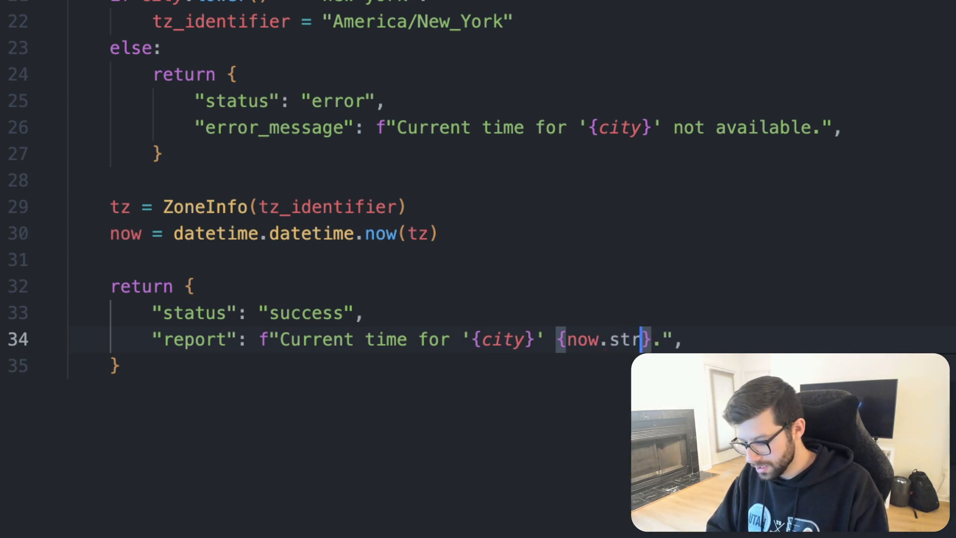
{"action": "type", "text": "ftime"}
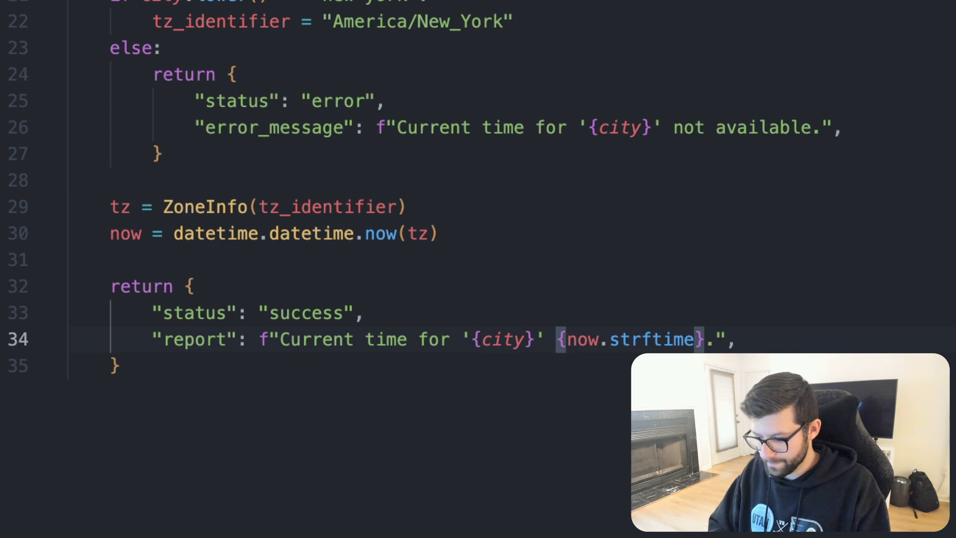
{"action": "type", "text": "(\"\")"}
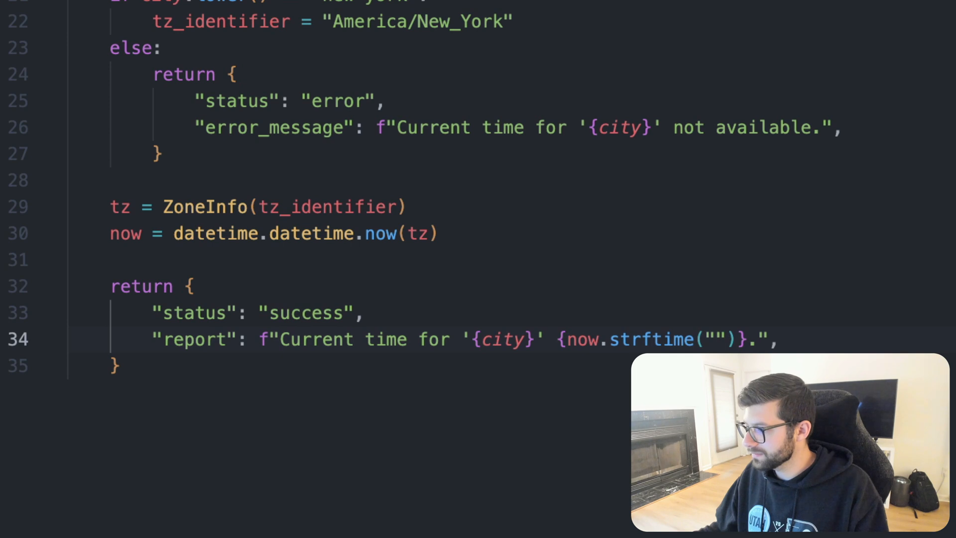
{"action": "left_click", "coordinate": [711, 340]}
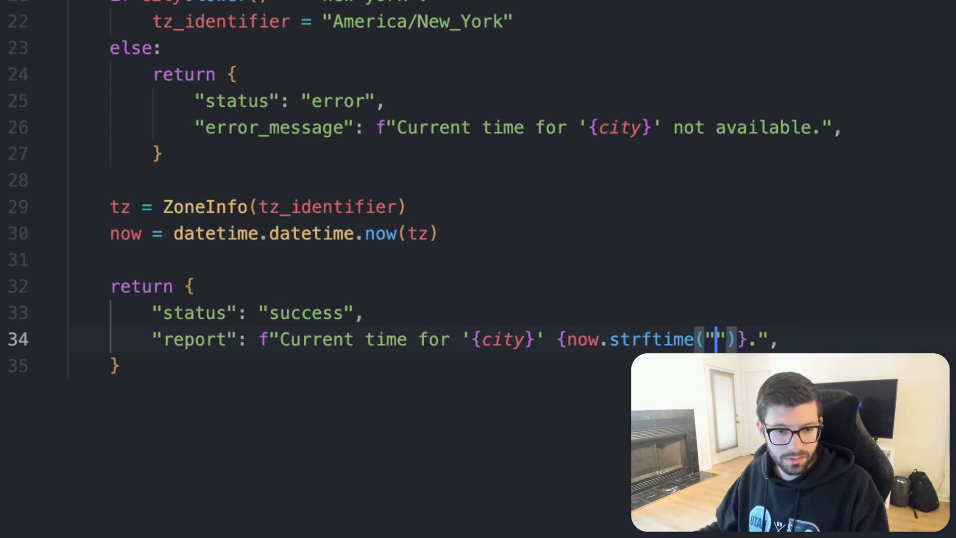
{"action": "type", "text": "%Y-%m-%d %H:%M:%S %Z%z"}
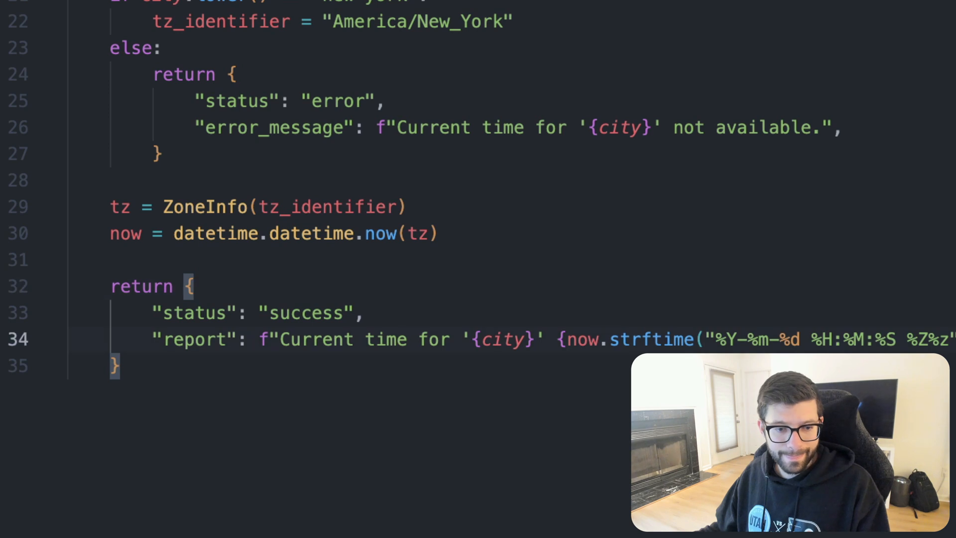
Define root_agent = Agent( with name="weather_time_agent"
{"action": "scroll", "scroll_direction": "down", "scroll_amount": 3}
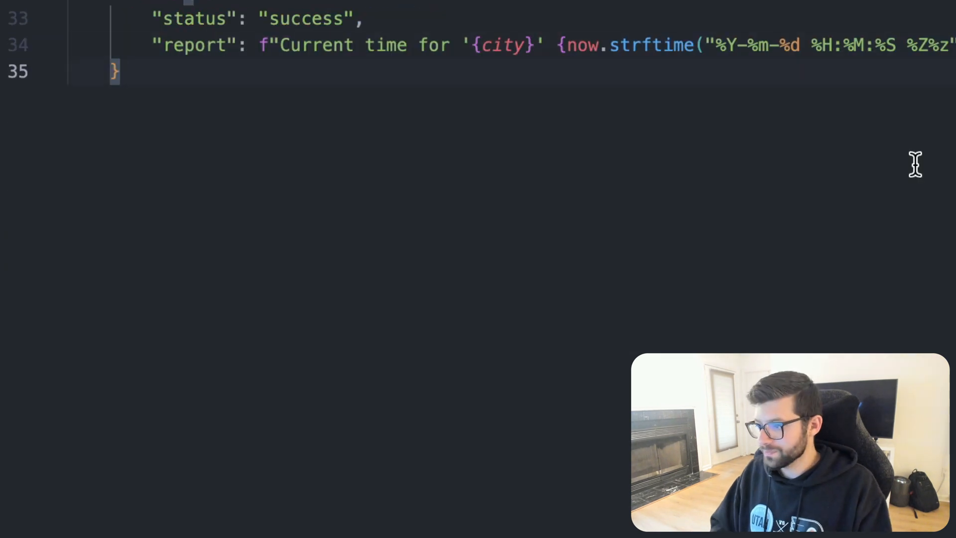
{"action": "key", "text": "enter"}
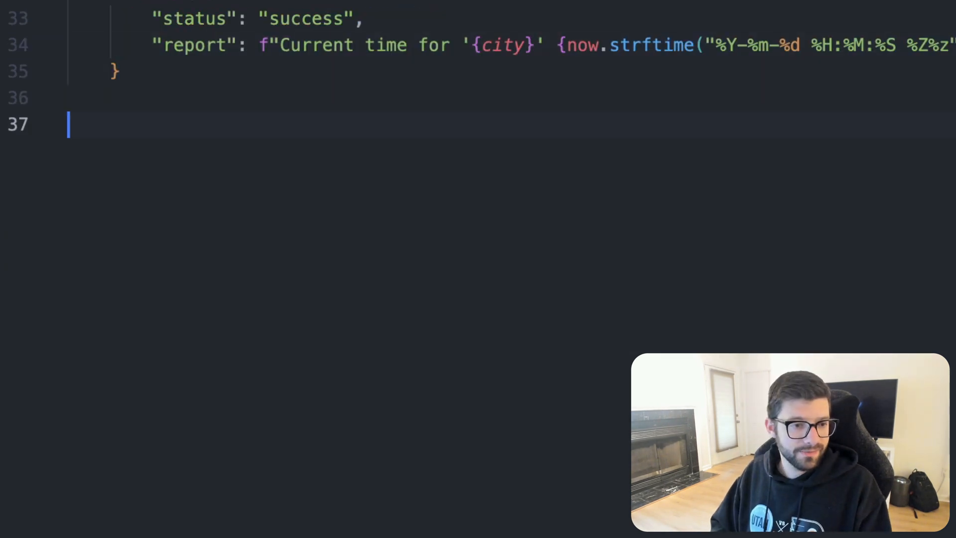
{"action": "type", "text": "root"}
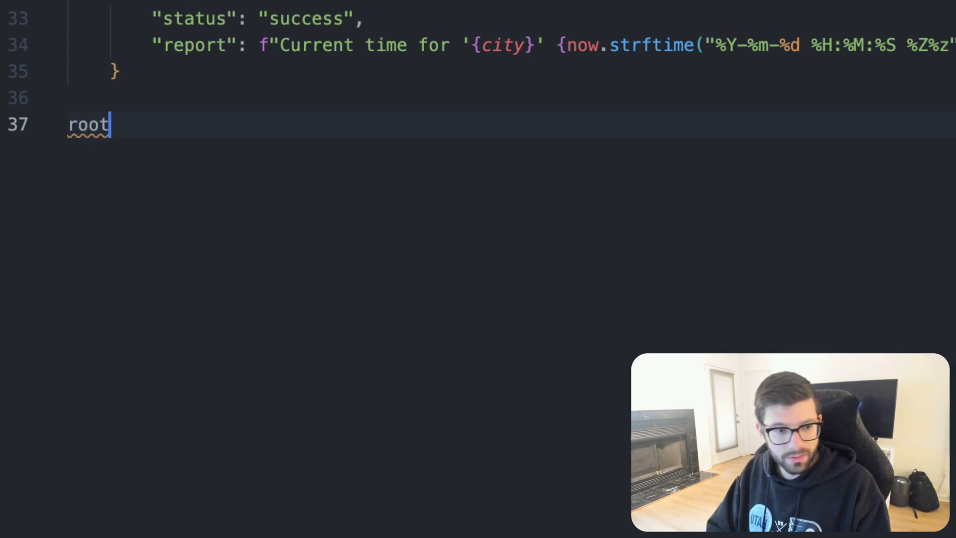
{"action": "type", "text": "_agent ="}
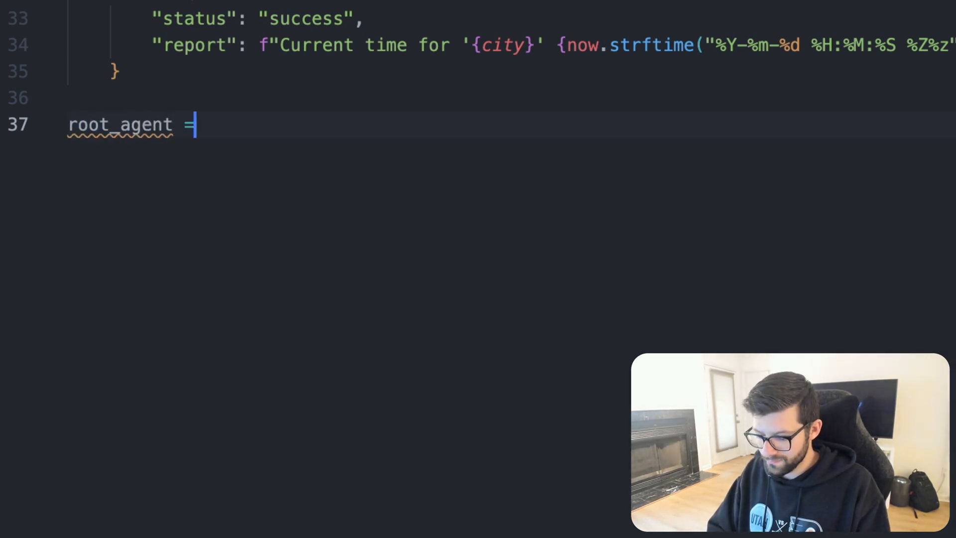
{"action": "type", "text": "Agent"}
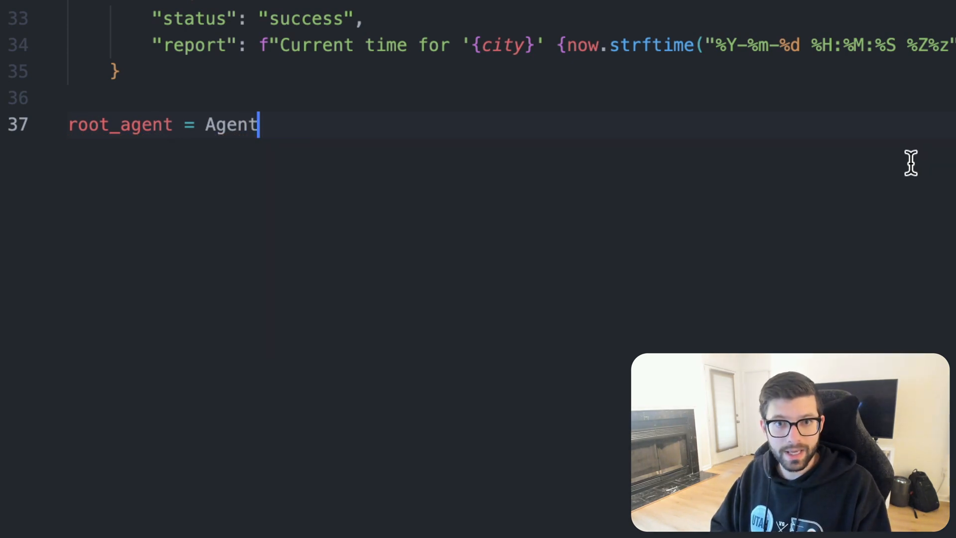
{"action": "type", "text": "()"}
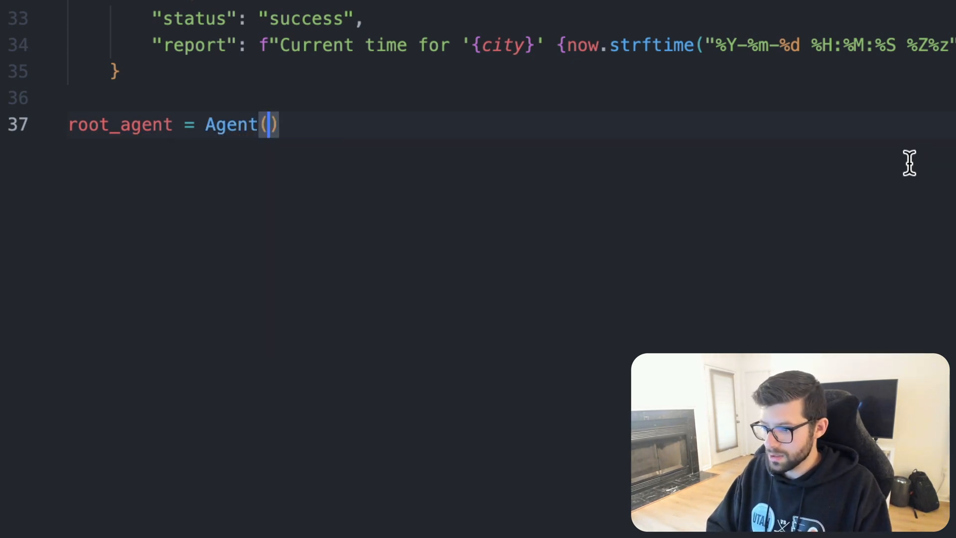
{"action": "type", "text": "na"}
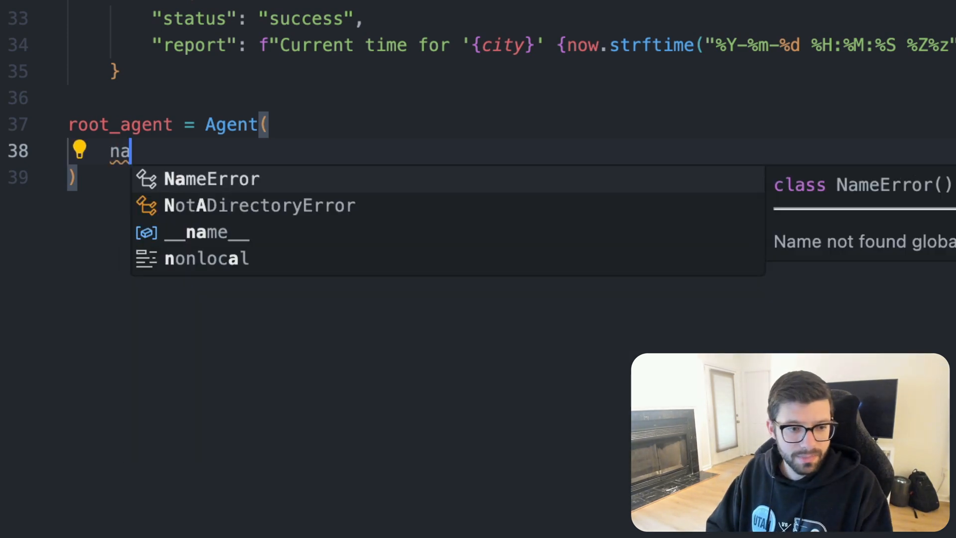
{"action": "type", "text": "me="}
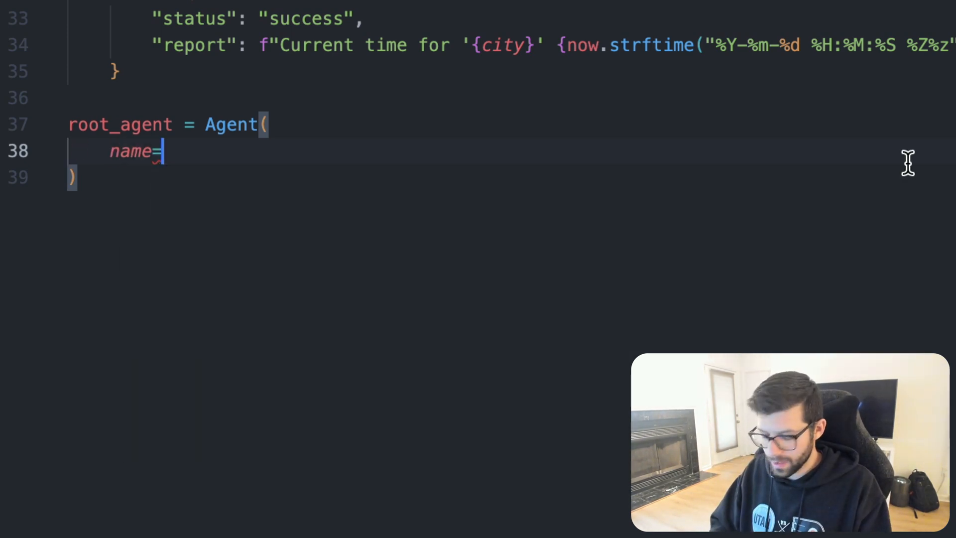
{"action": "type", "text": "\"\""}
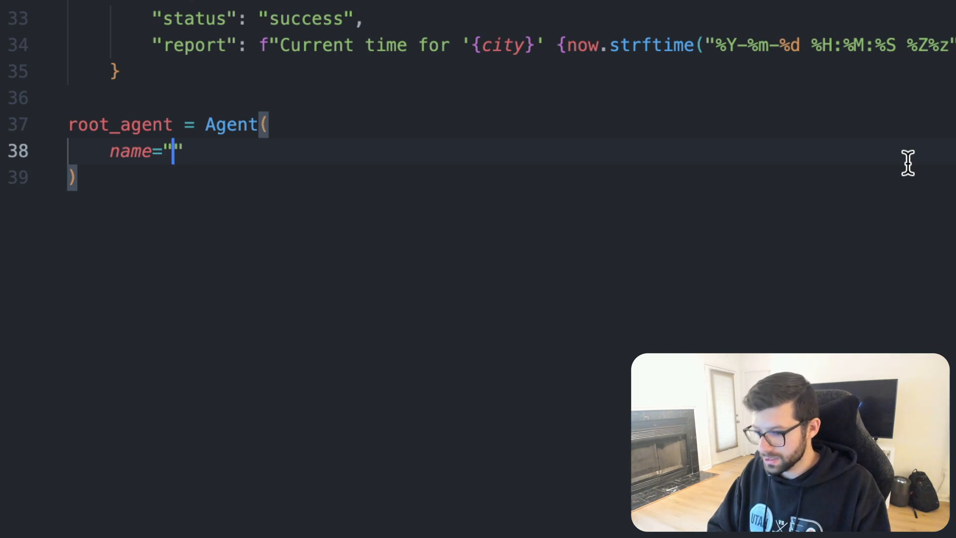
{"action": "type", "text": "weather"}
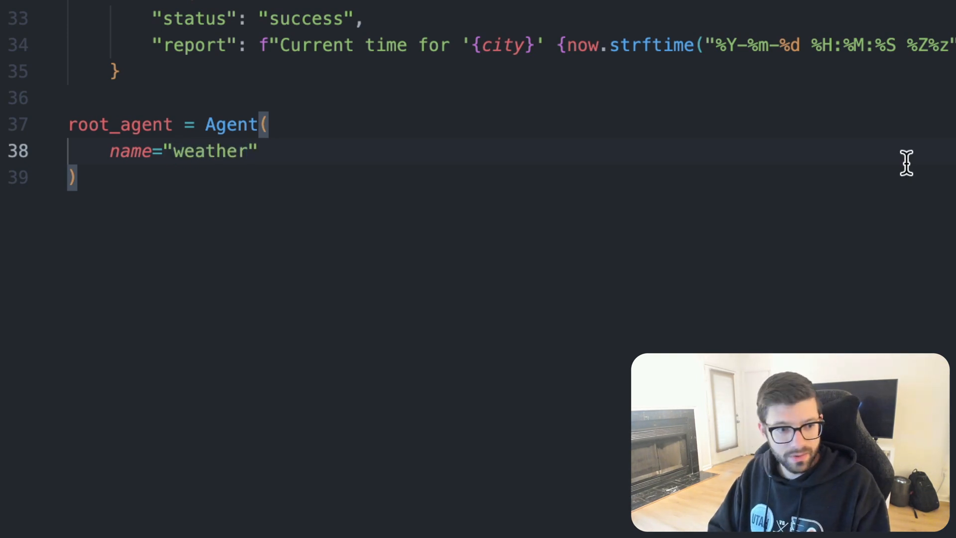
{"action": "type", "text": "_time"}
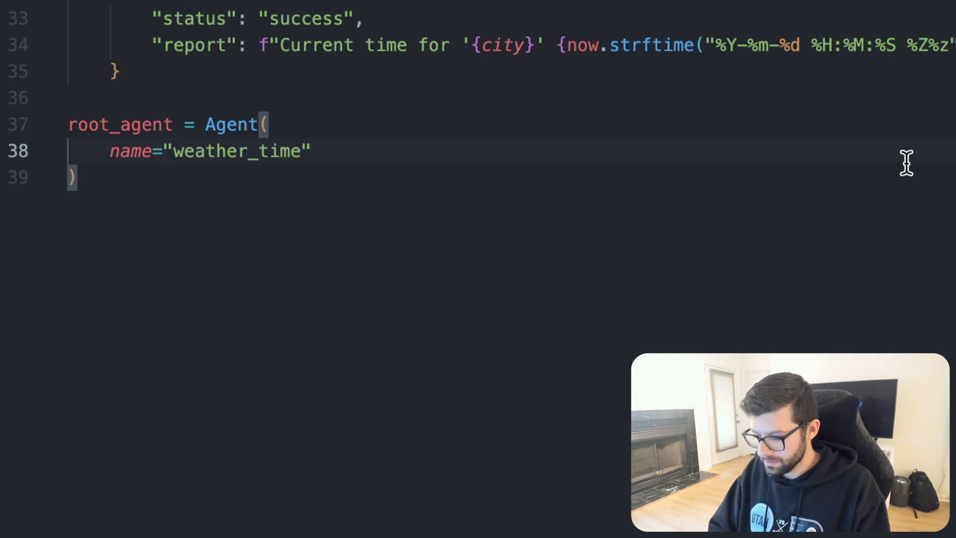
{"action": "type", "text": "_agent"}
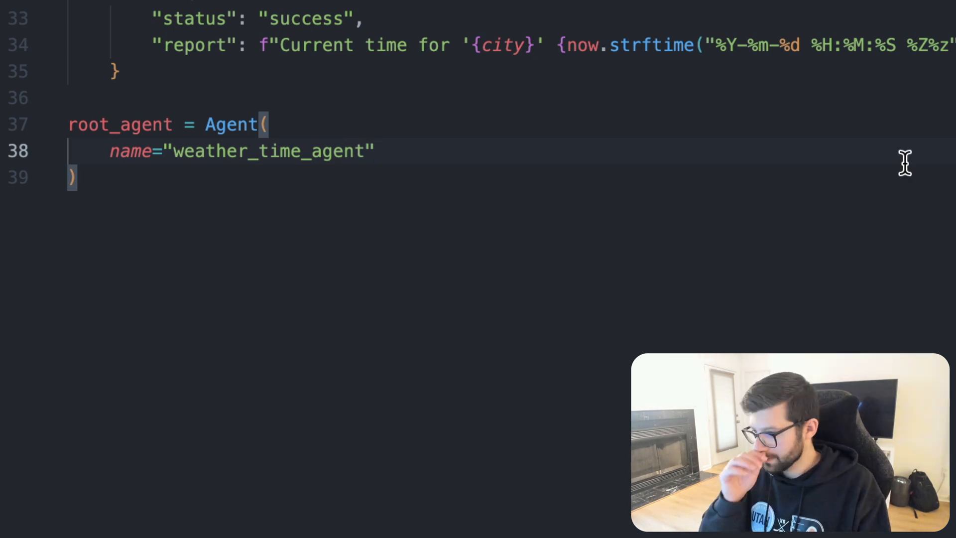
{"action": "key", "text": "Enter"}
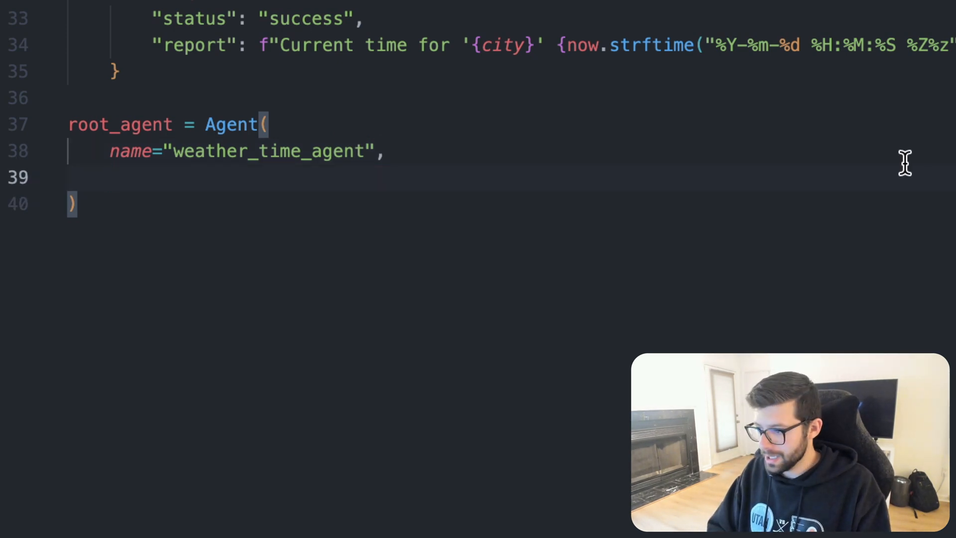
Set the agent's model to "gemini-2.0-flash-exp"
{"action": "type", "text": "model"}
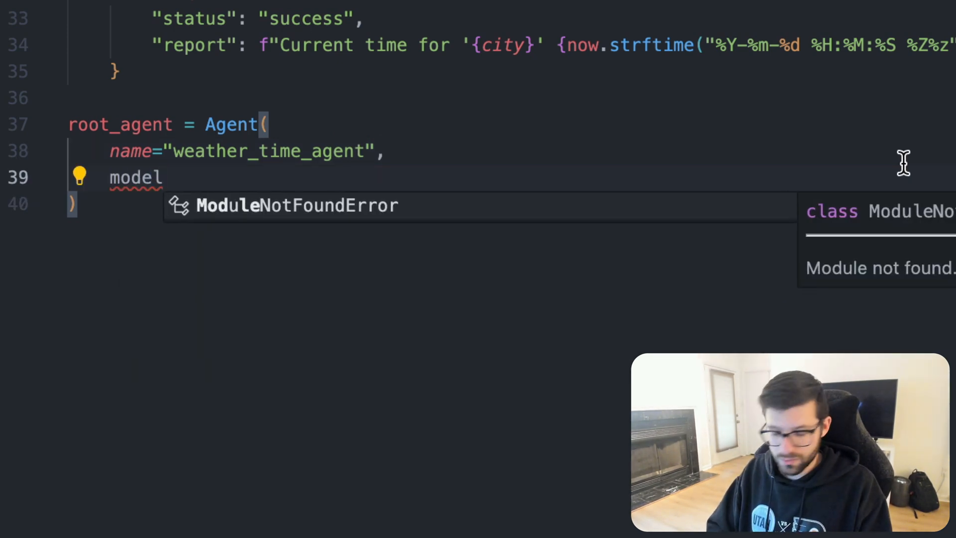
{"action": "type", "text": "=\"\"\""}
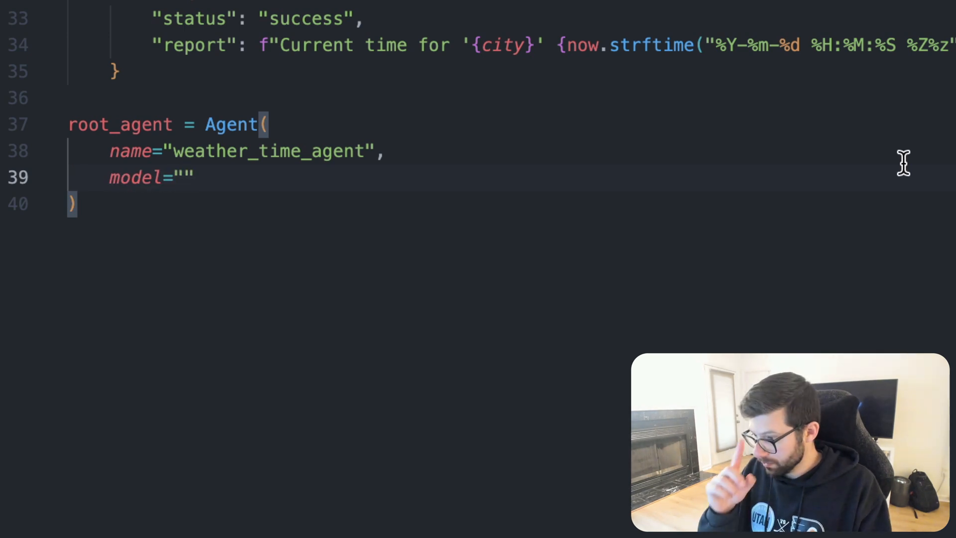
{"action": "type", "text": "gemini"}
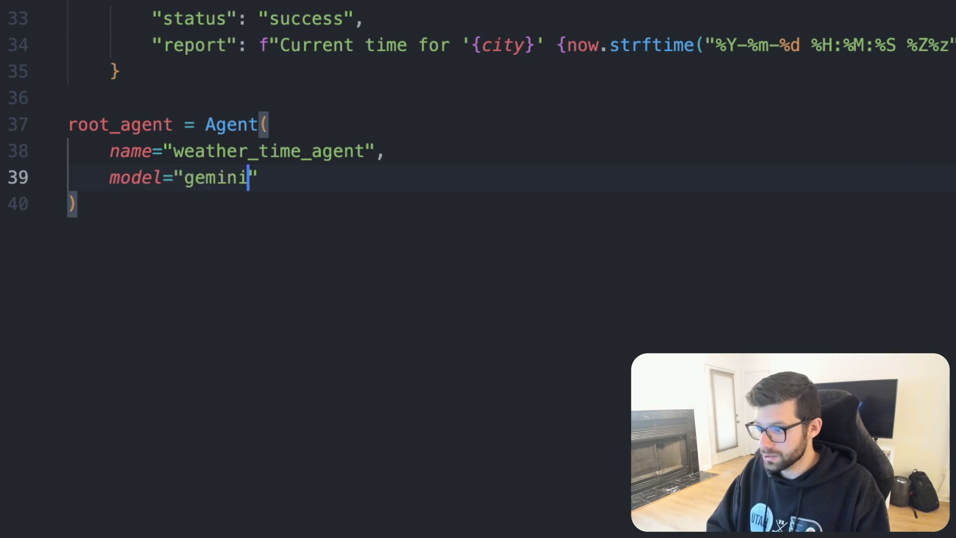
{"action": "type", "text": "-2"}
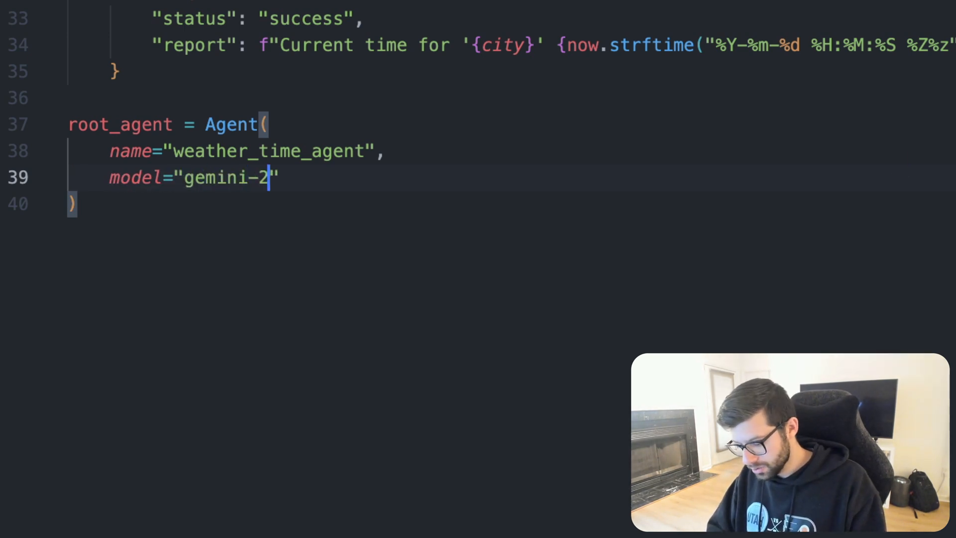
{"action": "type", "text": ".0-"}
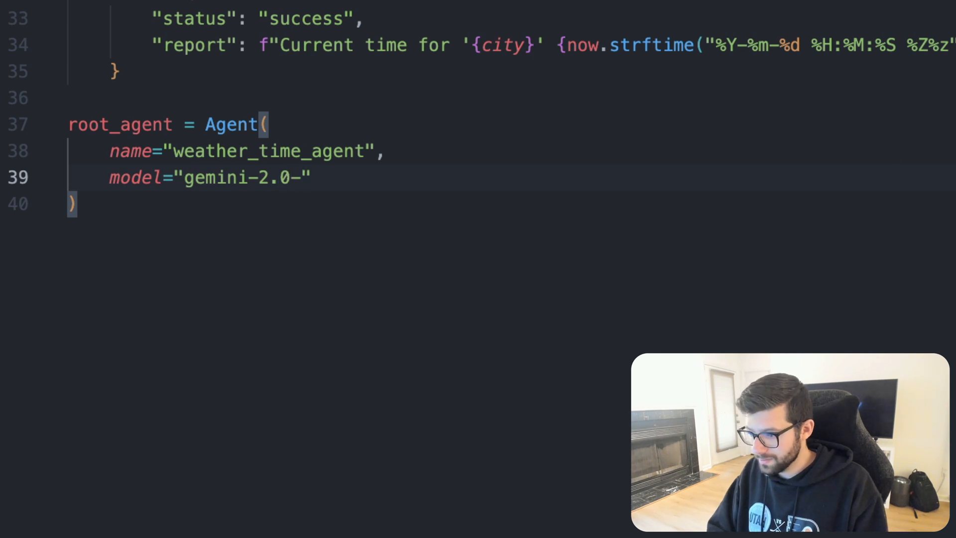
{"action": "type", "text": "flash"}
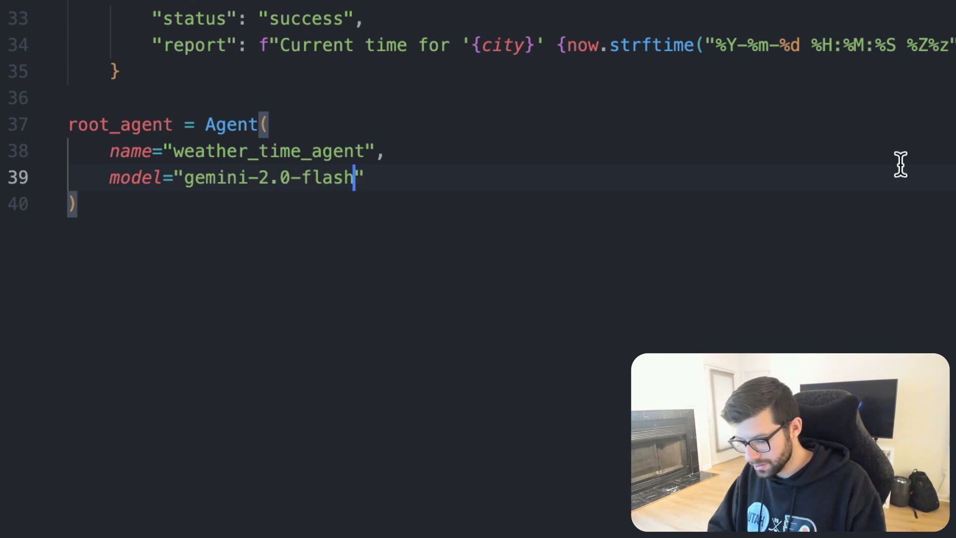
{"action": "type", "text": "-exp"}
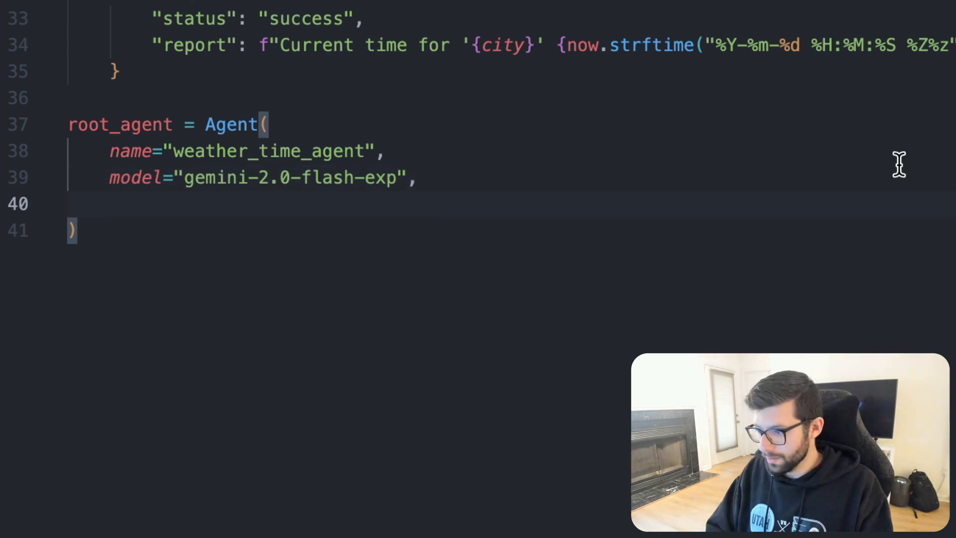
Add description and instruction parameters to the Agent call
{"action": "type", "text": "des"}
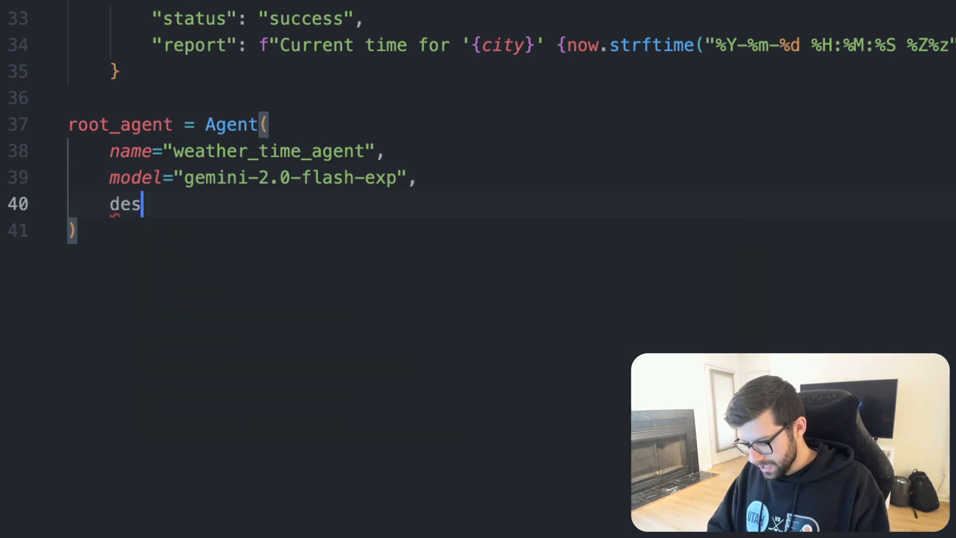
{"action": "type", "text": "cription=("}
{"action": "type", "text": "intr"}
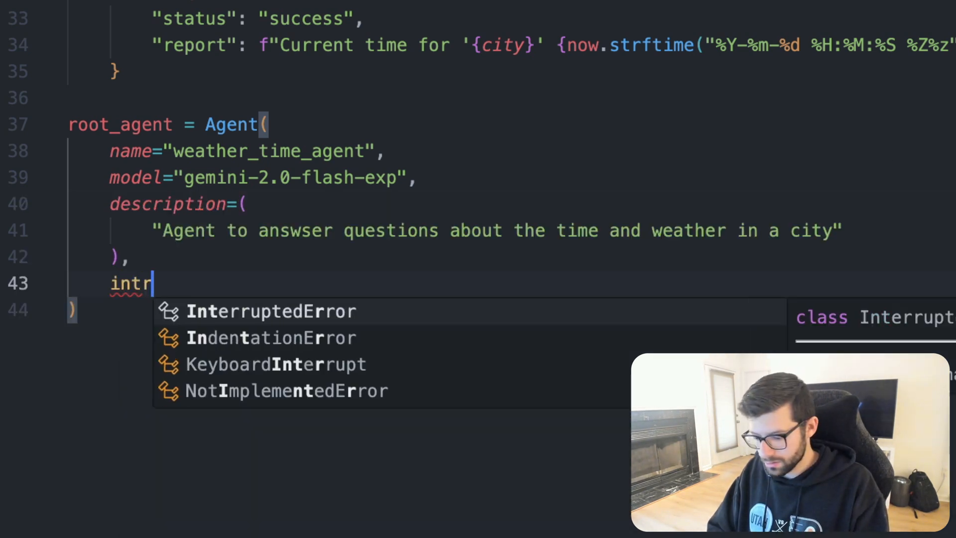
{"action": "type", "text": "uction"}
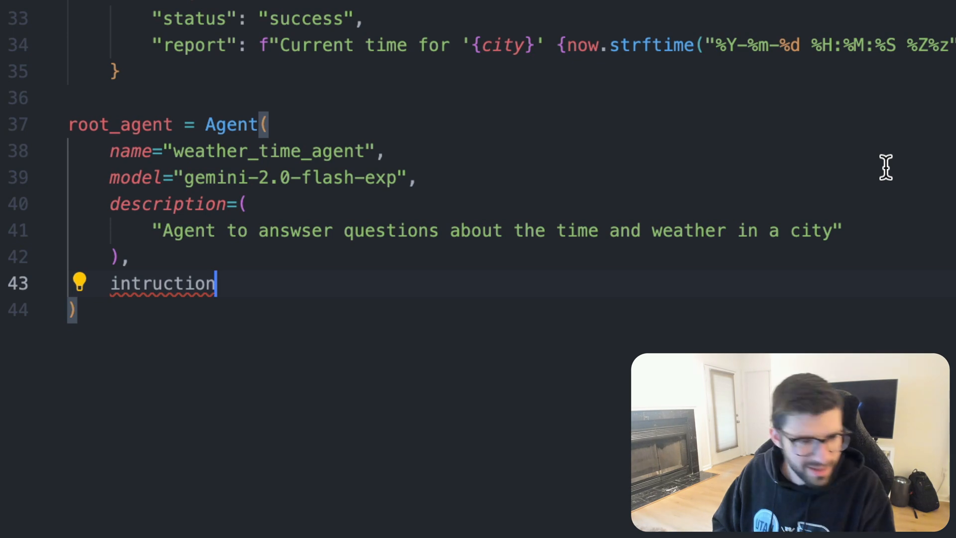
{"action": "key", "text": "BackSpace"}
{"action": "type", "text": "s"}
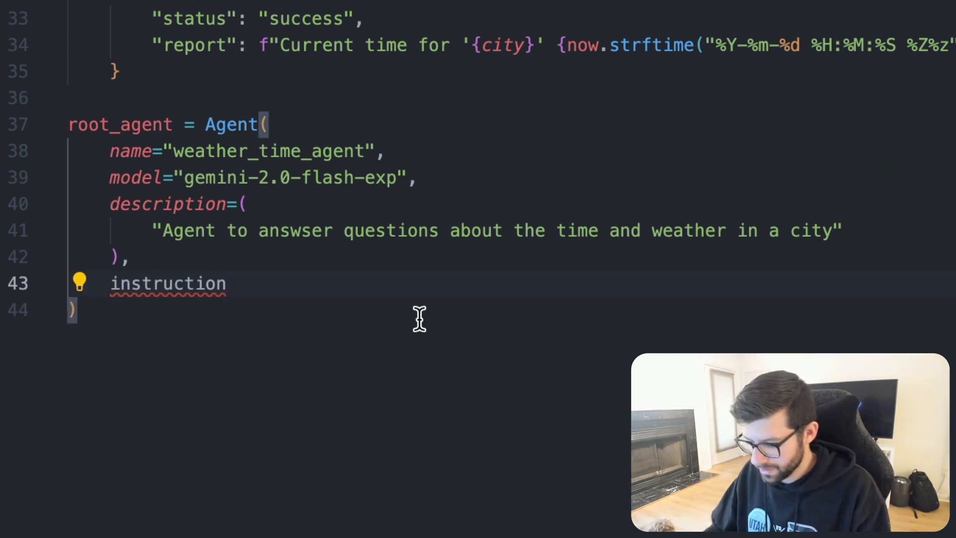
{"action": "type", "text": "=()"}
{"action": "type", "text": "\"I "}
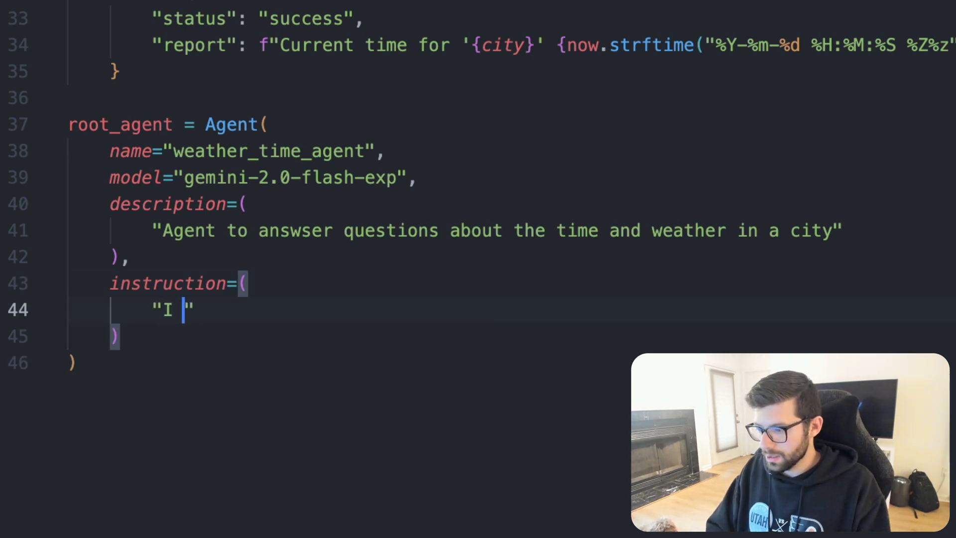
Write the instruction "I can answer your questions about time and weather in a city"
{"action": "type", "text": "can answer you"}
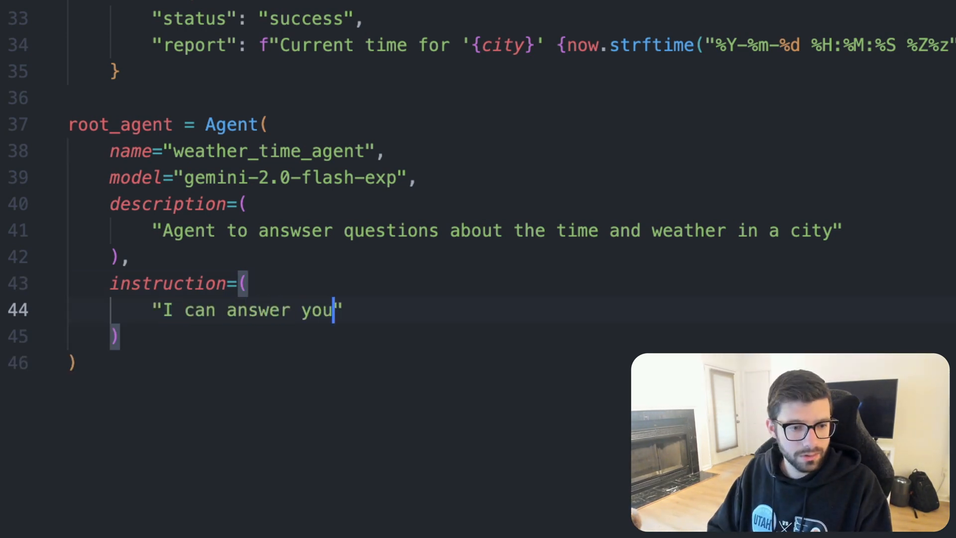
{"action": "type", "text": "r questio"}
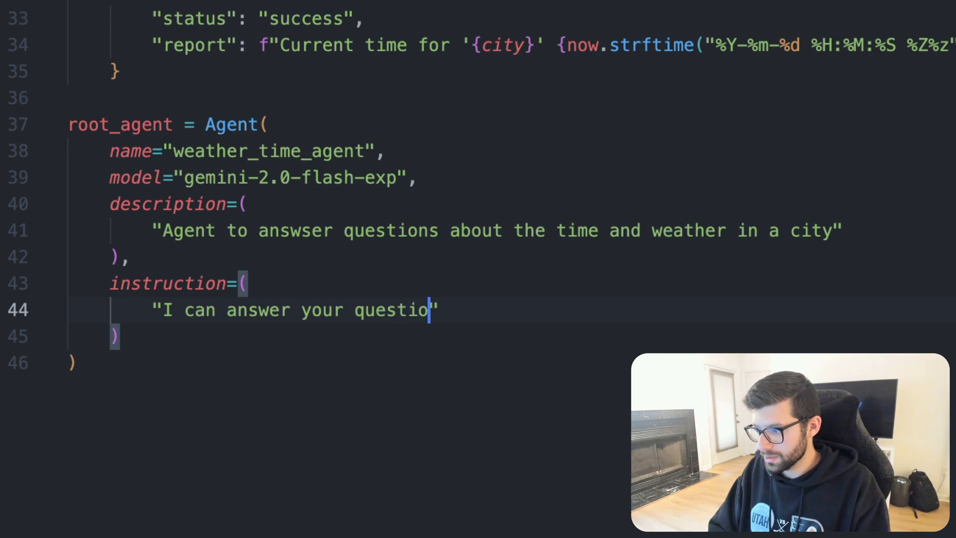
{"action": "type", "text": "ns about time and w"}
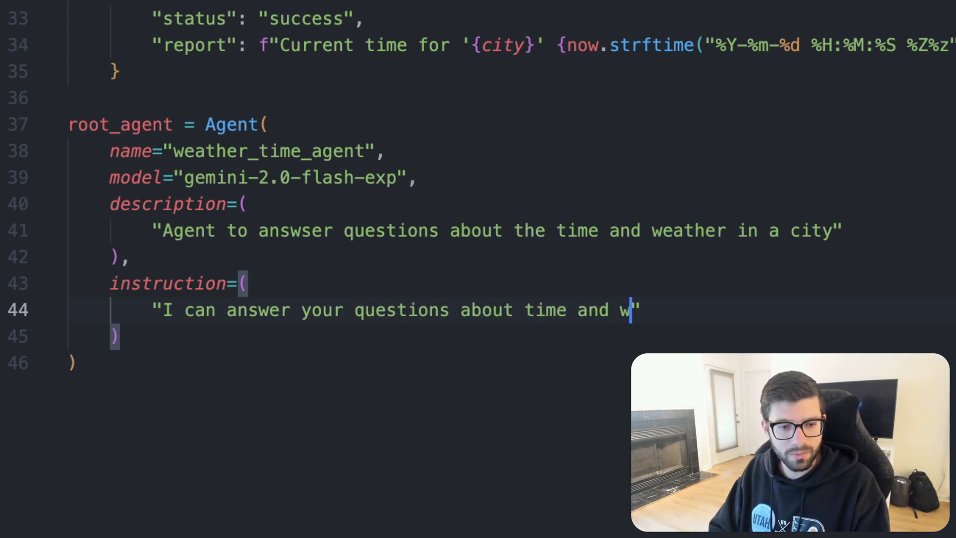
{"action": "type", "text": "eather in a c"}
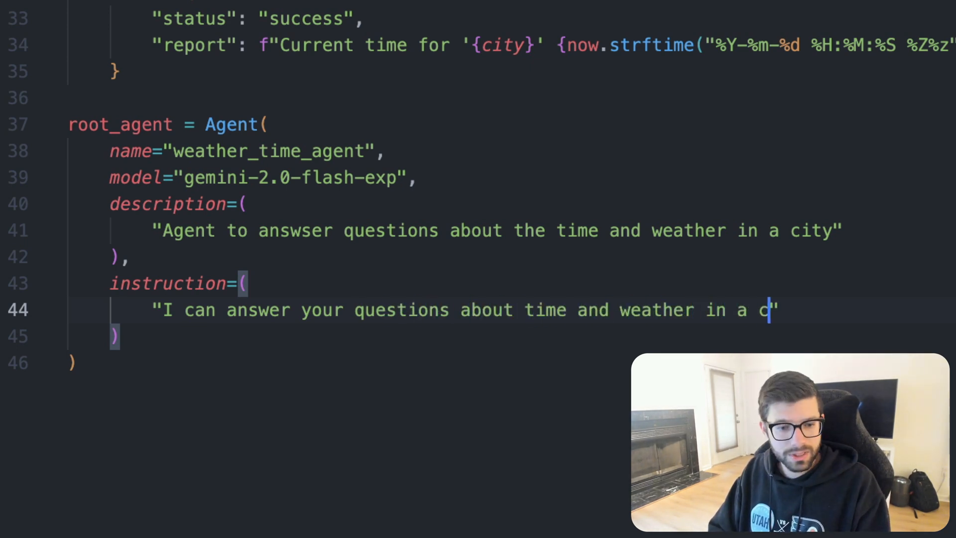
{"action": "type", "text": "ity"}
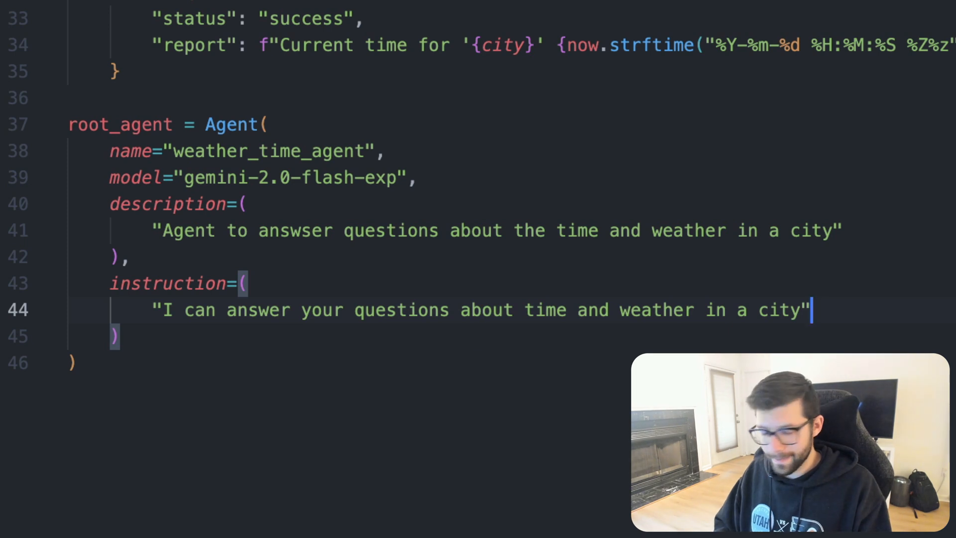
{"action": "type", "text": ","}
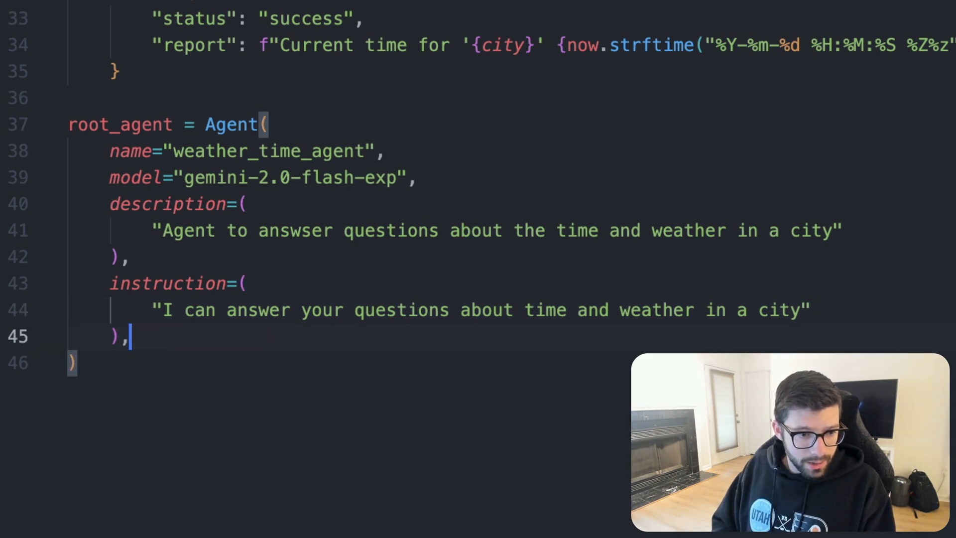
Set tools=[get_weather, get_current_time] to complete the agent definition
{"action": "type", "text": "tool"}
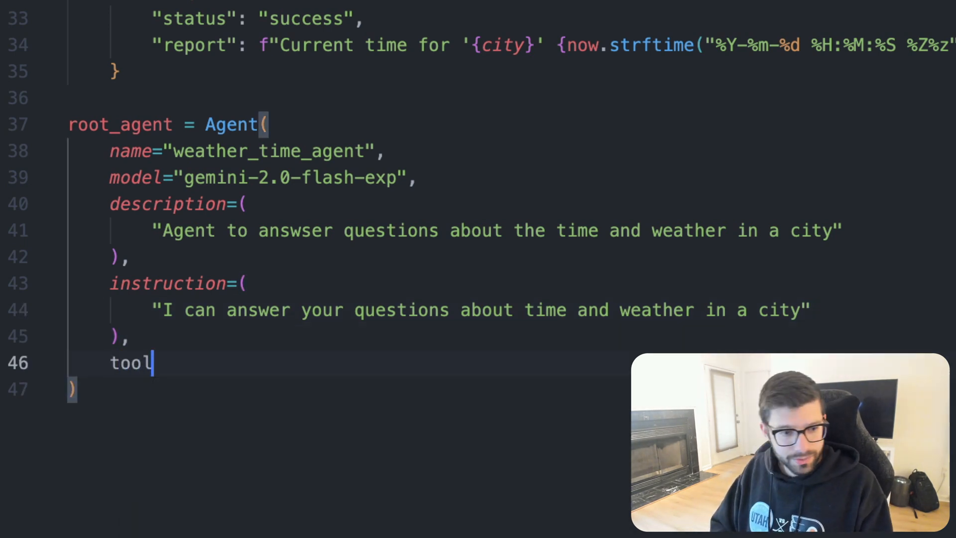
{"action": "type", "text": "s="}
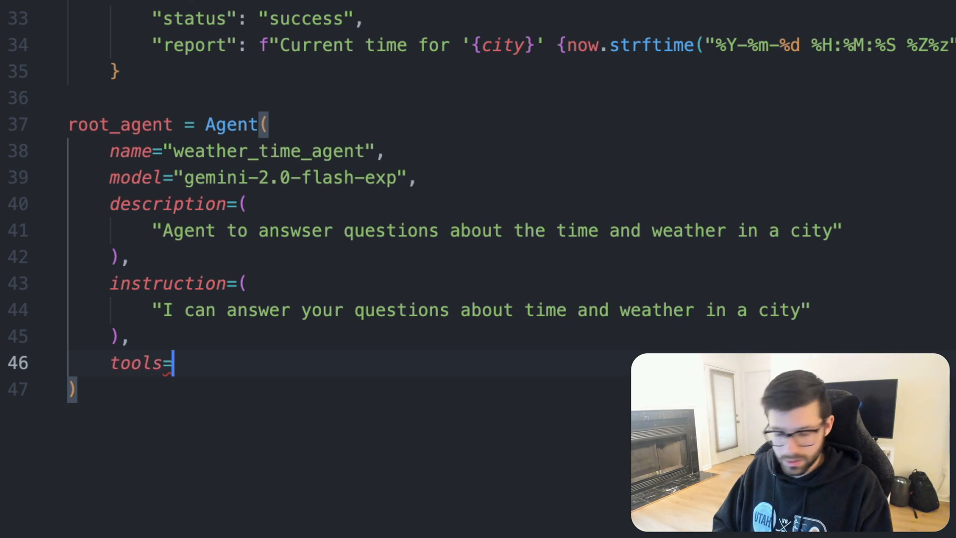
{"action": "type", "text": "[]"}
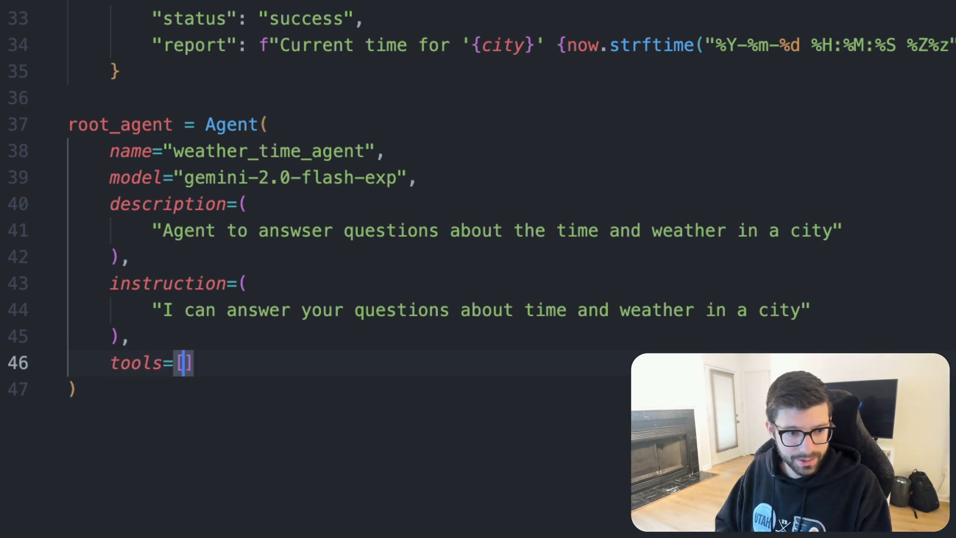
{"action": "type", "text": "get_weather"}
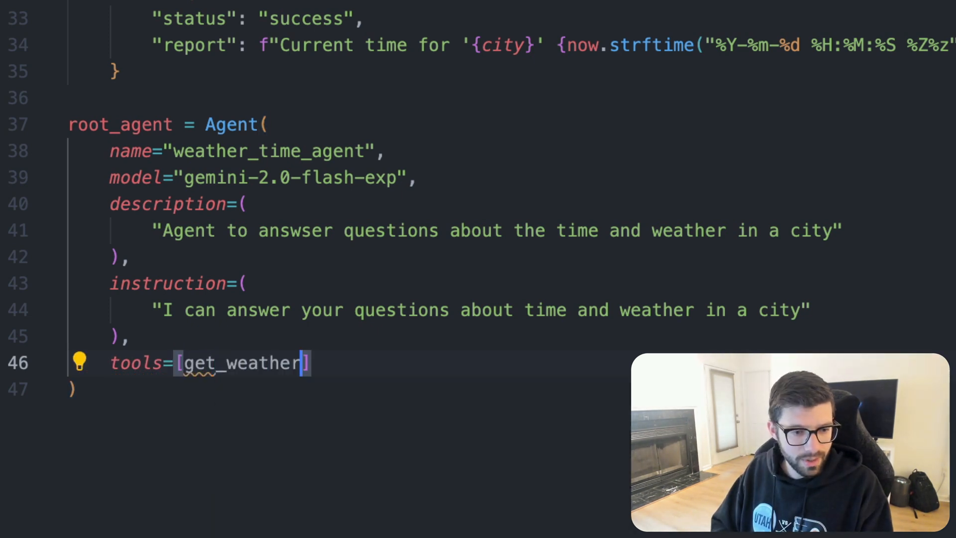
{"action": "type", "text": ", get"}
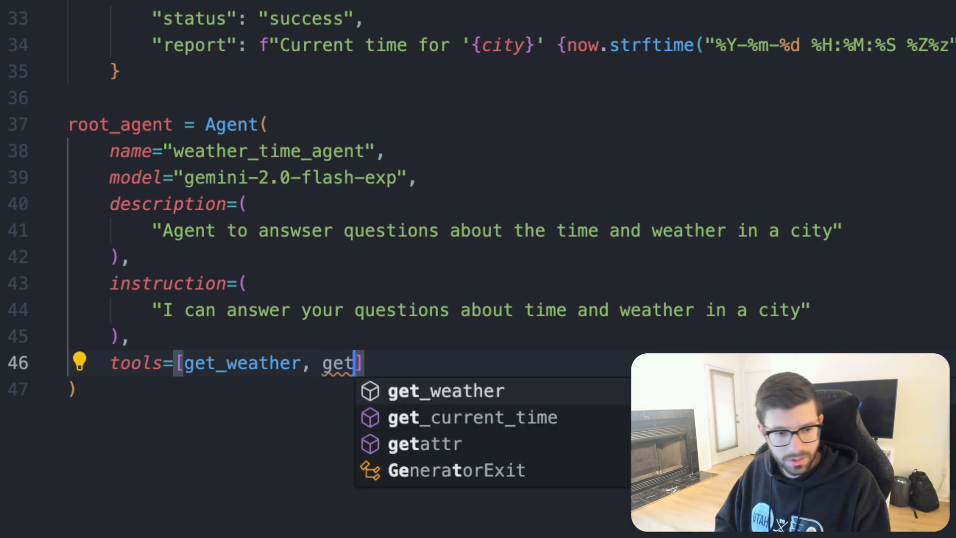
{"action": "left_click", "coordinate": [471, 417]}
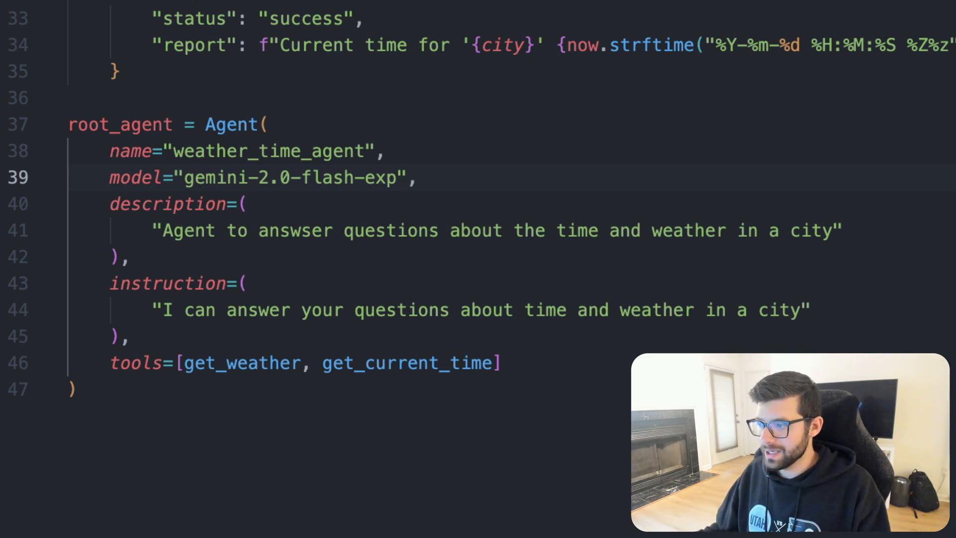
{"action": "mouse_move", "coordinate": [884, 13]}
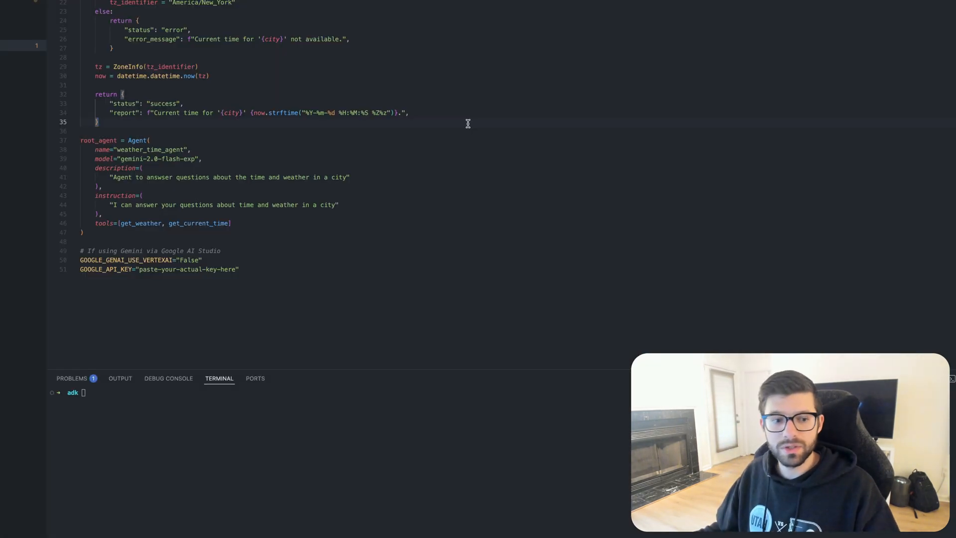
{"action": "mouse_move", "coordinate": [324, 282]}
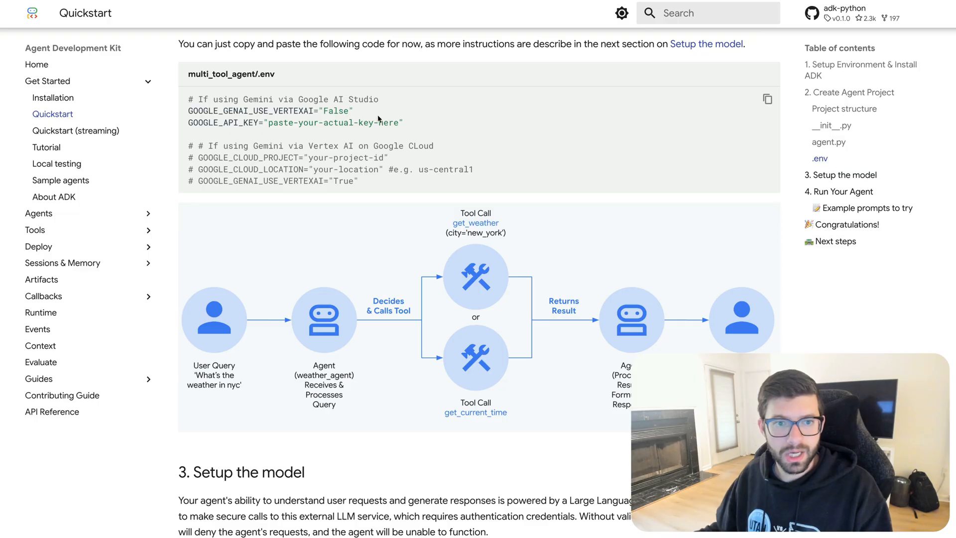
Scroll the ADK Quickstart page down to the weather/time tool-call flow diagram
{"action": "scroll", "scroll_direction": "down", "scroll_amount": 3}
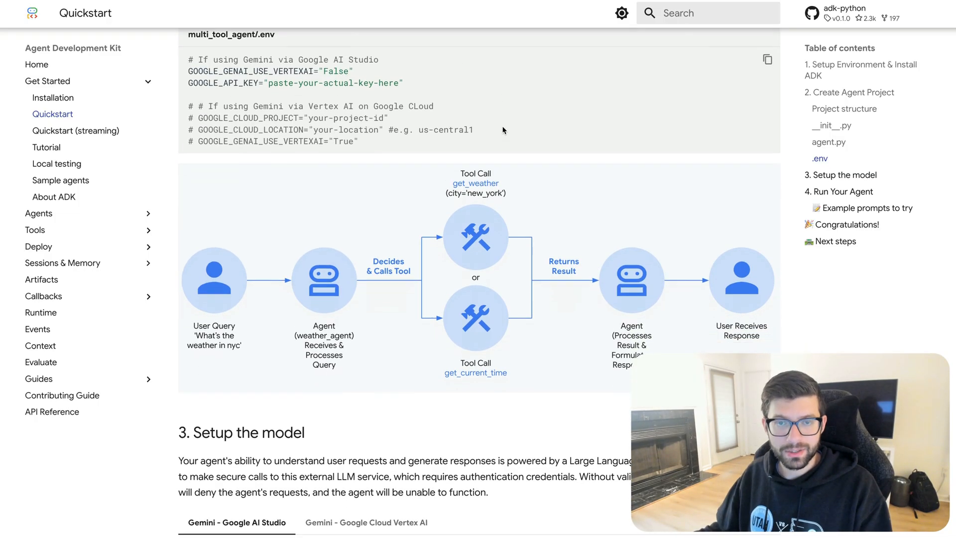
{"action": "scroll", "scroll_direction": "down", "scroll_amount": 3}
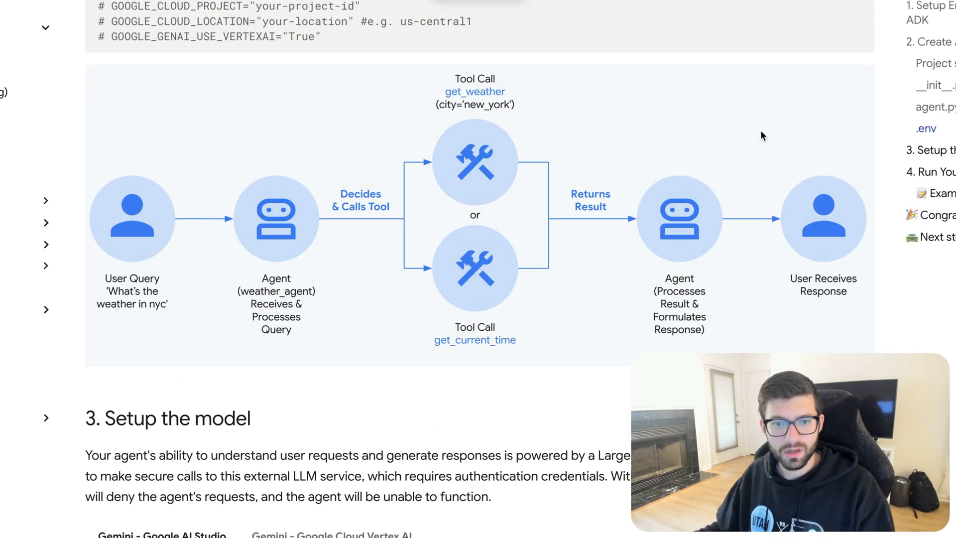
{"action": "mouse_move", "coordinate": [145, 263]}
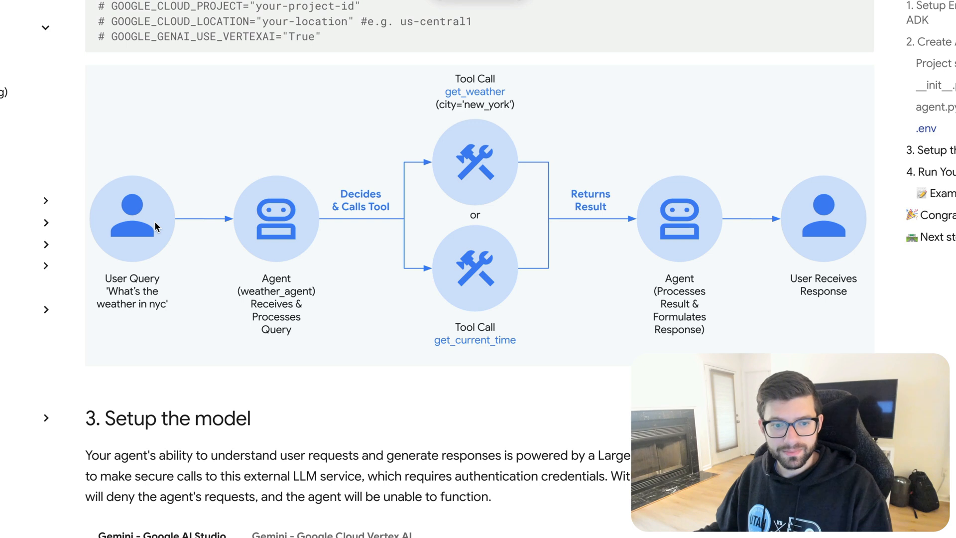
{"action": "mouse_move", "coordinate": [298, 224]}
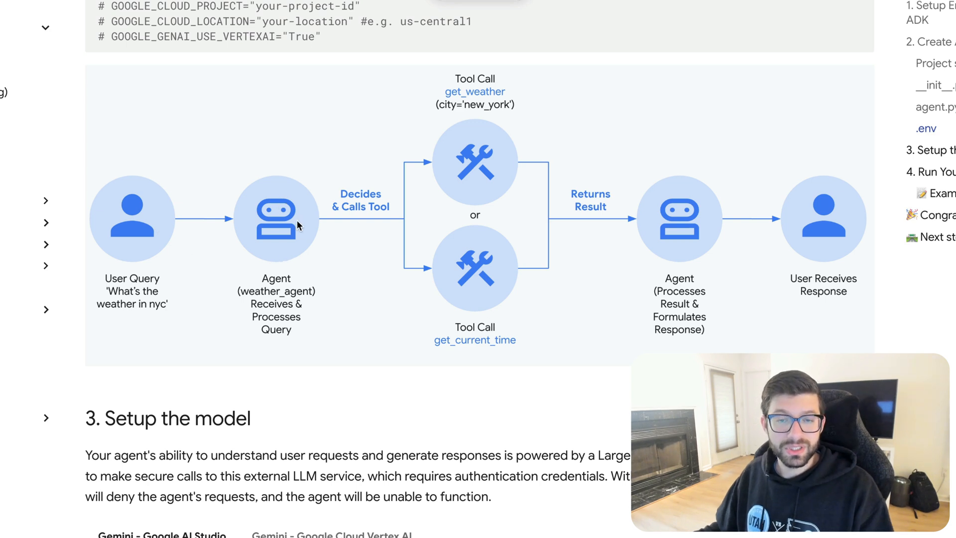
{"action": "mouse_move", "coordinate": [305, 252]}
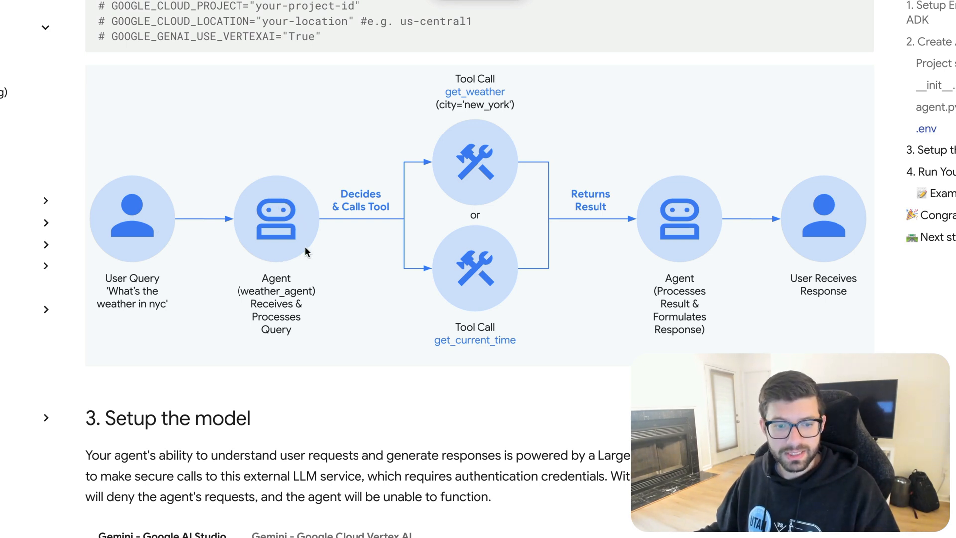
{"action": "mouse_move", "coordinate": [330, 271]}
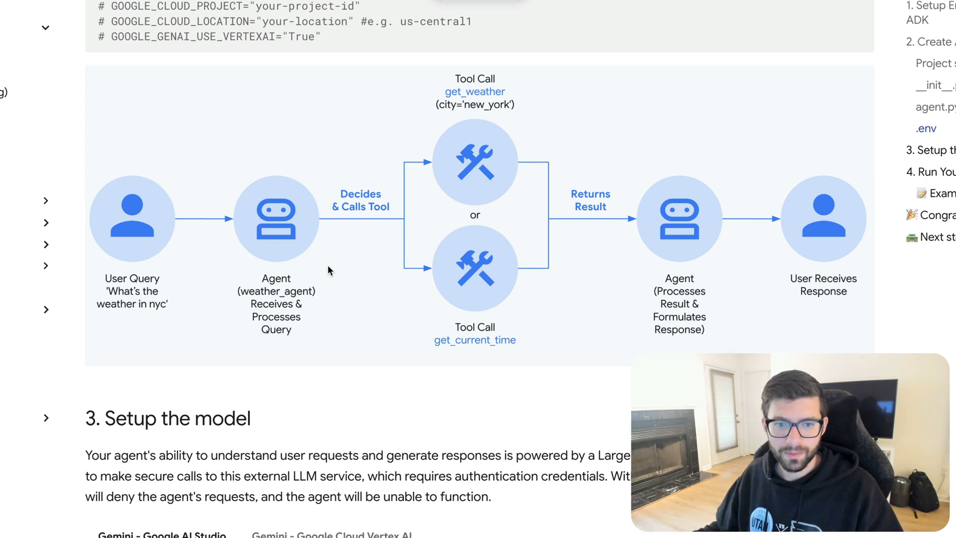
{"action": "mouse_move", "coordinate": [487, 267]}
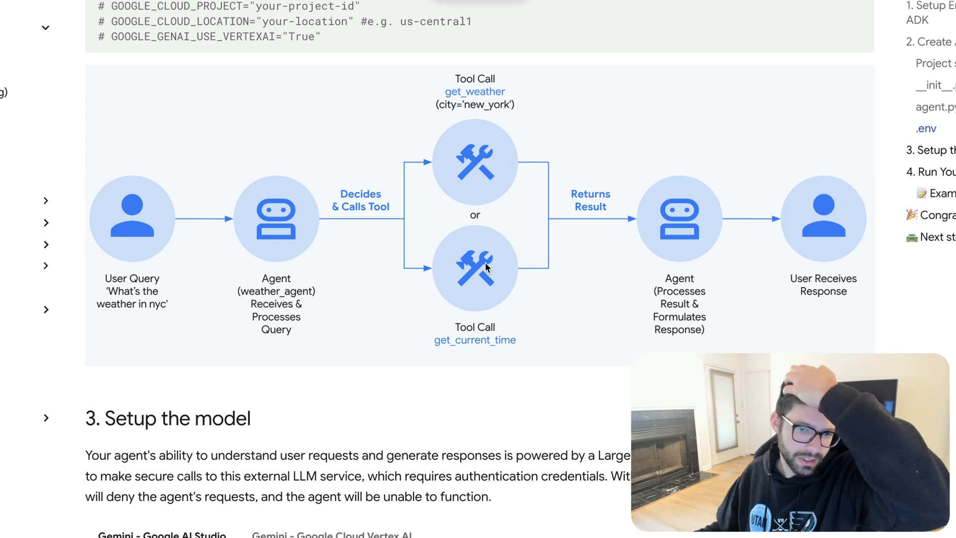
{"action": "mouse_move", "coordinate": [511, 206]}
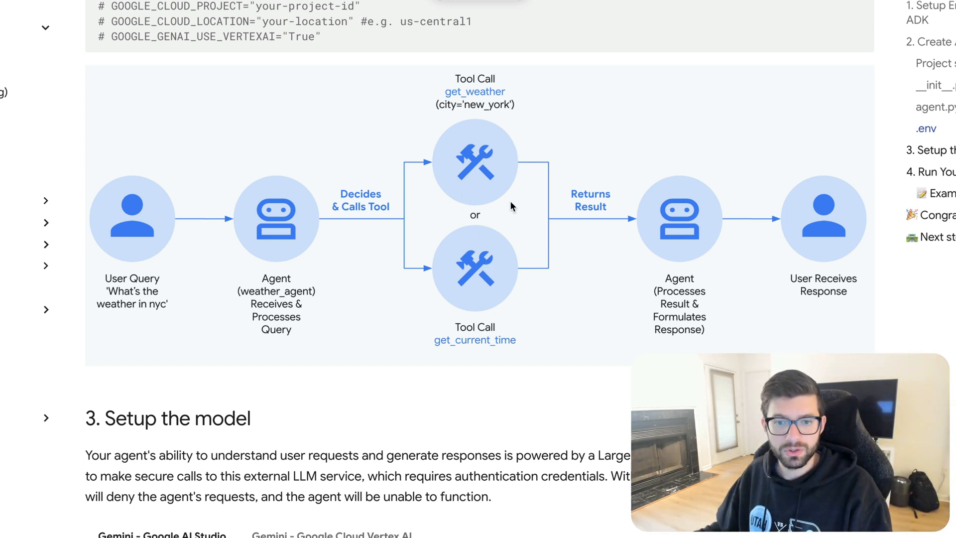
{"action": "mouse_move", "coordinate": [717, 242]}
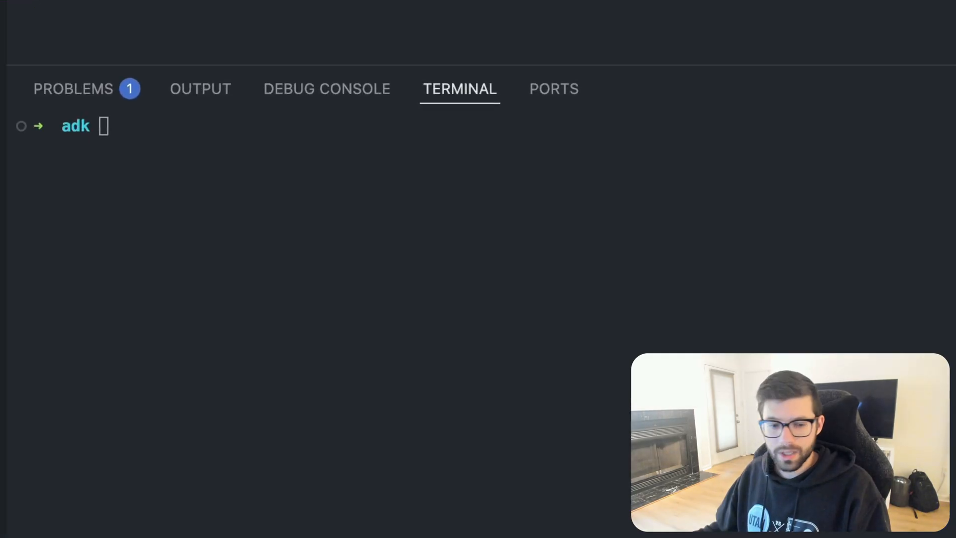
Run 'adk web' in the terminal to launch the ADK web UI welcome screen
{"action": "type", "text": "adk web"}
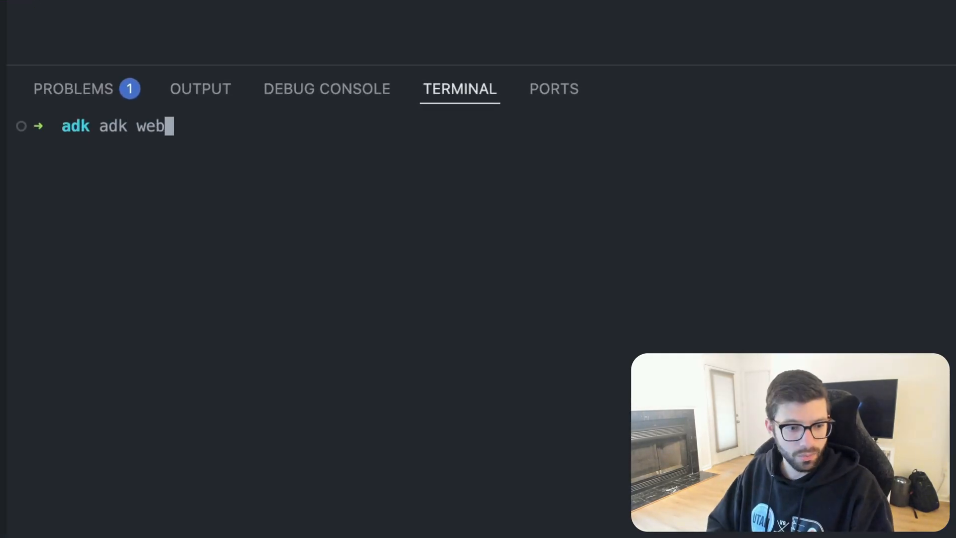
{"action": "key", "text": "Return"}
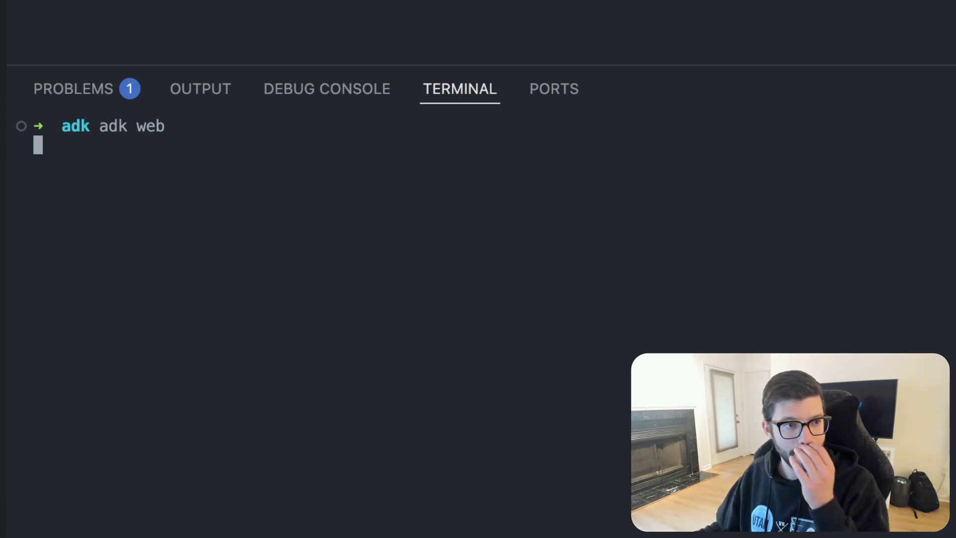
{"action": "key", "text": "Return"}
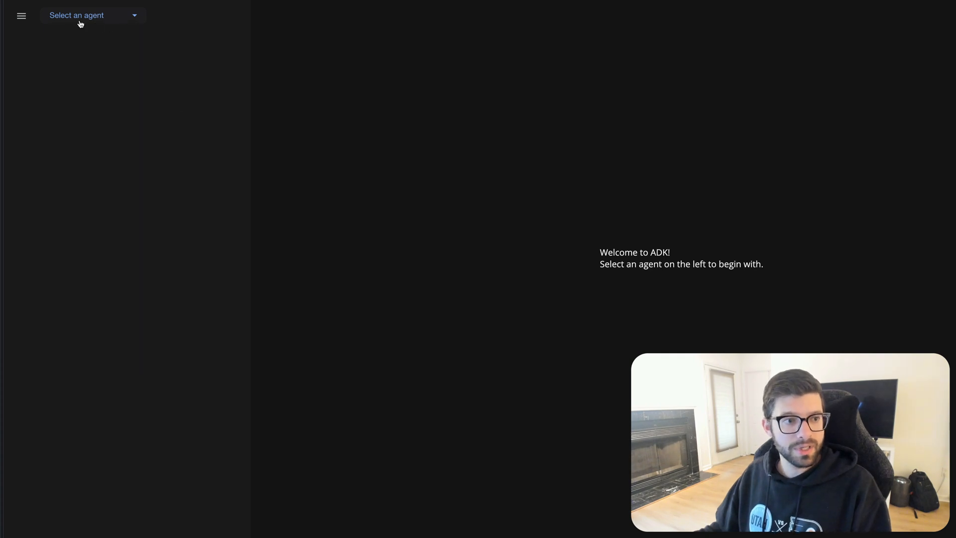
Select multi_tool_agent and send it 'What is the weather like in Philly?'
{"action": "left_click", "coordinate": [91, 15]}
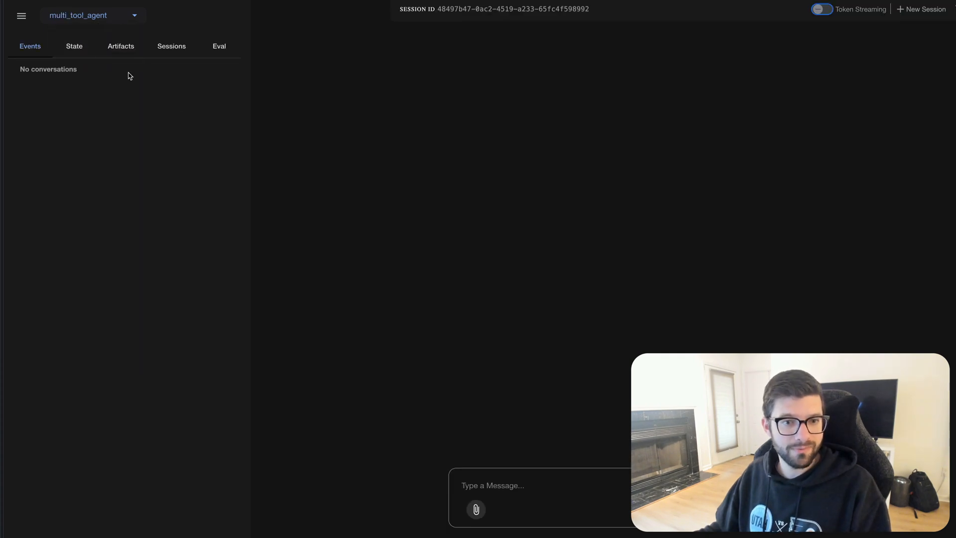
{"action": "left_click", "coordinate": [524, 484]}
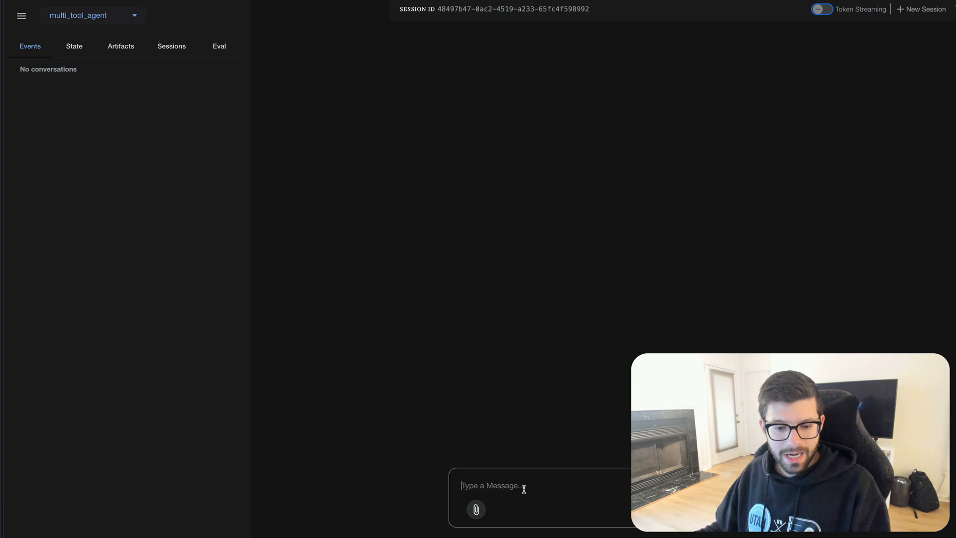
{"action": "mouse_move", "coordinate": [800, 243]}
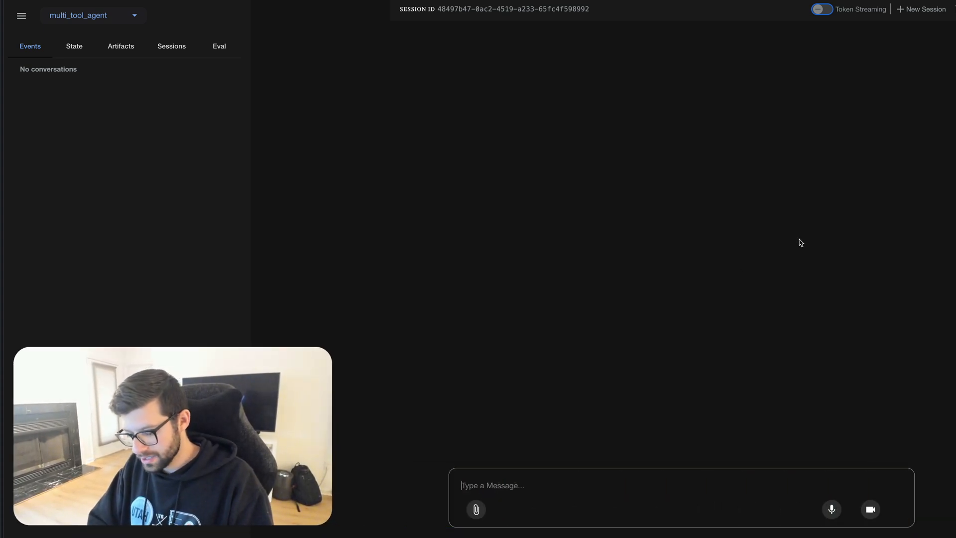
{"action": "type", "text": "What i"}
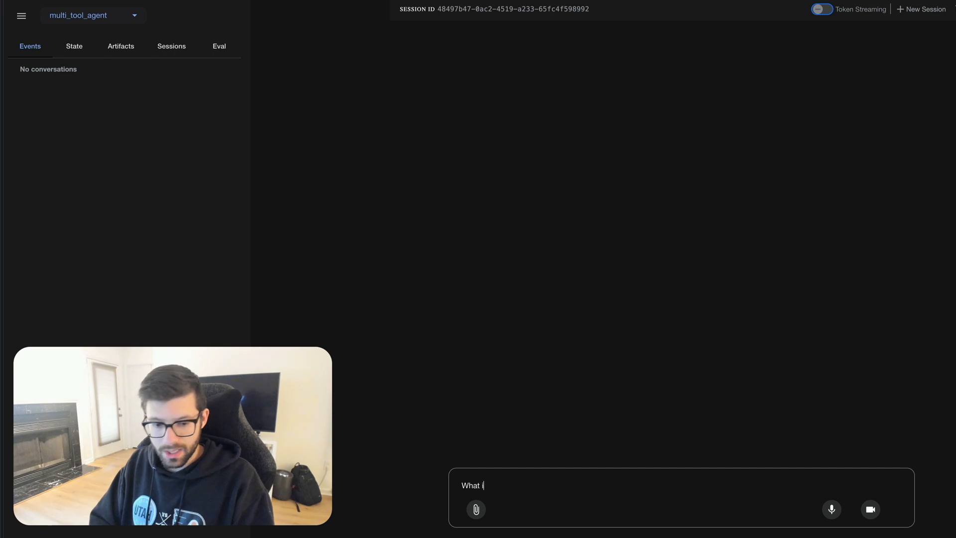
{"action": "type", "text": "s the weather"}
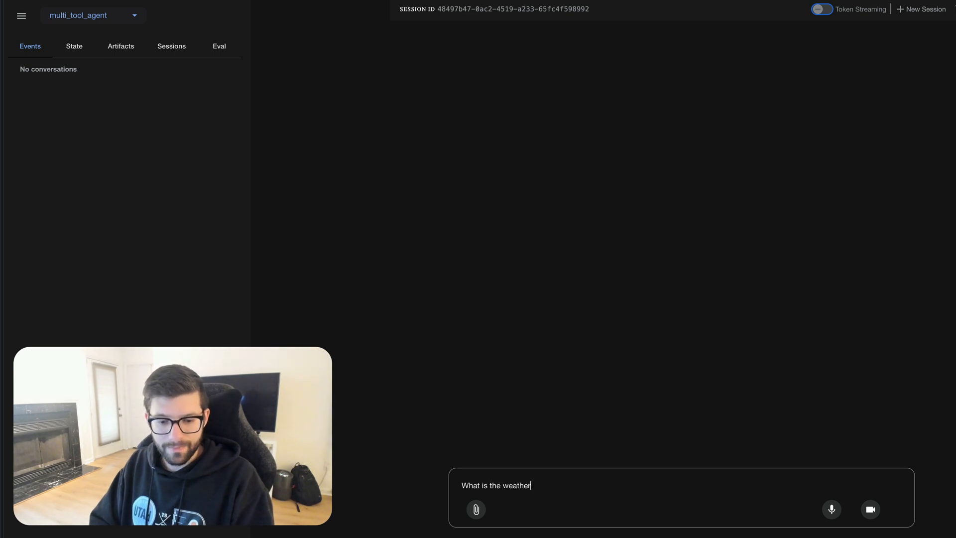
{"action": "type", "text": "like in"}
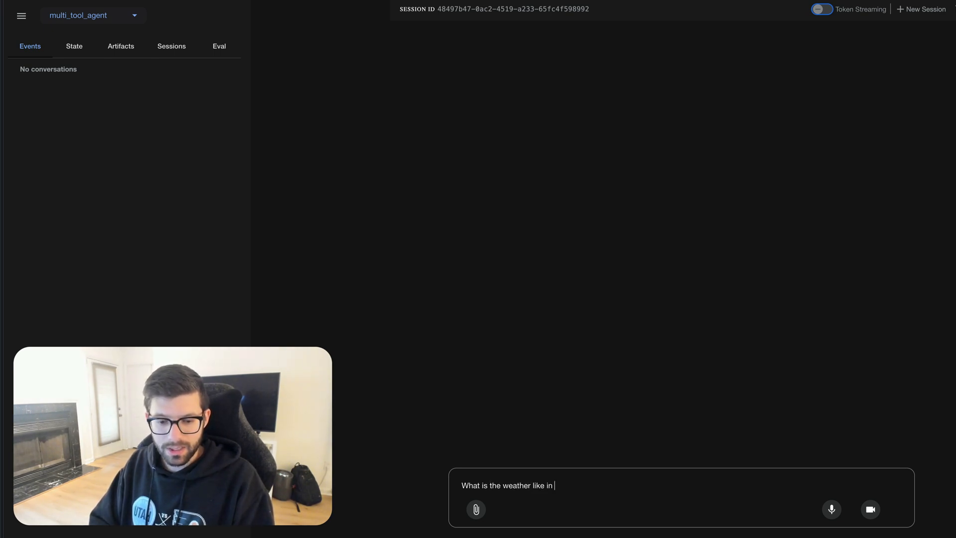
{"action": "type", "text": "Philly"}
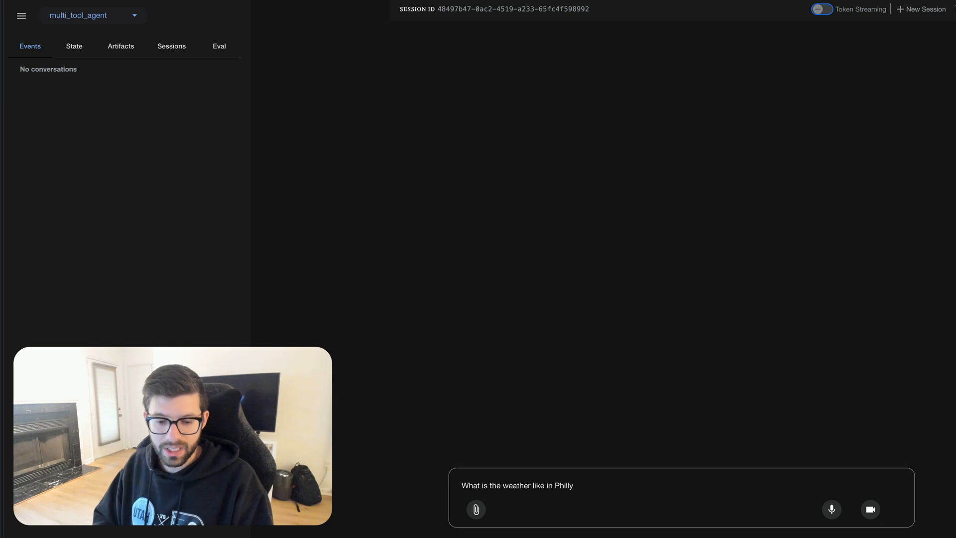
{"action": "type", "text": "?"}
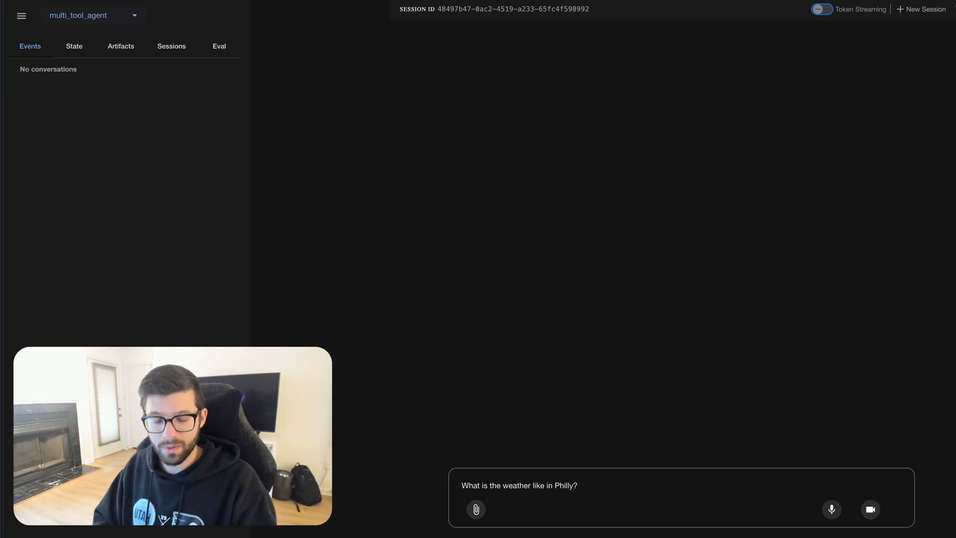
{"action": "key", "text": "Return"}
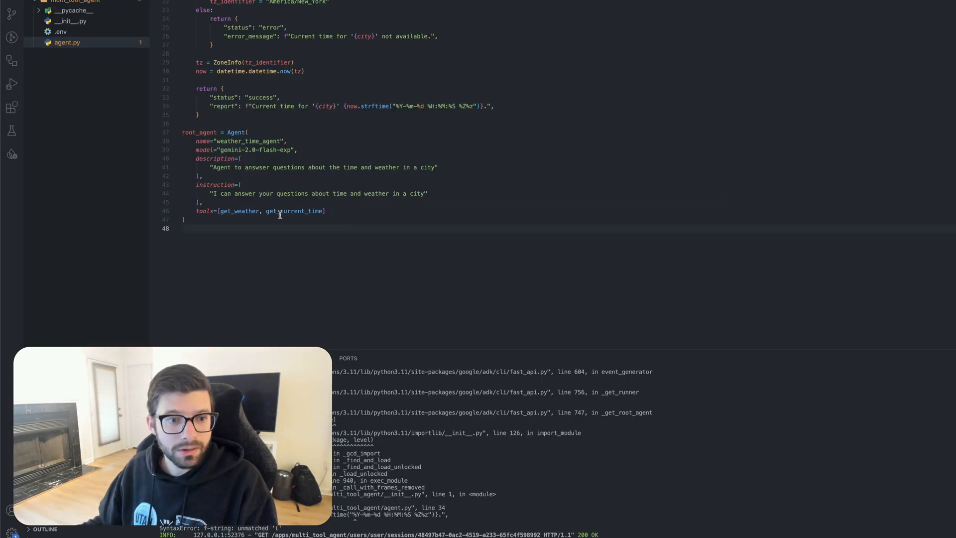
{"action": "scroll", "scroll_direction": "up", "scroll_amount": 3}
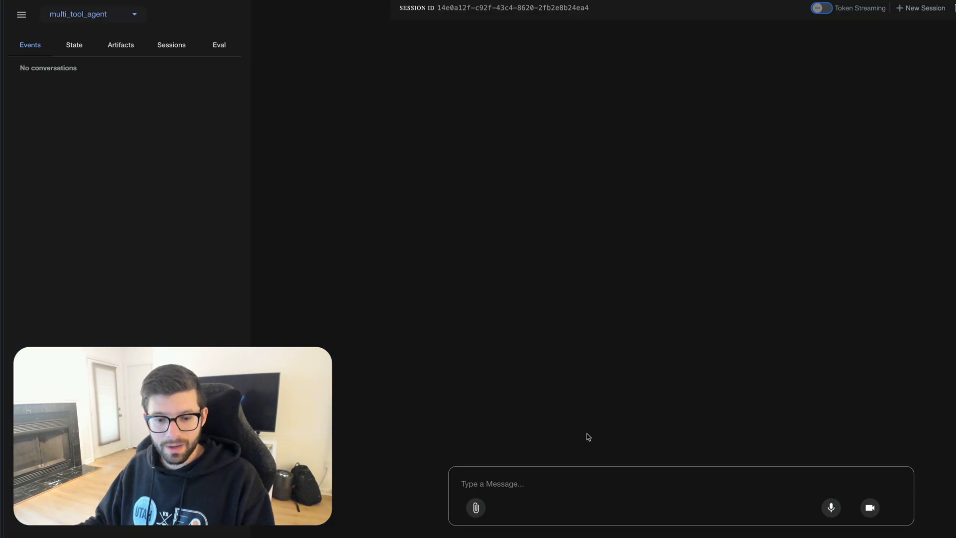
Send 'What is the weather like in Philly?' and get the agent's cannot-get-weather reply
{"action": "type", "text": "What is the weather like in Philly?"}
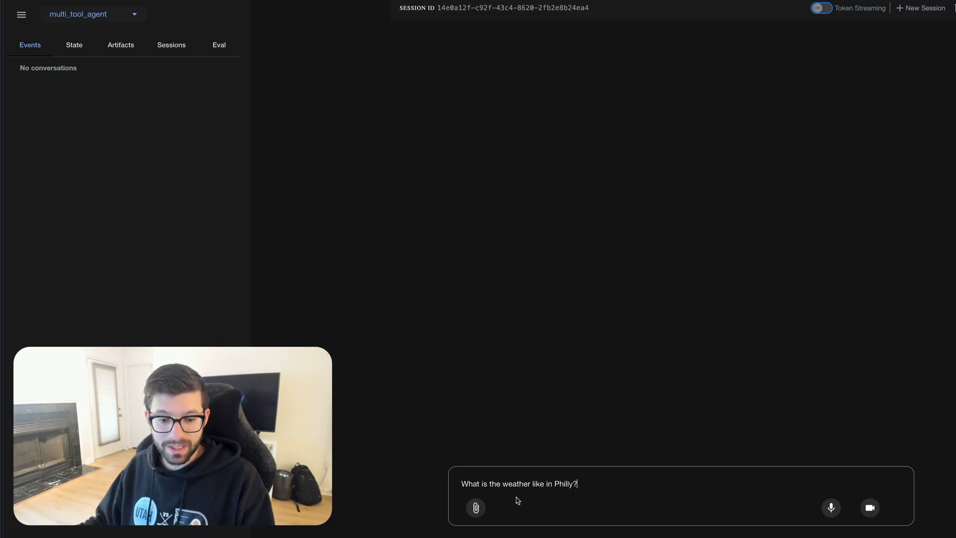
{"action": "key", "text": "Return"}
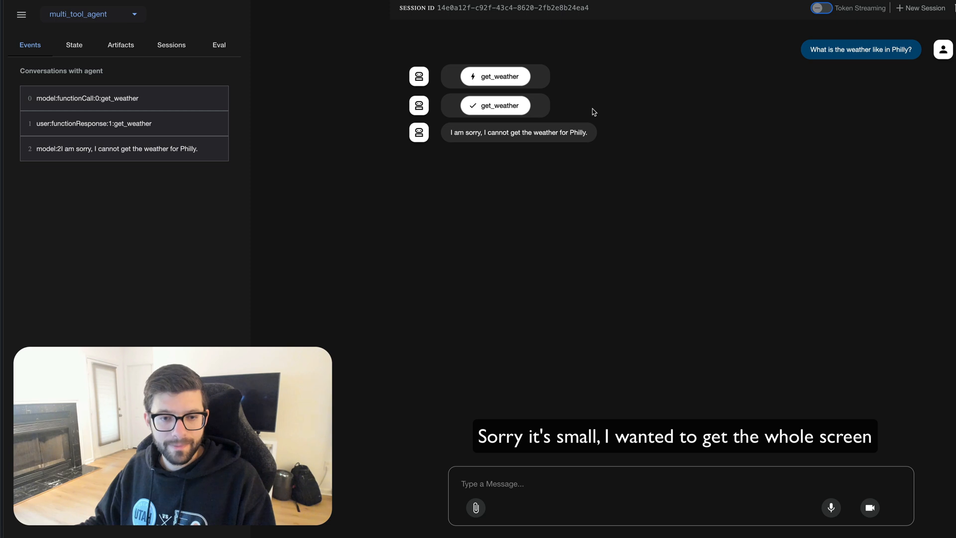
{"action": "mouse_move", "coordinate": [572, 97]}
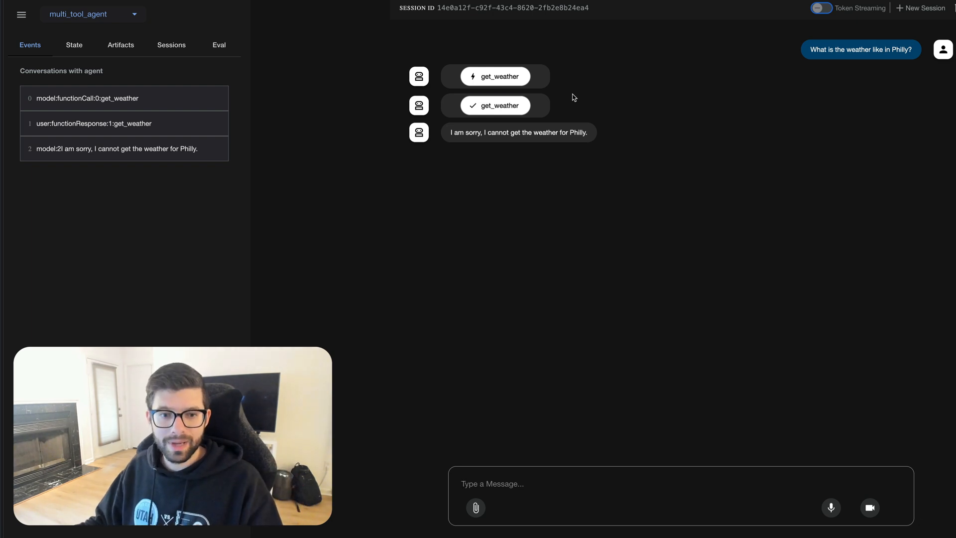
{"action": "mouse_move", "coordinate": [588, 102]}
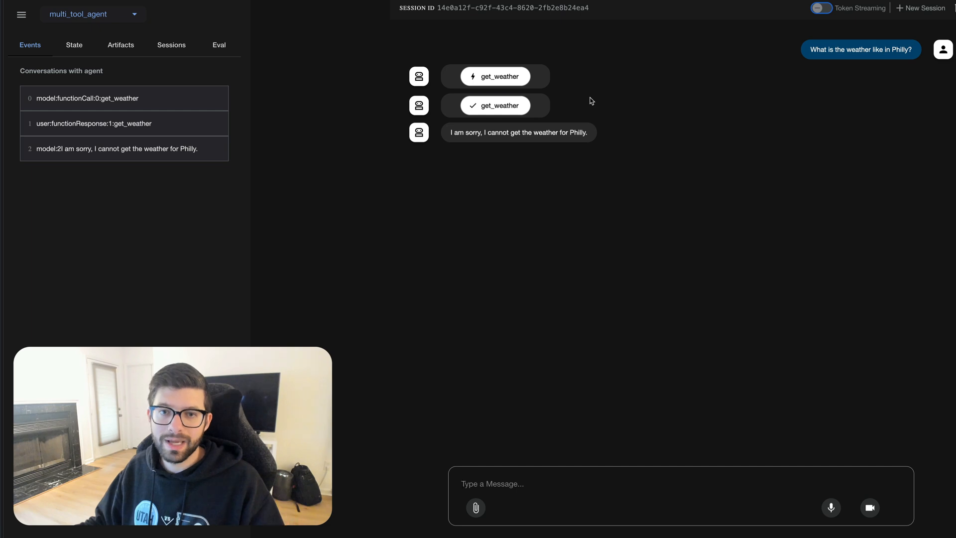
{"action": "mouse_move", "coordinate": [534, 85]}
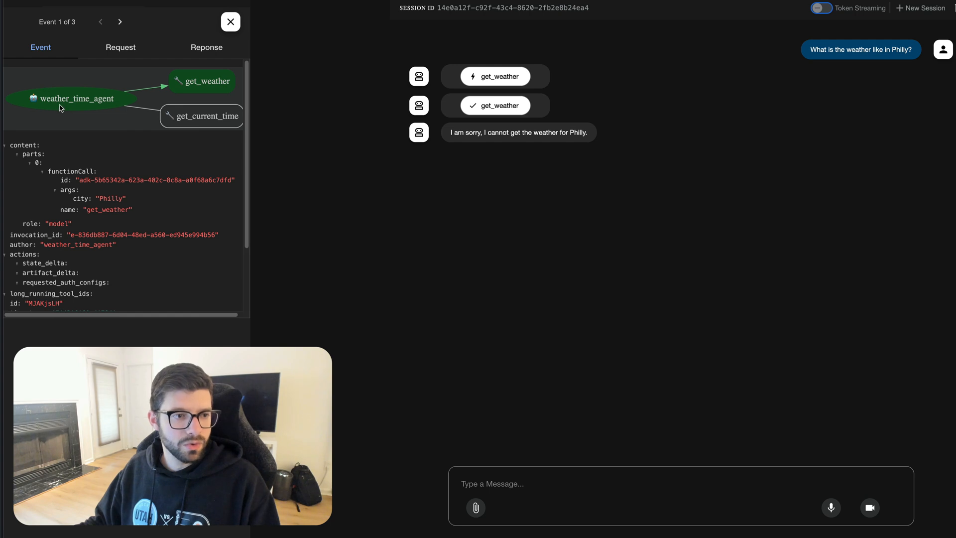
{"action": "mouse_move", "coordinate": [66, 110]}
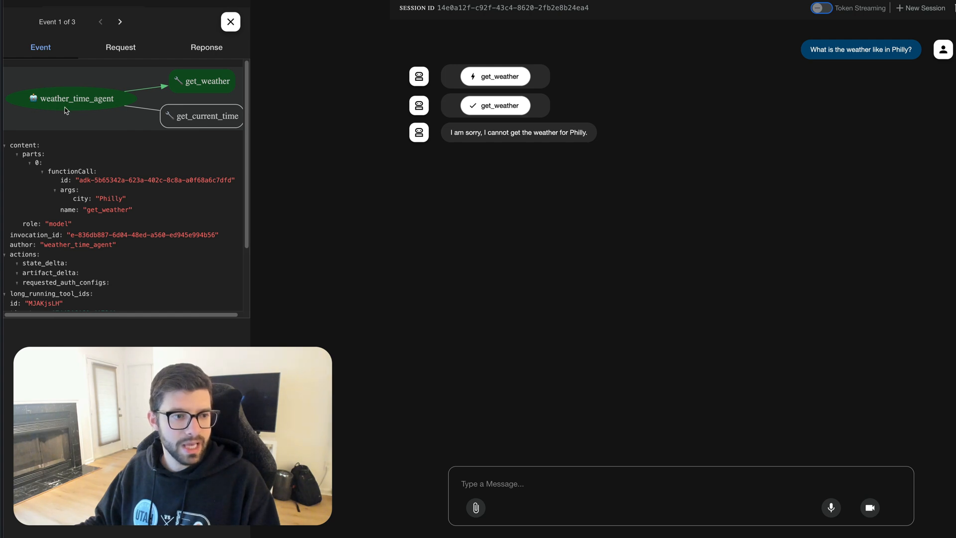
{"action": "mouse_move", "coordinate": [199, 89]}
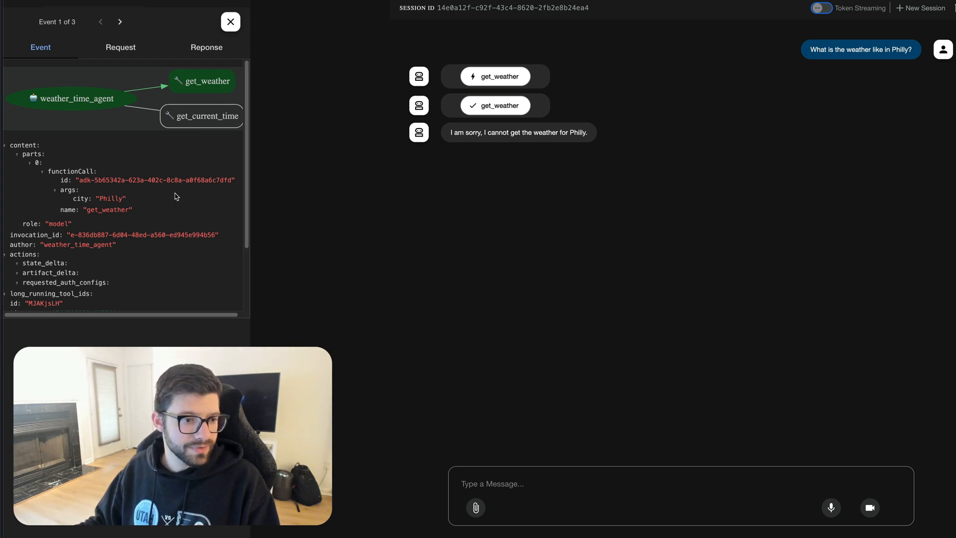
View the get_weather error response event for Philly, then return to the call event details
{"action": "scroll", "scroll_direction": "down", "scroll_amount": 3}
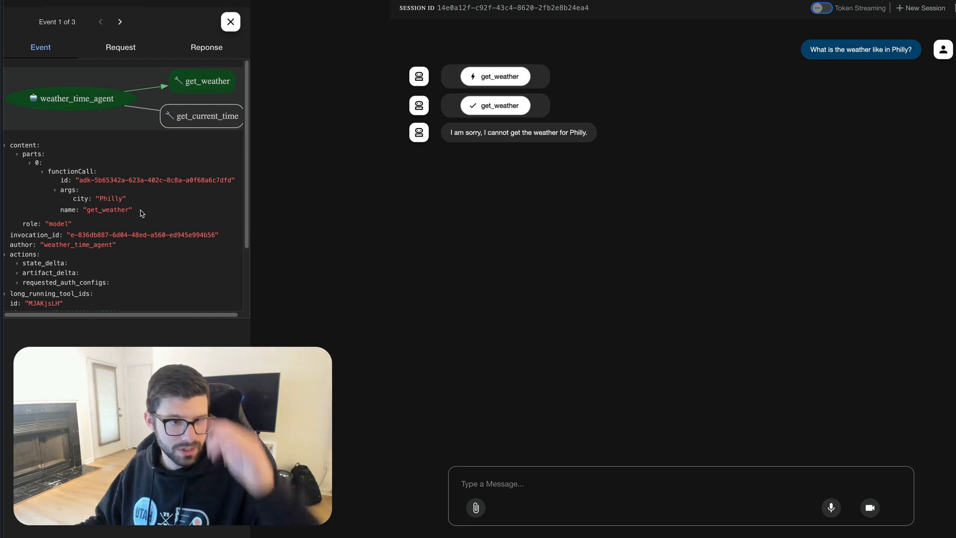
{"action": "mouse_move", "coordinate": [95, 188]}
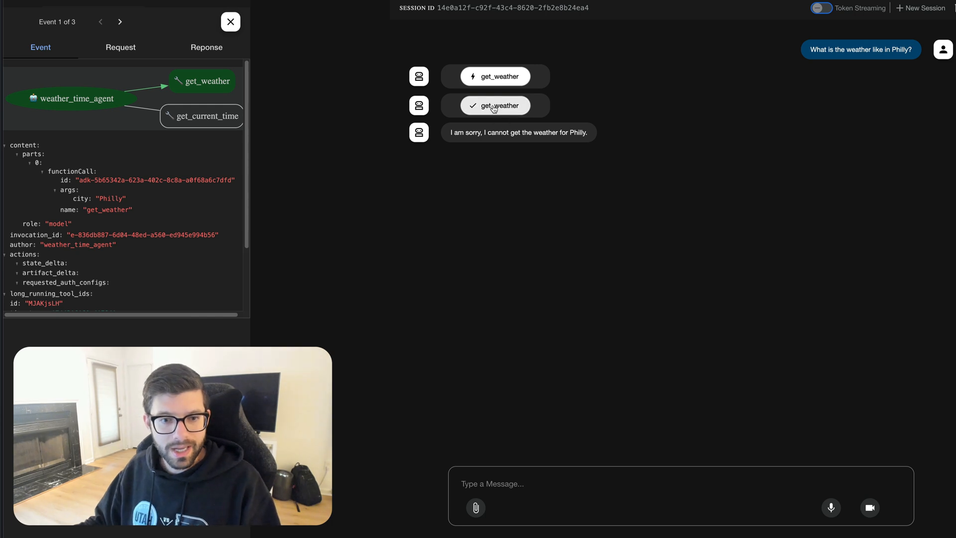
{"action": "left_click", "coordinate": [120, 21]}
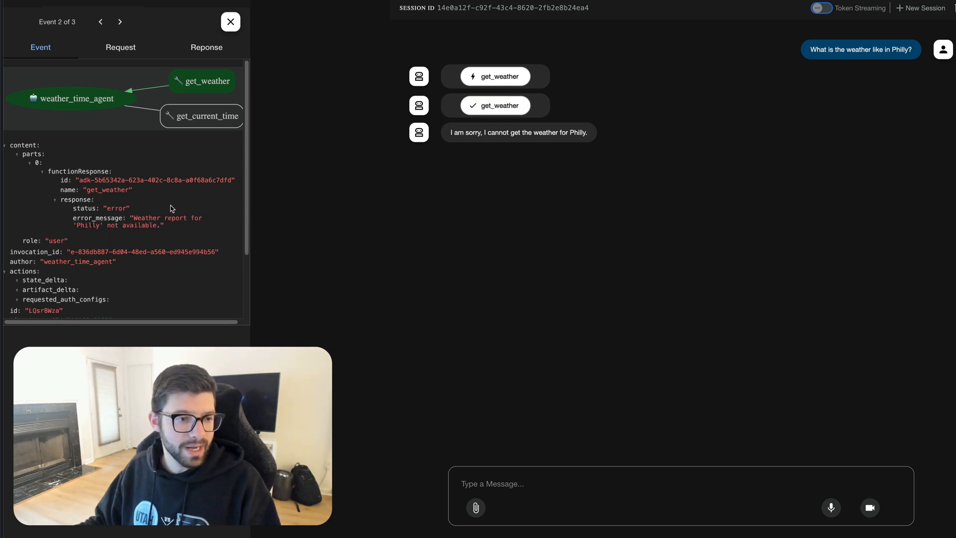
{"action": "mouse_move", "coordinate": [213, 91]}
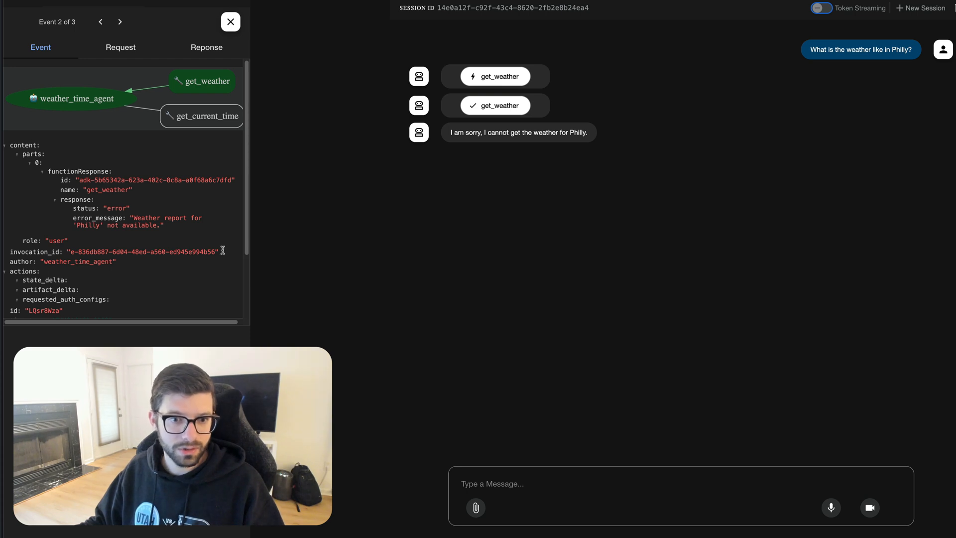
{"action": "left_click", "coordinate": [101, 20]}
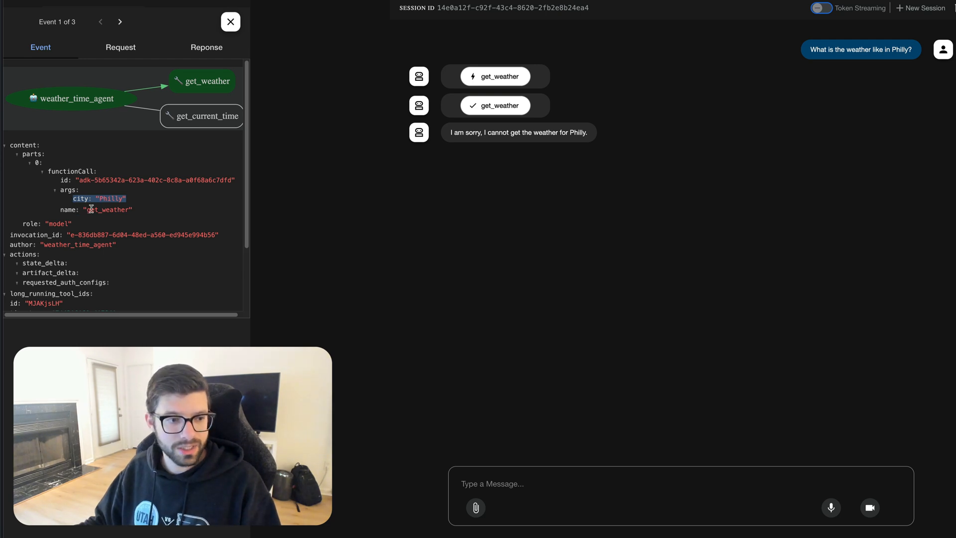
{"action": "mouse_move", "coordinate": [117, 212]}
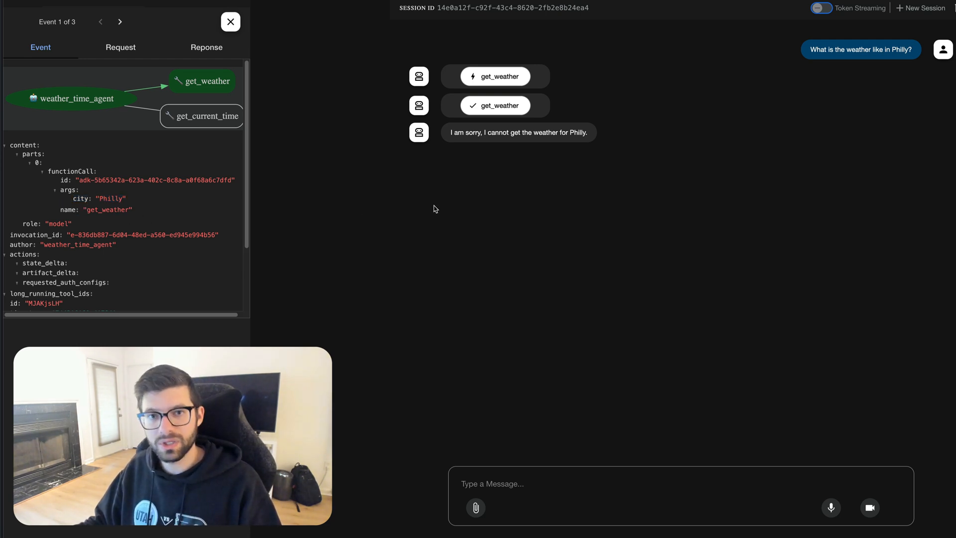
Send the New York weather question and get the sunny 25°C report
{"action": "left_click", "coordinate": [121, 22]}
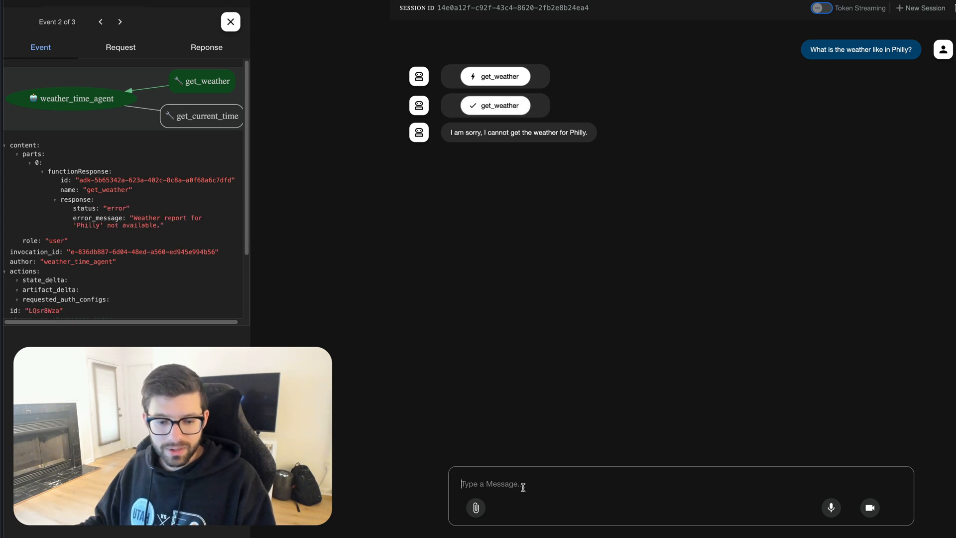
{"action": "type", "text": "What is the weather like in Philly?"}
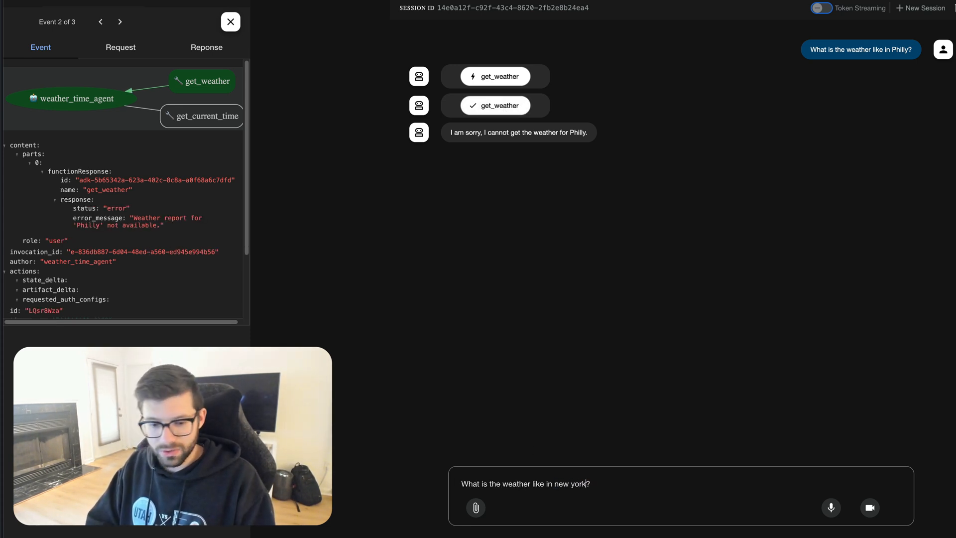
{"action": "key", "text": "Return"}
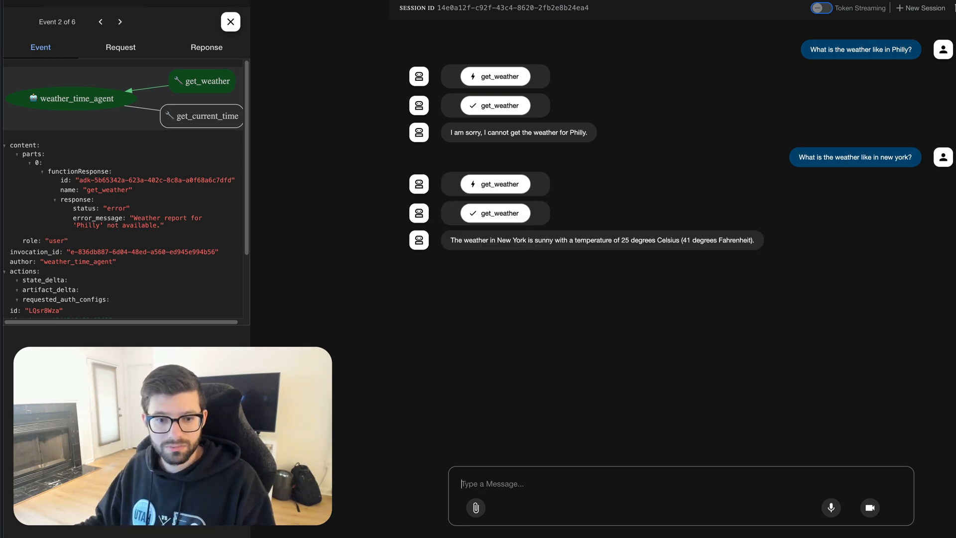
{"action": "mouse_move", "coordinate": [680, 280]}
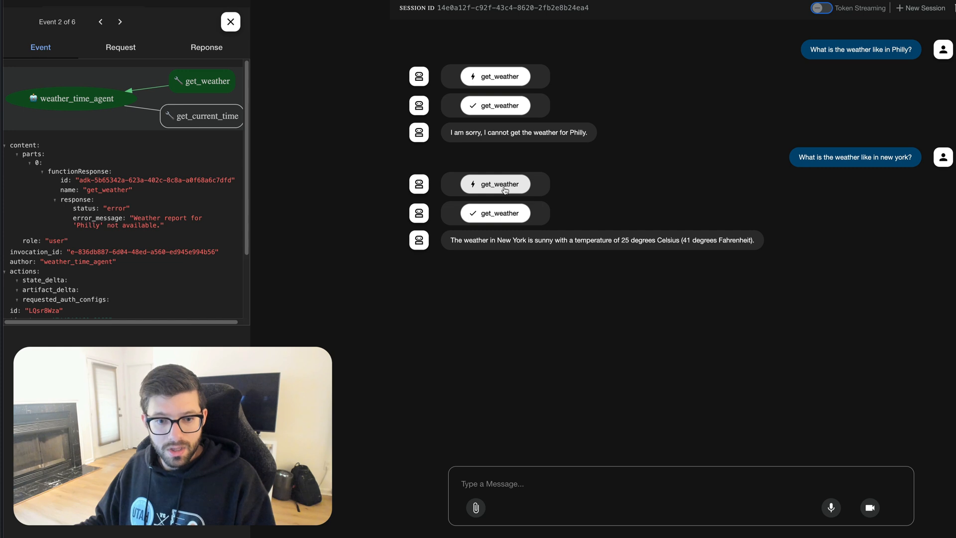
Inspect the New York get_weather call event and its success response event
{"action": "left_click", "coordinate": [120, 21]}
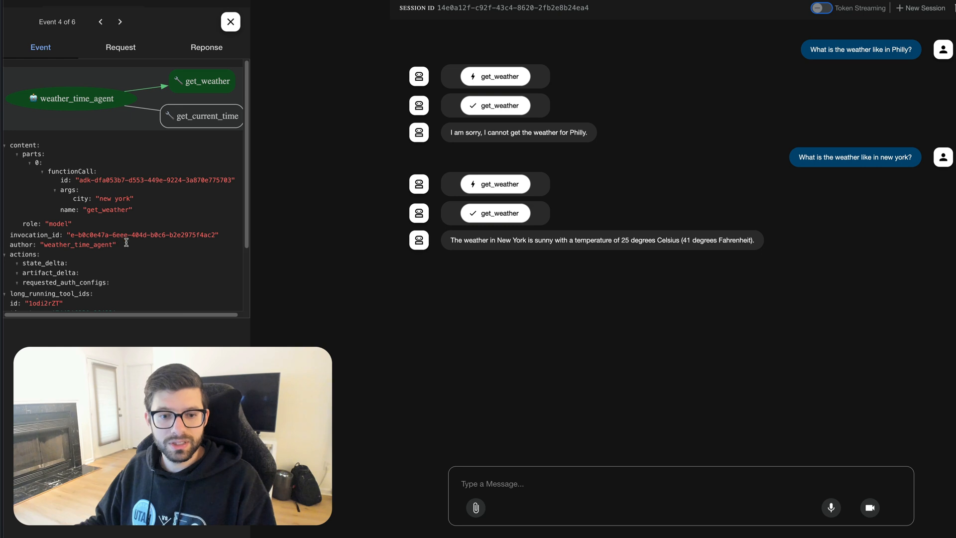
{"action": "mouse_move", "coordinate": [360, 240]}
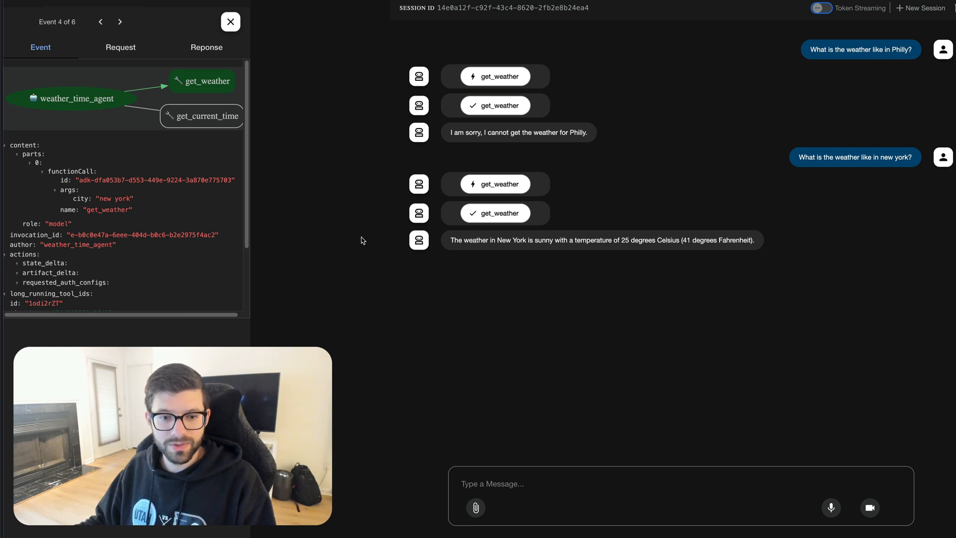
{"action": "left_click", "coordinate": [120, 21]}
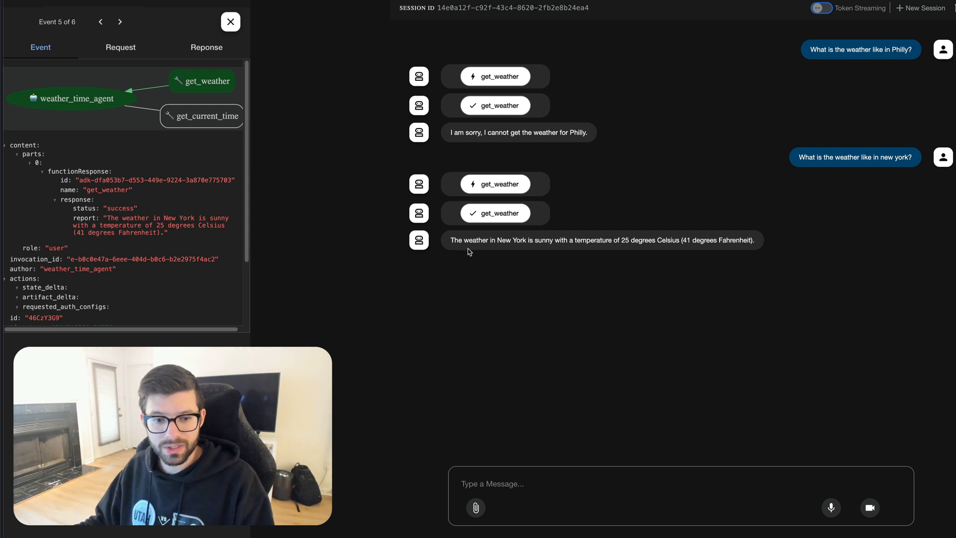
{"action": "mouse_move", "coordinate": [634, 253]}
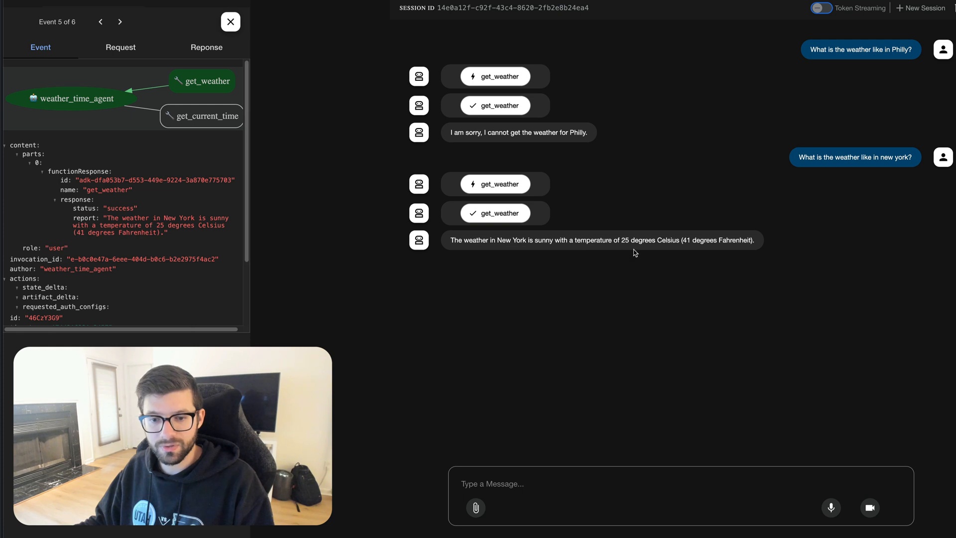
{"action": "mouse_move", "coordinate": [700, 254]}
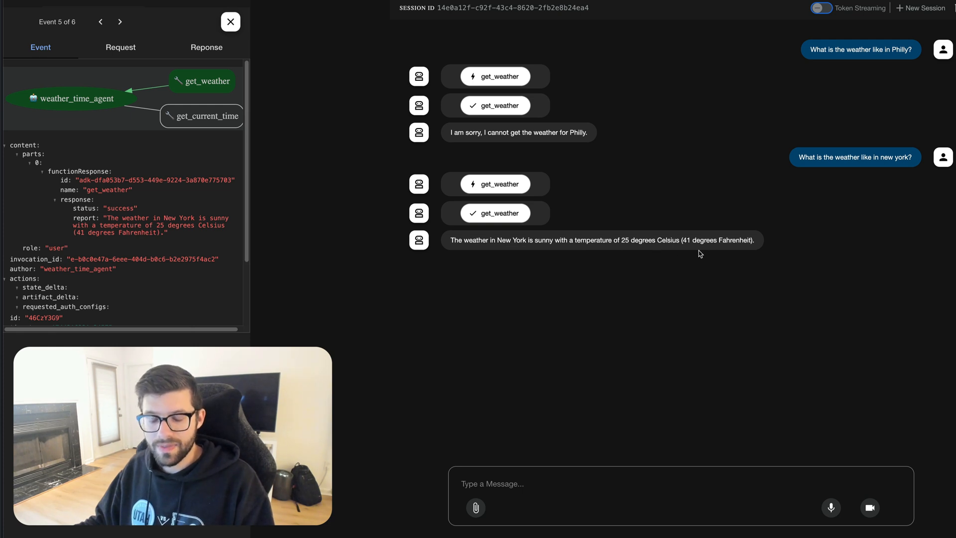
{"action": "mouse_move", "coordinate": [719, 250]}
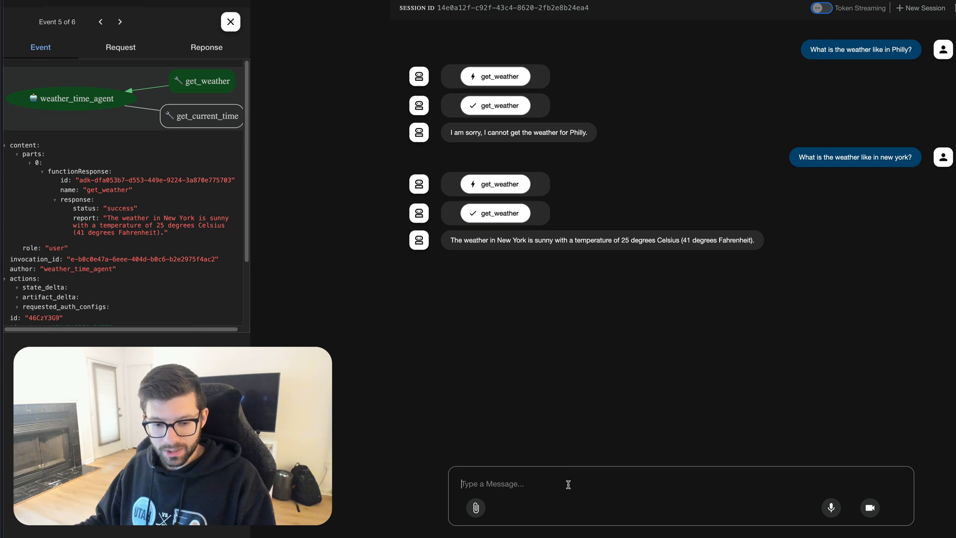
Send the Philly current-time question and get the agent's cannot-get refusal
{"action": "type", "text": "What is the weather like in Philly?"}
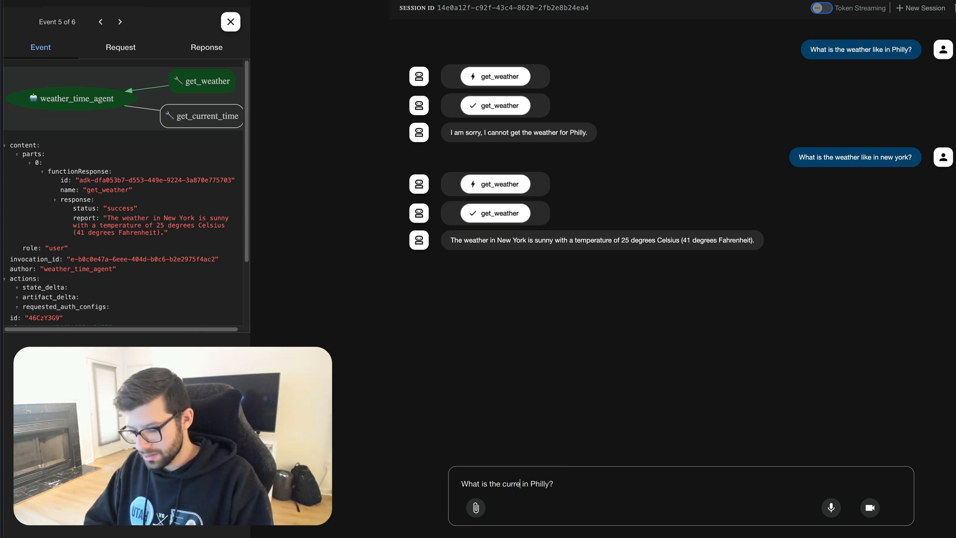
{"action": "type", "text": "nt time"}
{"action": "key", "text": "Return"}
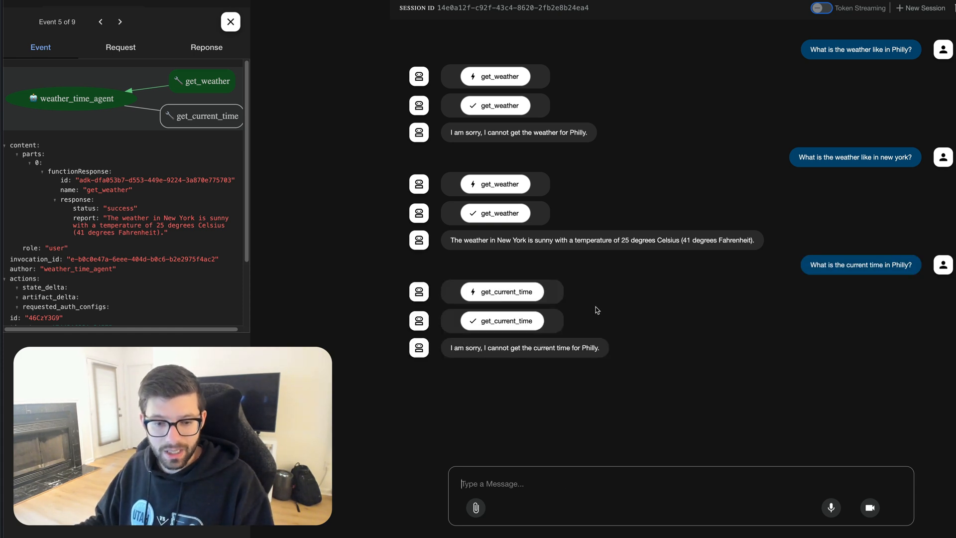
Inspect the get_current_time call event and its error response event
{"action": "left_click", "coordinate": [119, 21]}
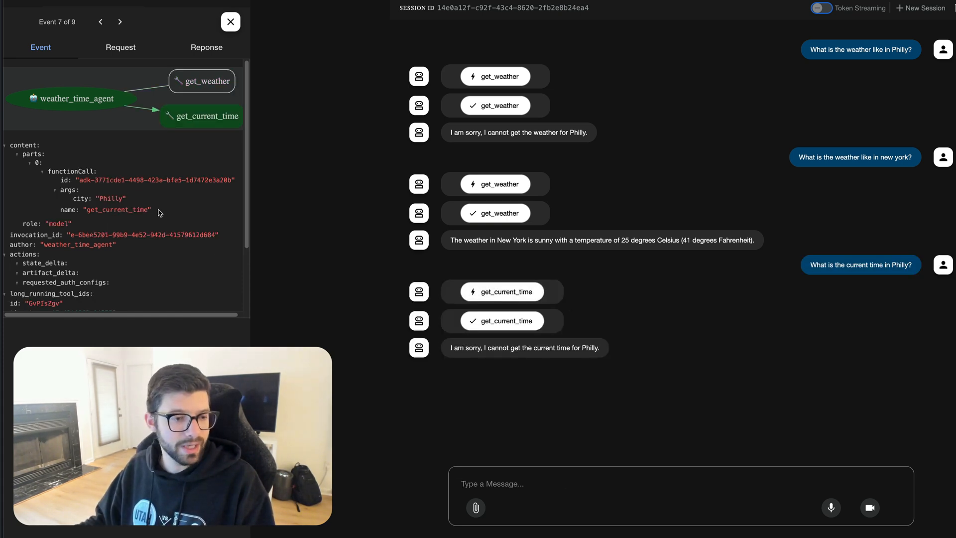
{"action": "double_click", "coordinate": [116, 209]}
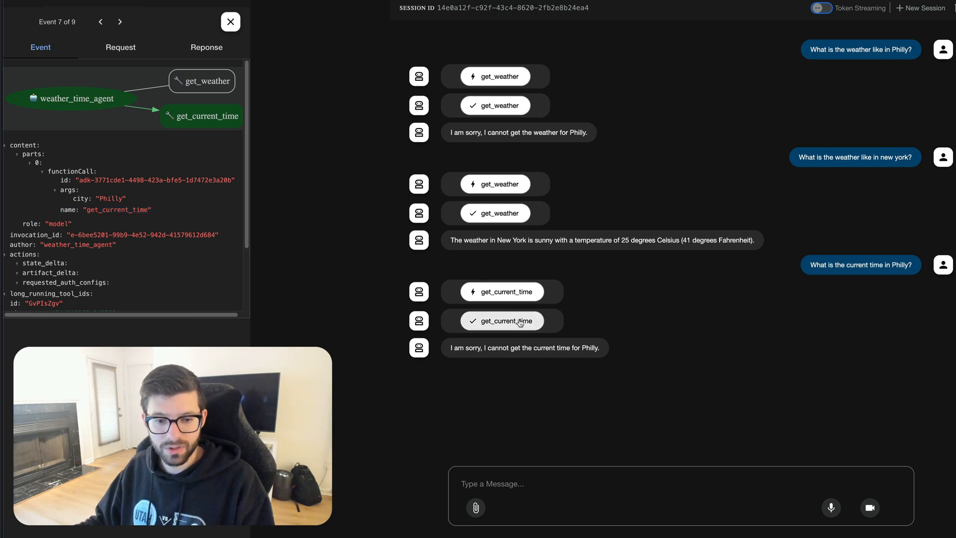
{"action": "left_click", "coordinate": [120, 21]}
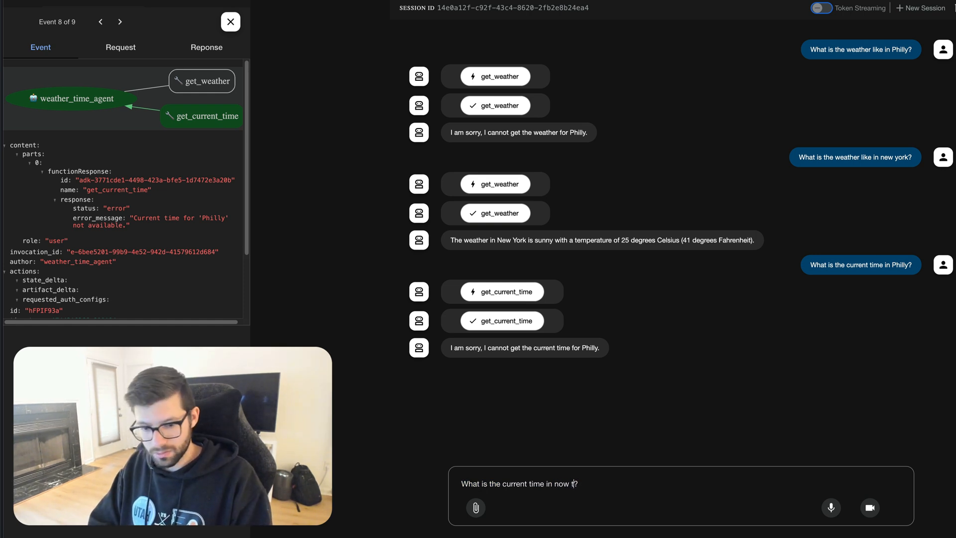
{"action": "type", "text": "york"}
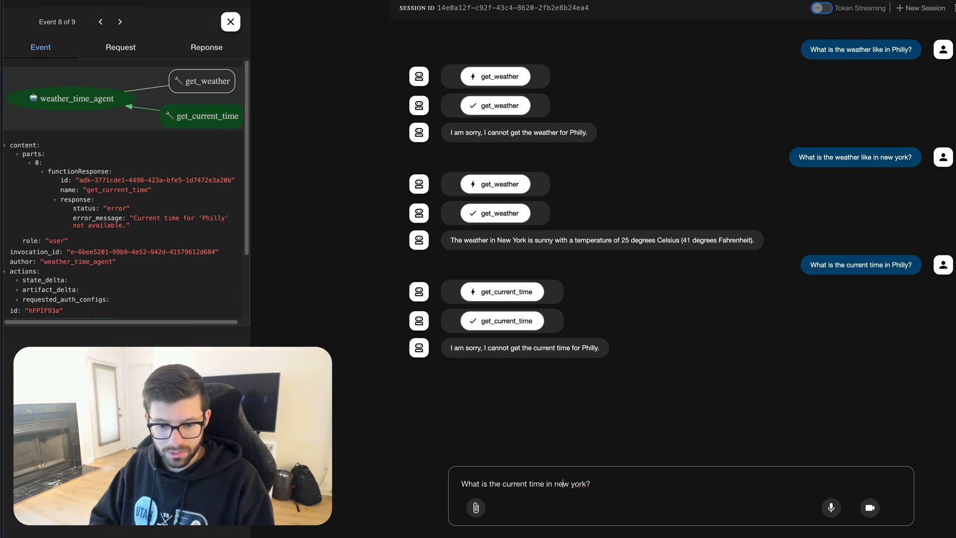
{"action": "key", "text": "Return"}
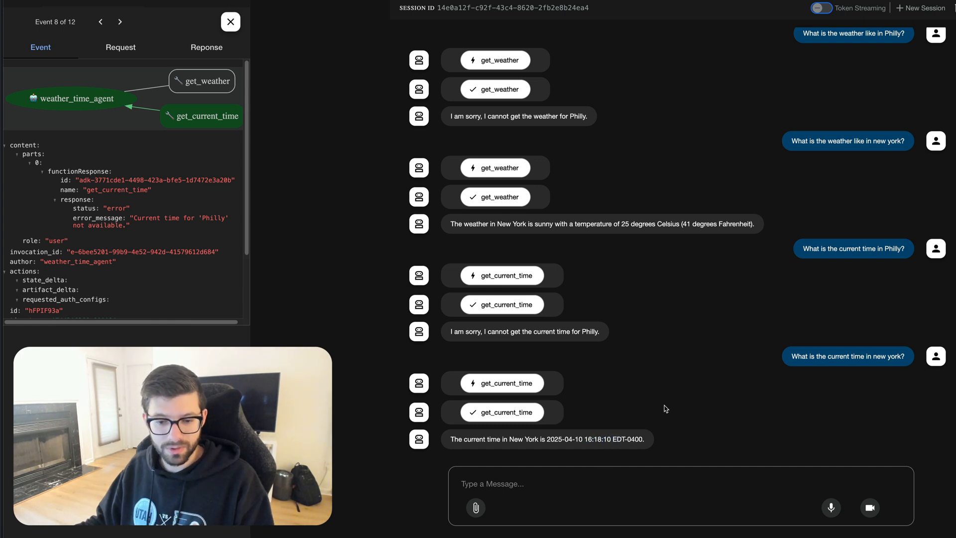
{"action": "mouse_move", "coordinate": [678, 275]}
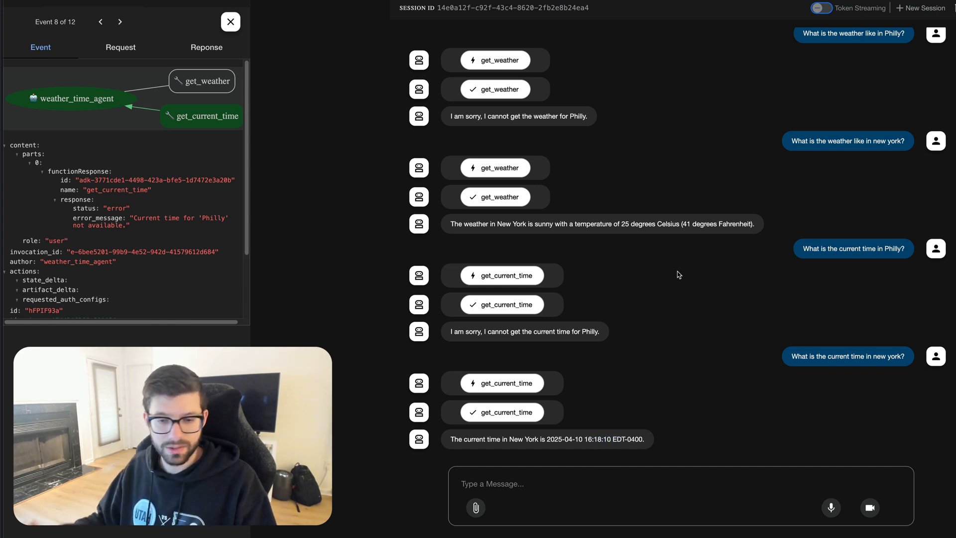